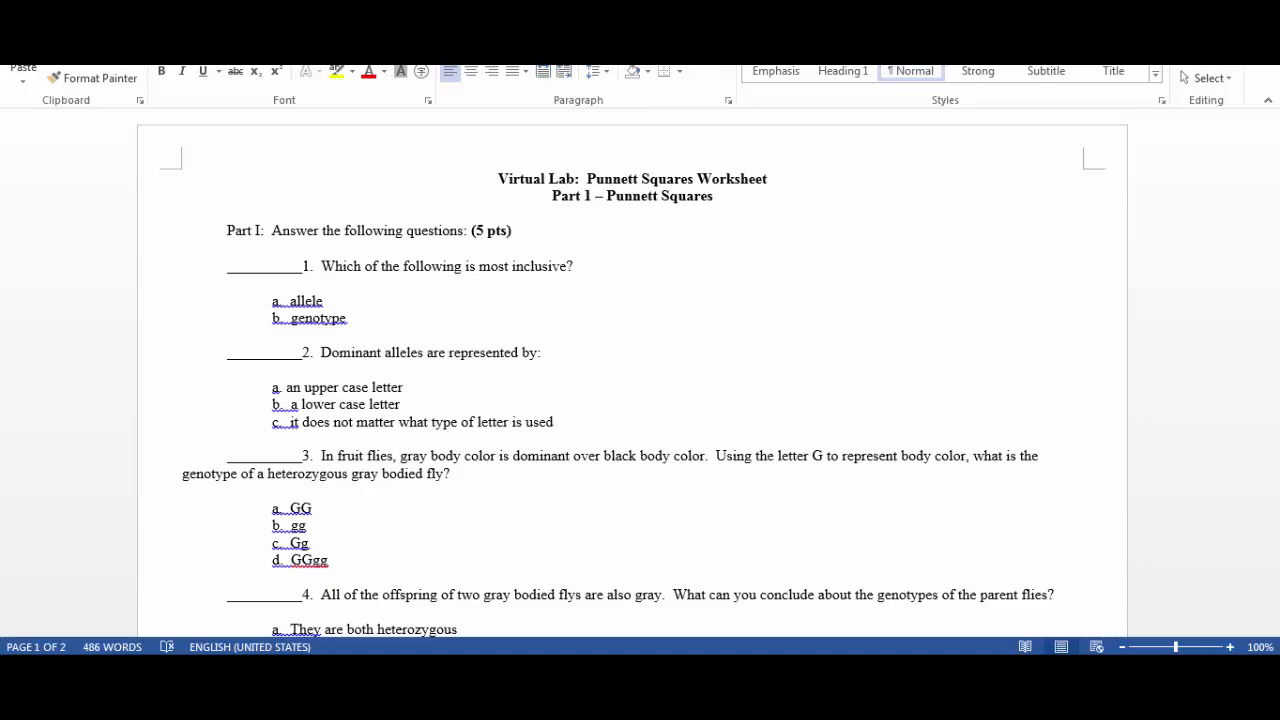
- Scroll the worksheet down to the Part II instructions and Table 1
{"action": "scroll", "scroll_direction": "down", "scroll_amount": 3}
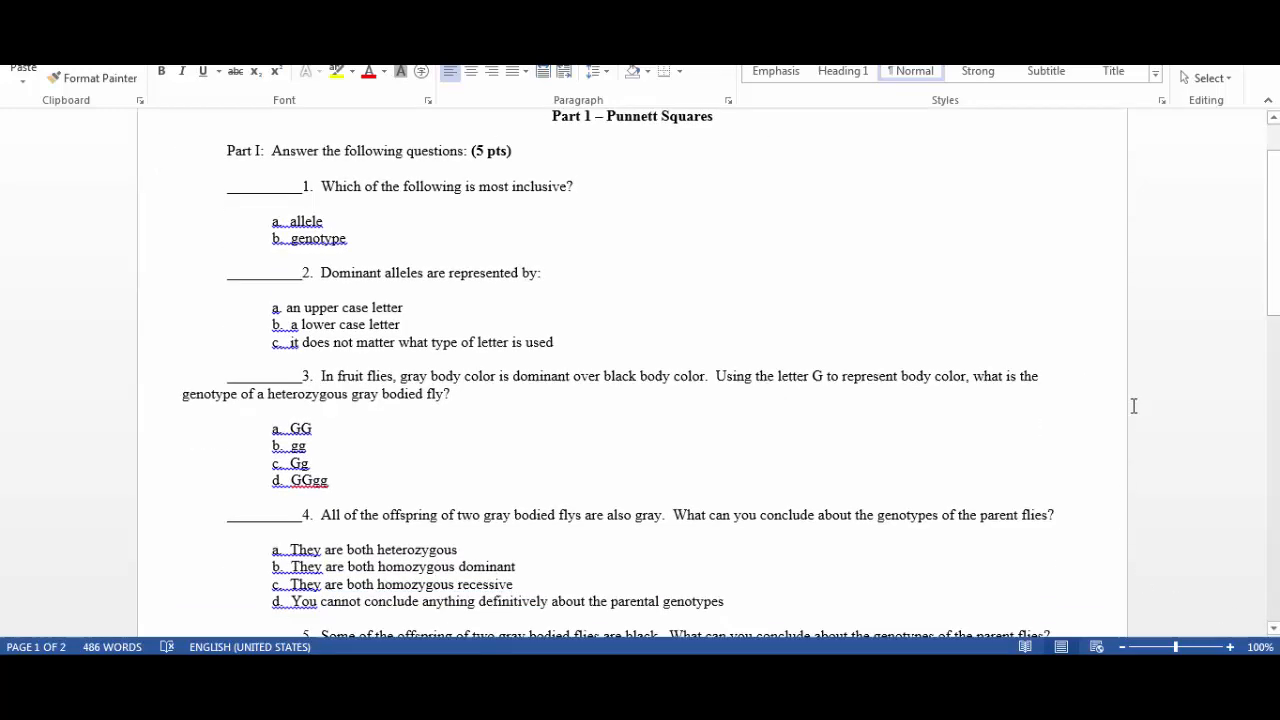
{"action": "scroll", "scroll_direction": "down", "scroll_amount": 3}
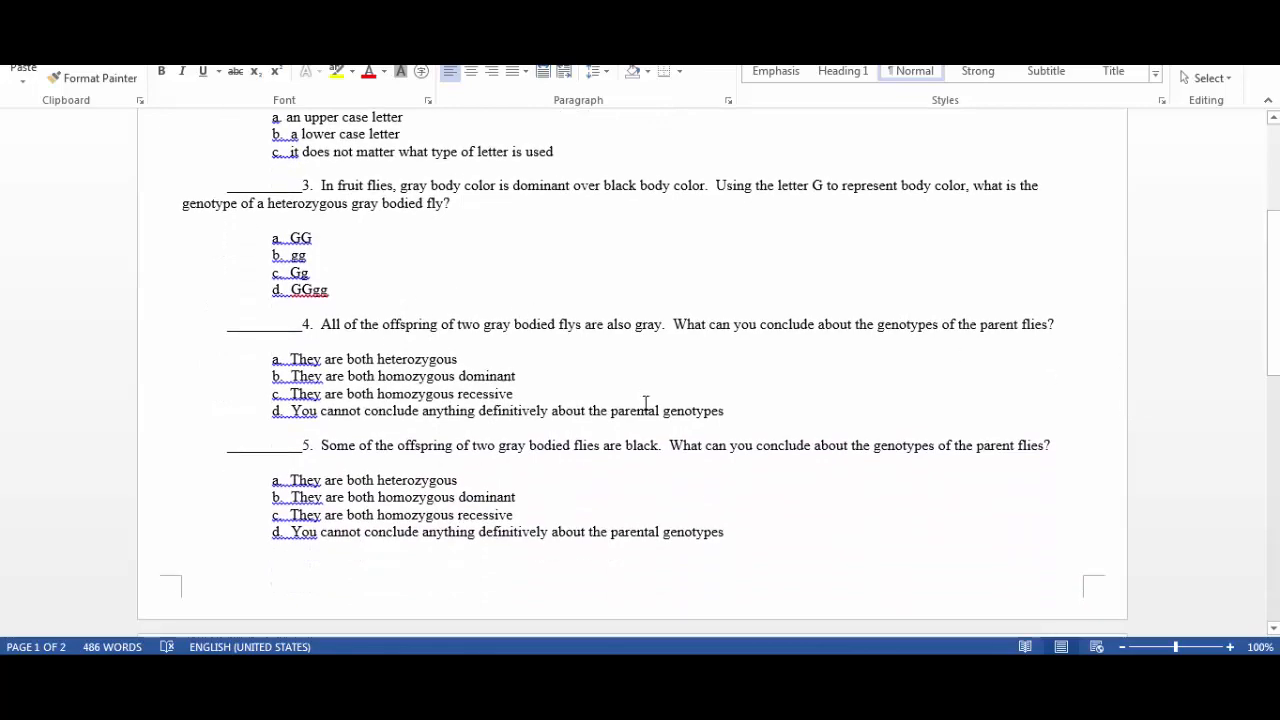
{"action": "scroll", "scroll_direction": "down", "scroll_amount": 3}
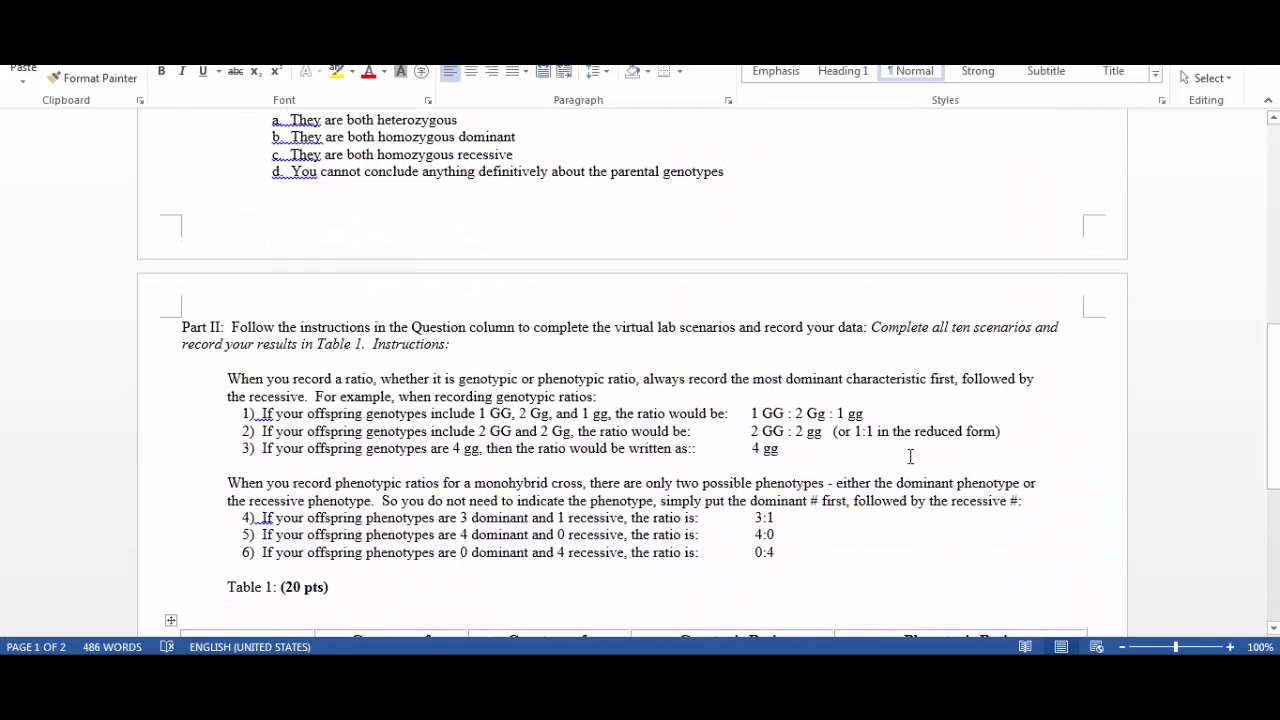
{"action": "scroll", "scroll_direction": "down", "scroll_amount": 3}
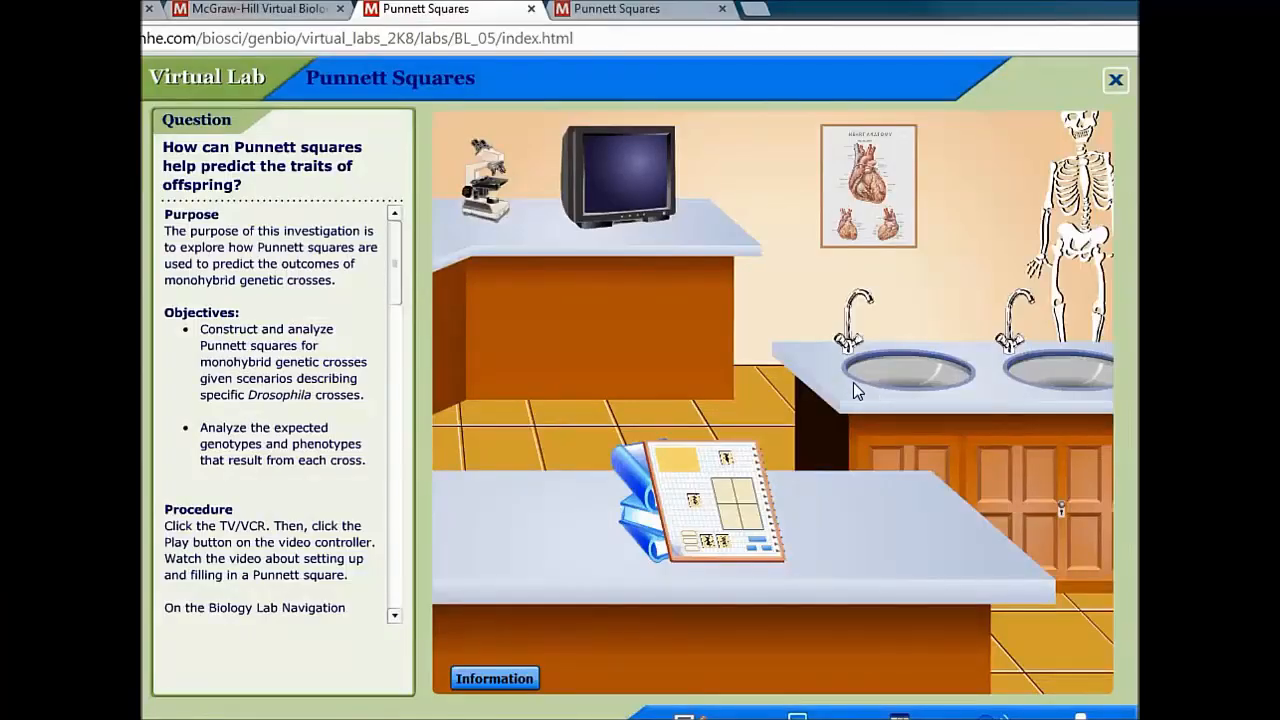
{"action": "mouse_move", "coordinate": [618, 188]}
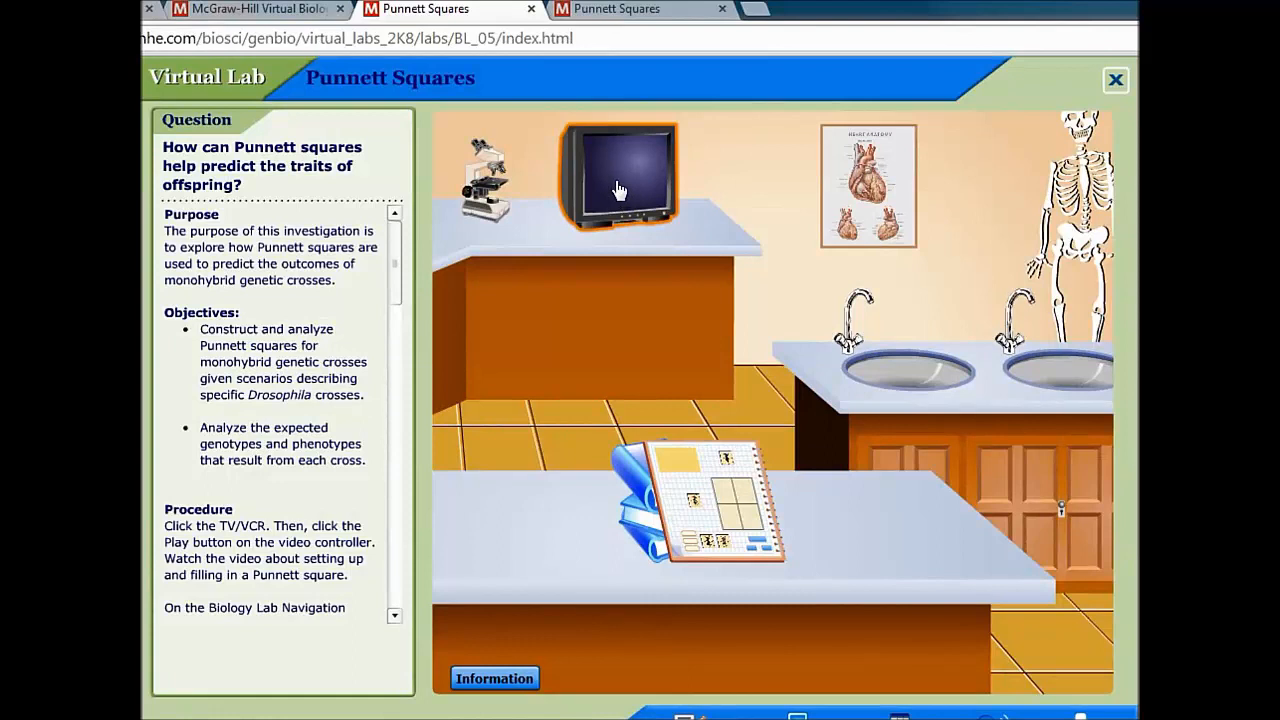
- Start the TV's instructional video showing the TT, Tt, Tt, tt Punnett square
{"action": "left_click", "coordinate": [618, 178]}
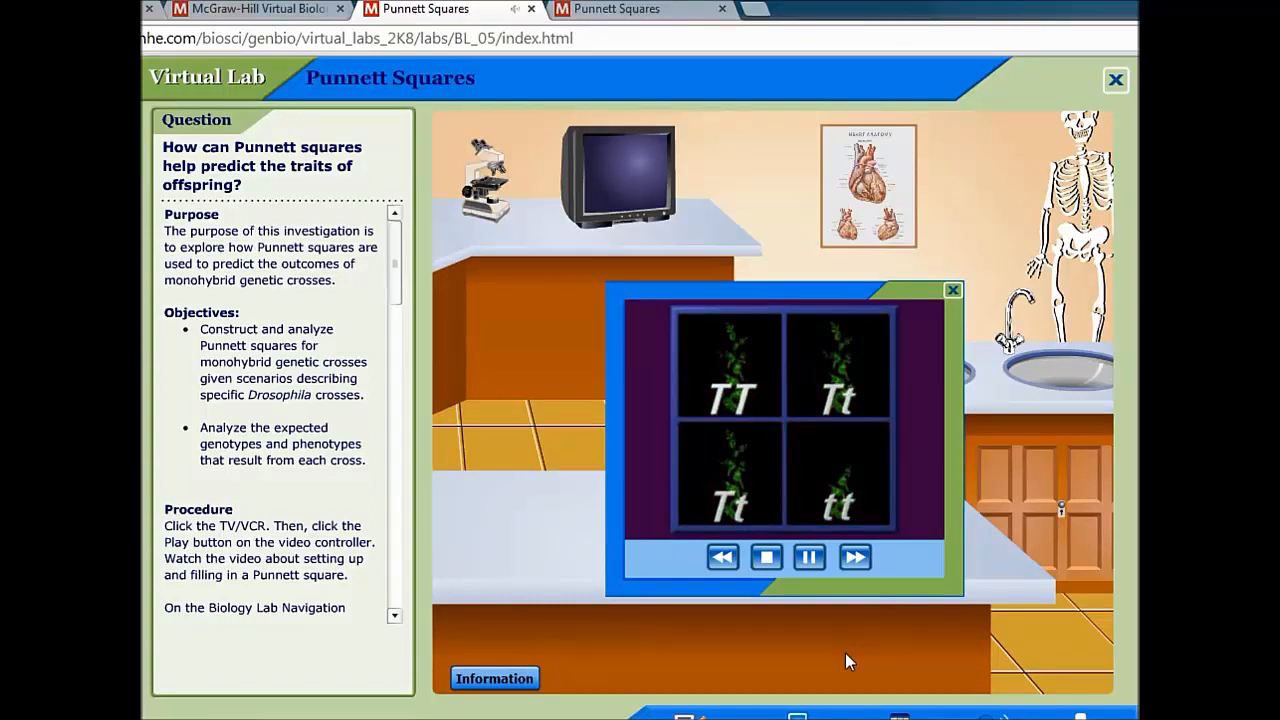
{"action": "mouse_move", "coordinate": [838, 660]}
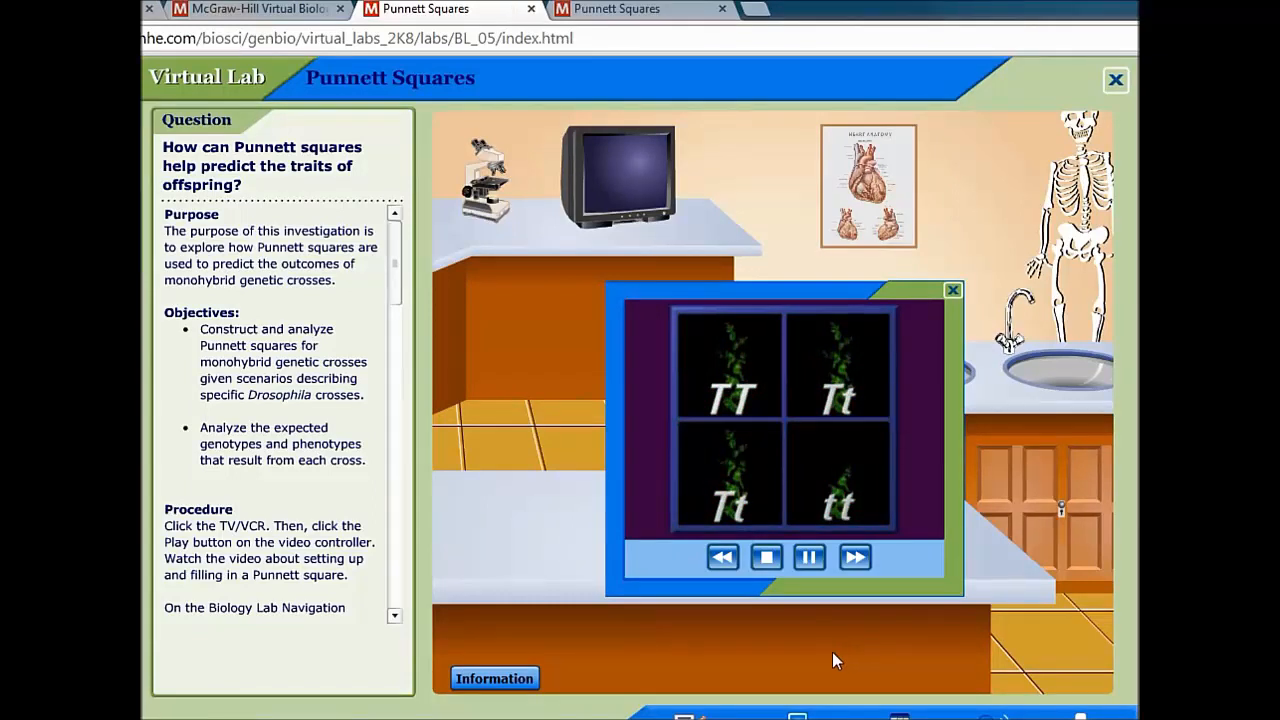
{"action": "mouse_move", "coordinate": [760, 414]}
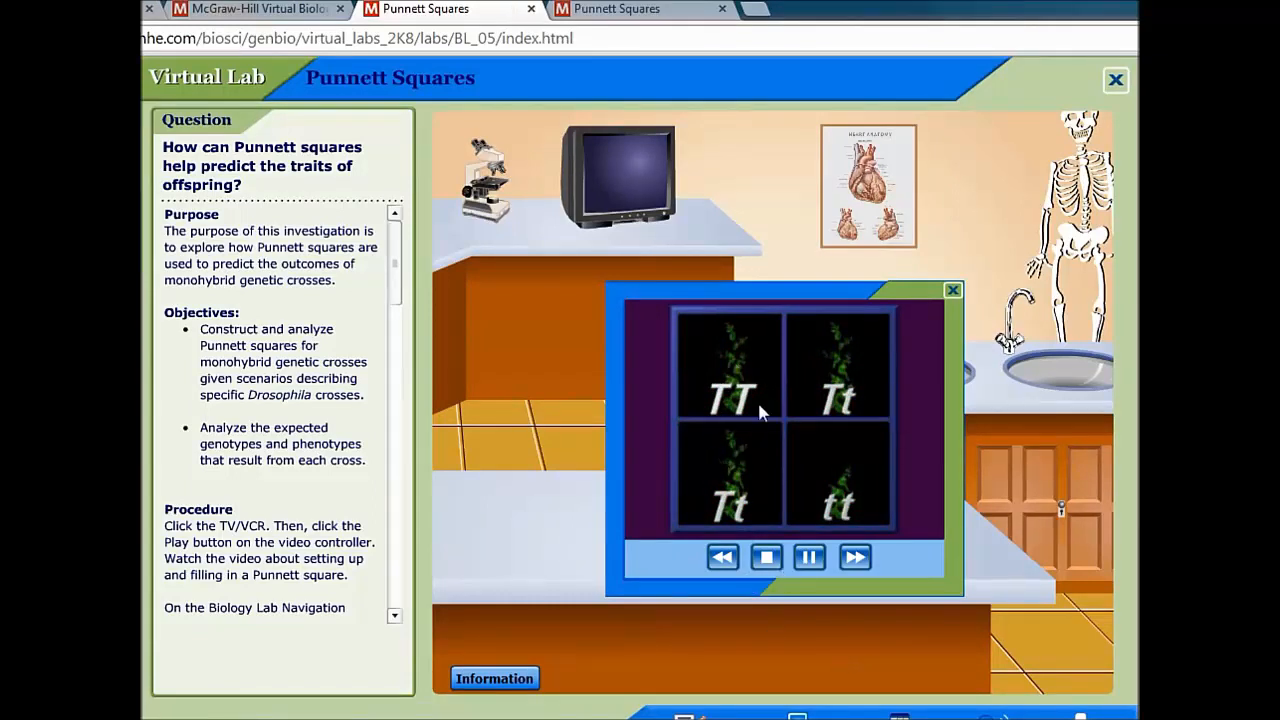
{"action": "mouse_move", "coordinate": [756, 374]}
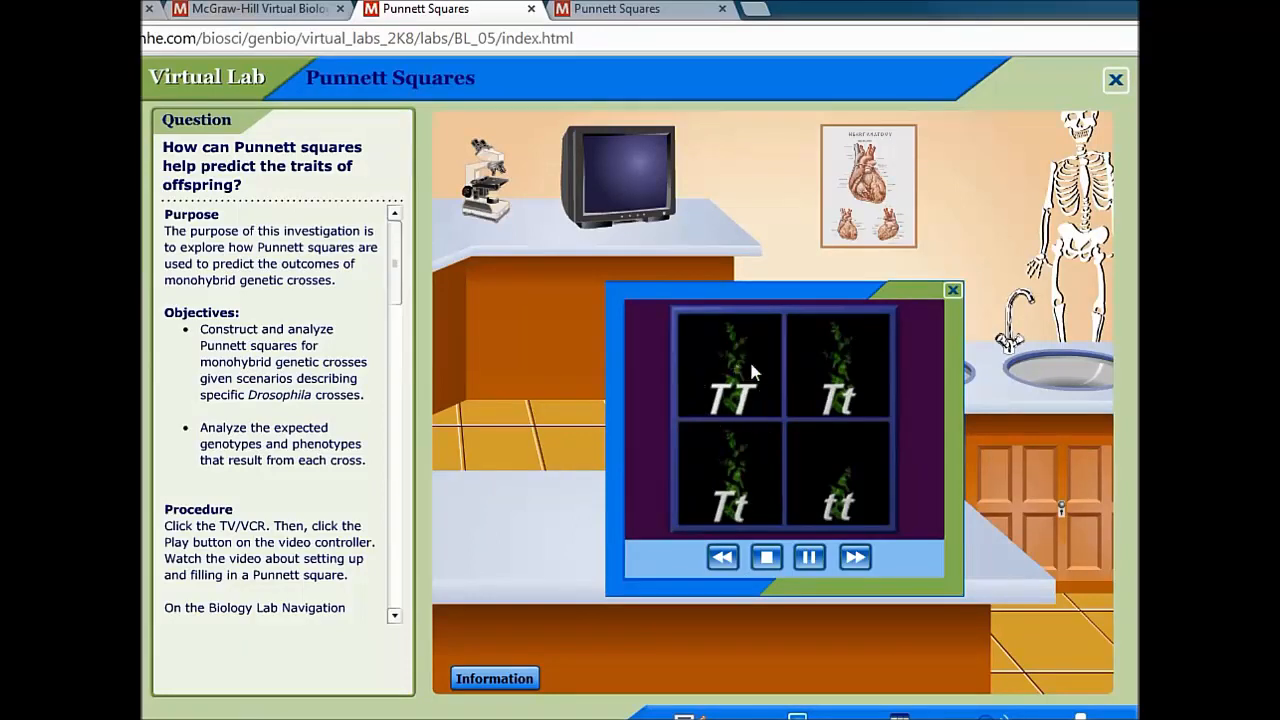
{"action": "mouse_move", "coordinate": [770, 410]}
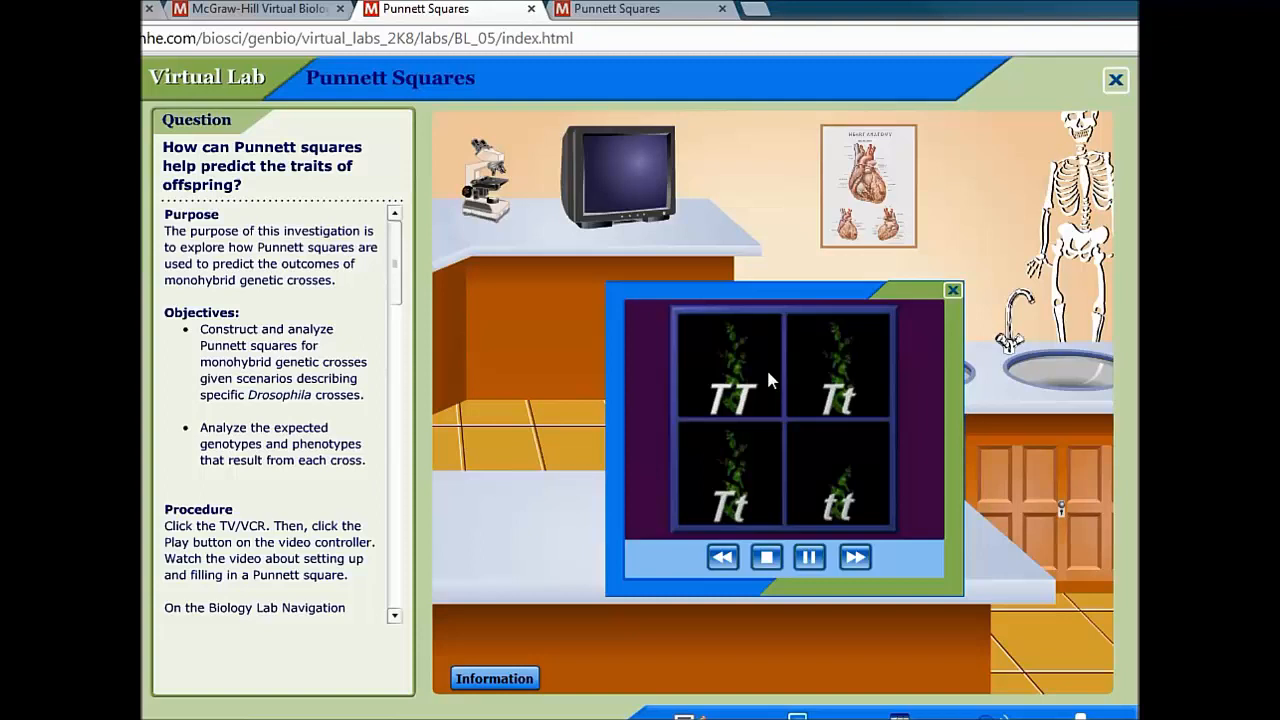
{"action": "mouse_move", "coordinate": [716, 408]}
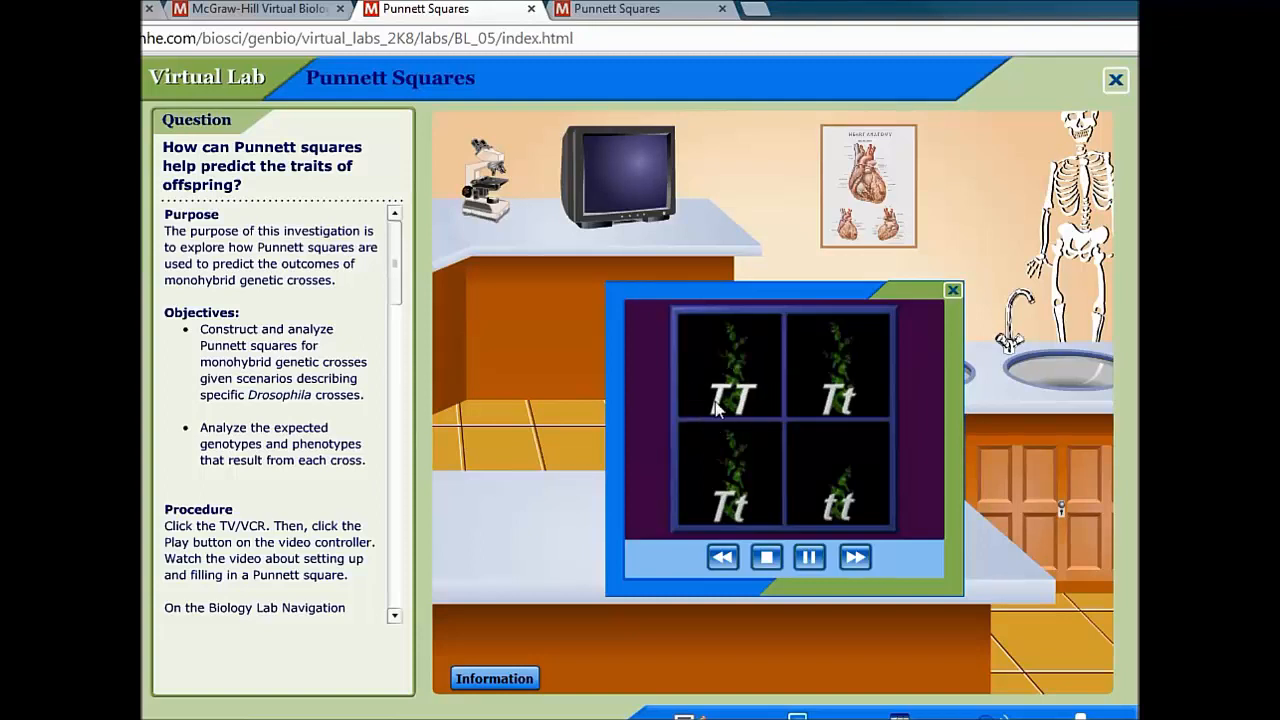
{"action": "mouse_move", "coordinate": [736, 376]}
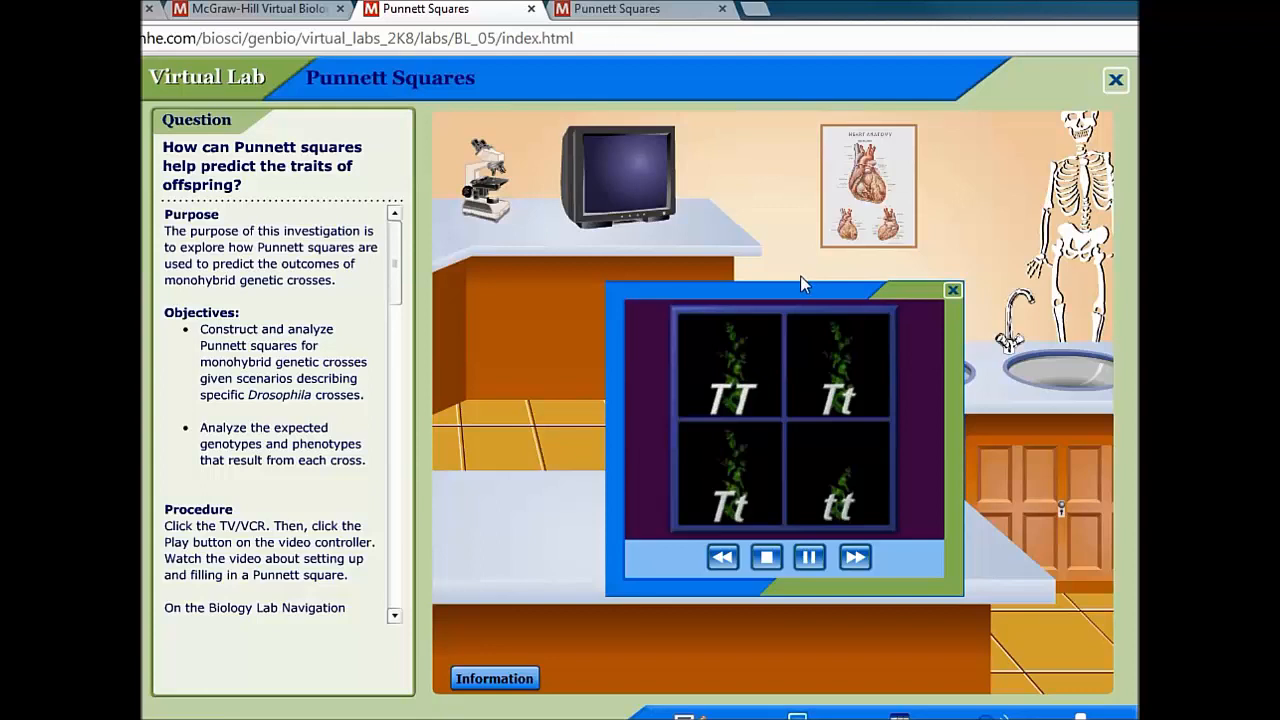
{"action": "mouse_move", "coordinate": [700, 374]}
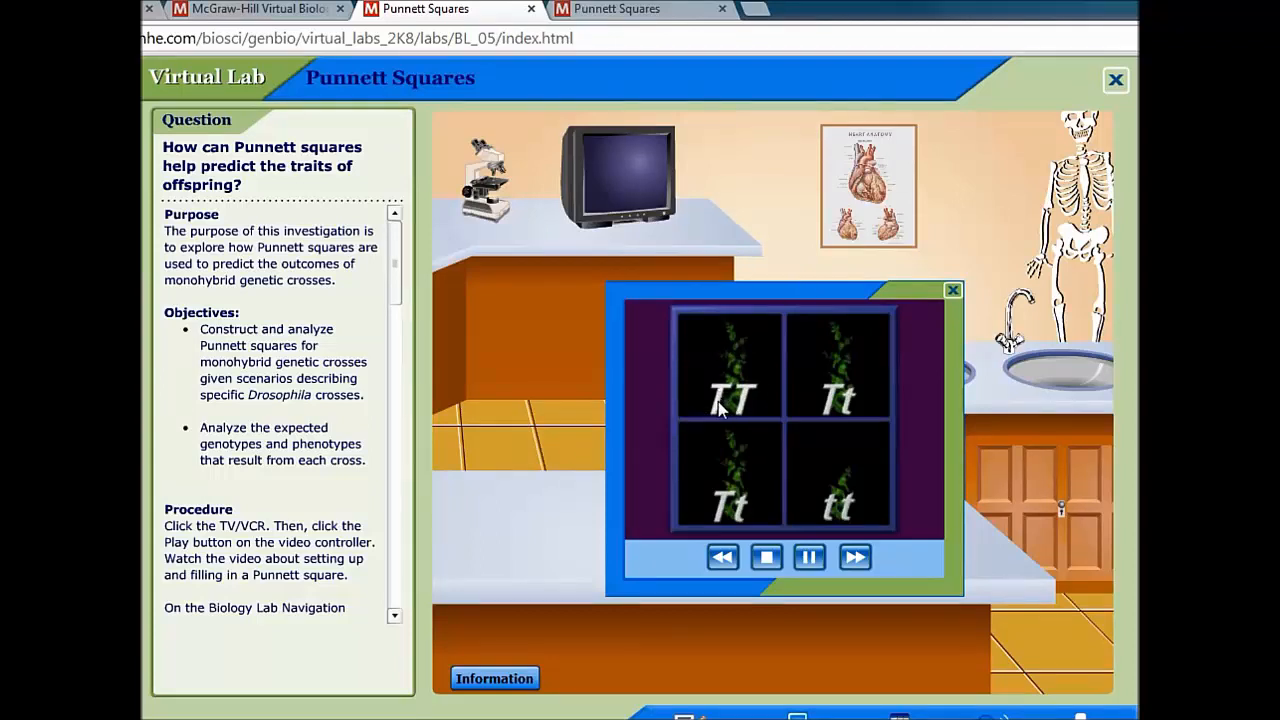
{"action": "mouse_move", "coordinate": [750, 396]}
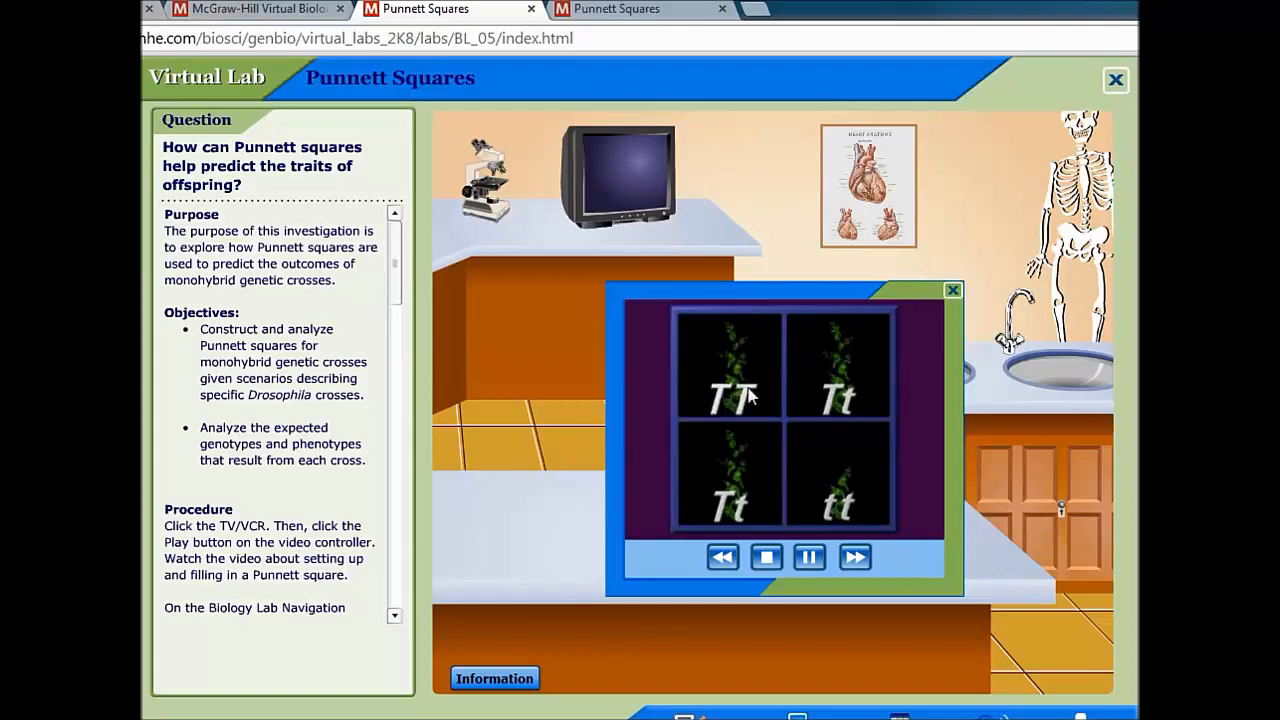
{"action": "mouse_move", "coordinate": [756, 400]}
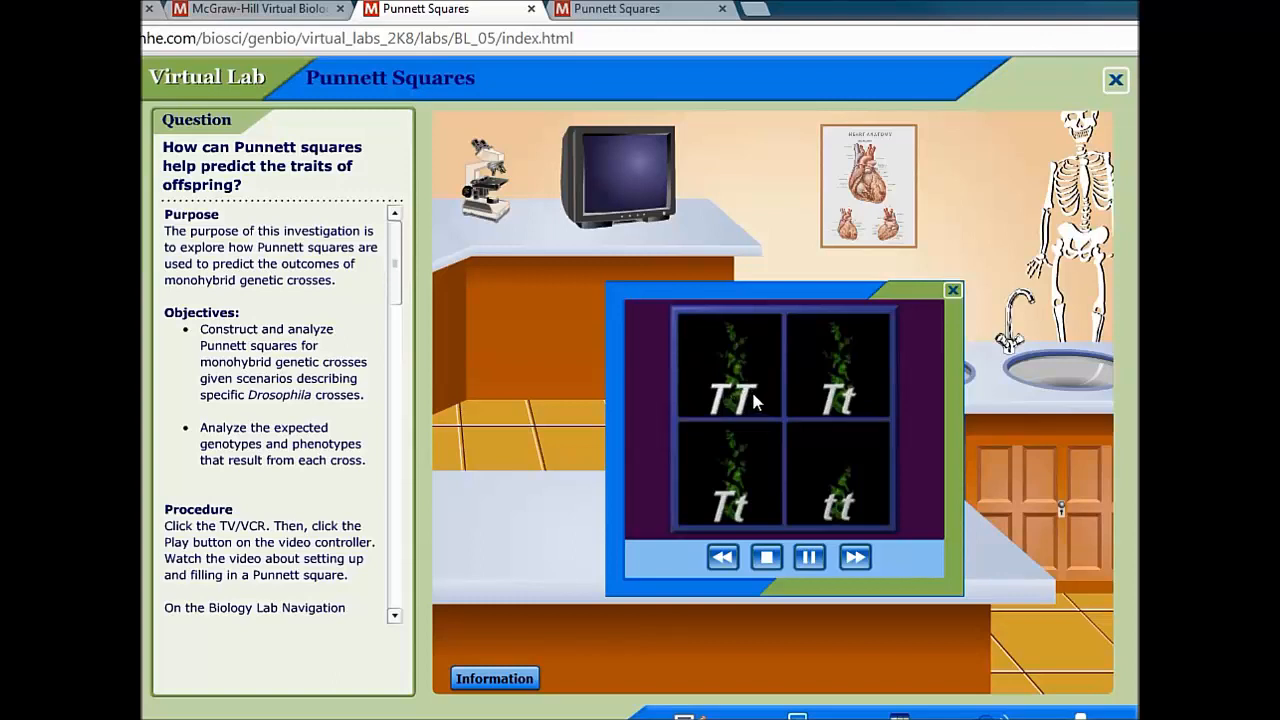
{"action": "mouse_move", "coordinate": [764, 350]}
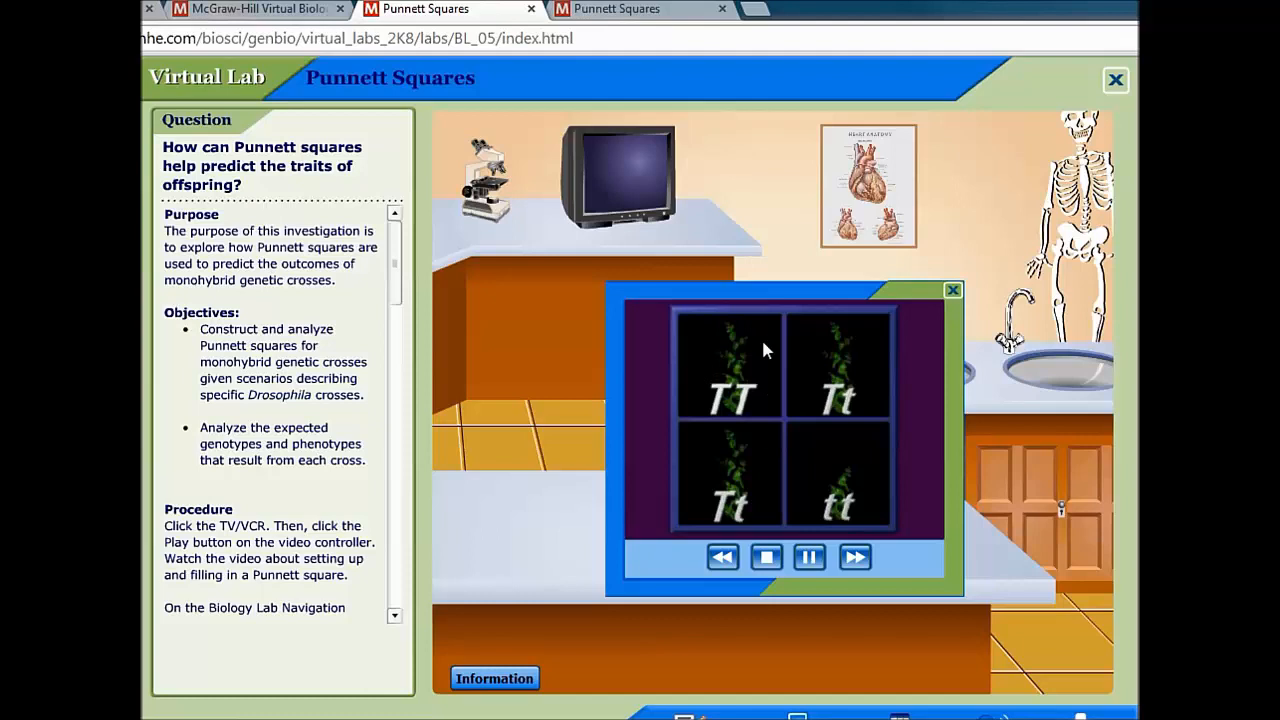
{"action": "mouse_move", "coordinate": [864, 348]}
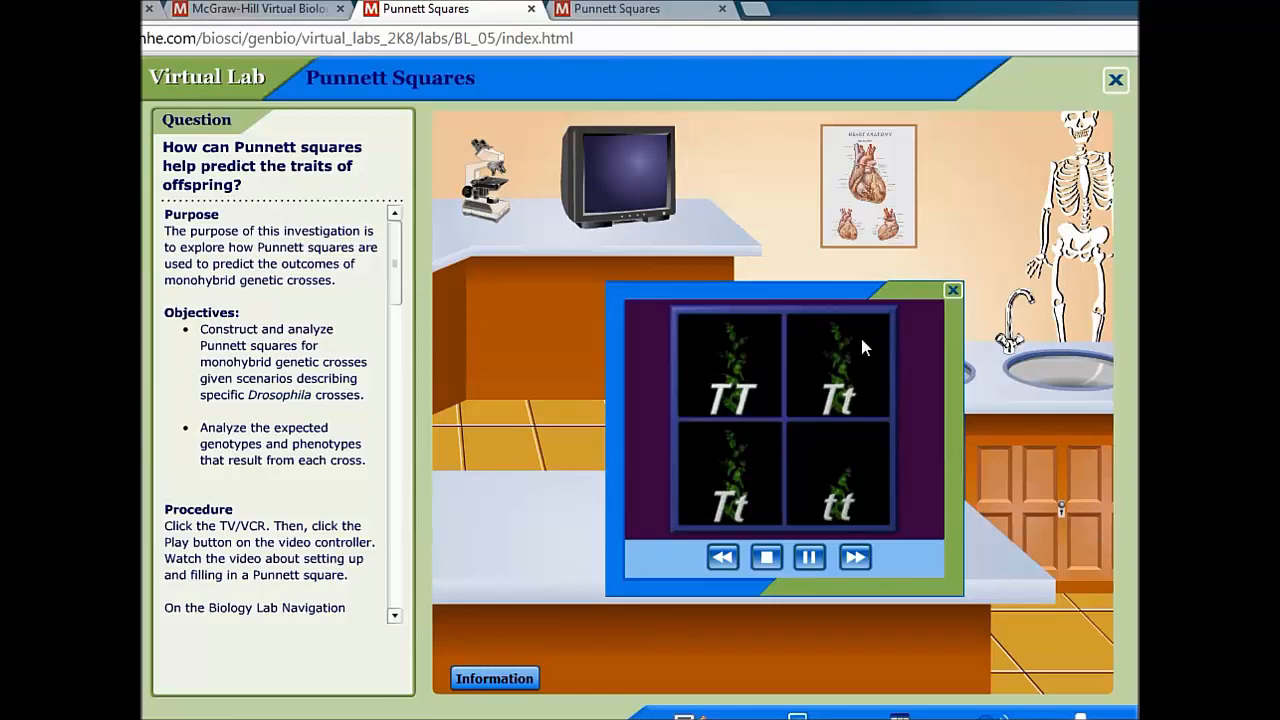
{"action": "mouse_move", "coordinate": [784, 460]}
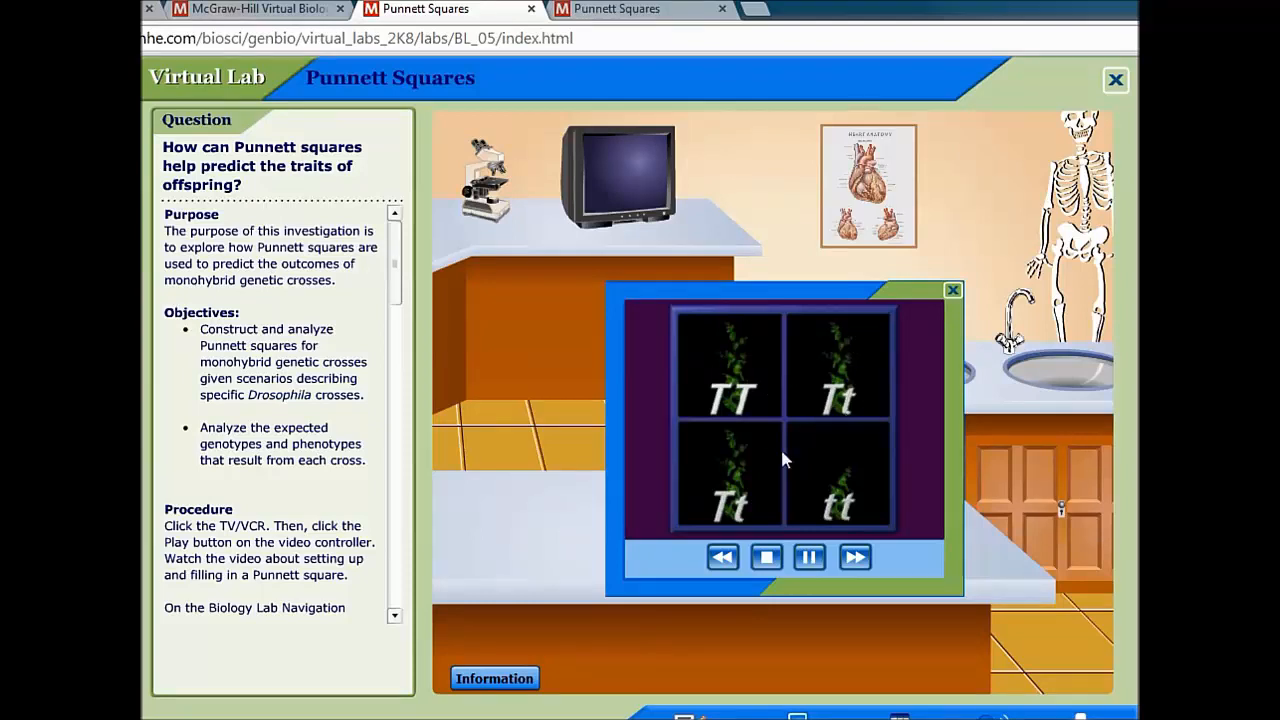
{"action": "mouse_move", "coordinate": [824, 384]}
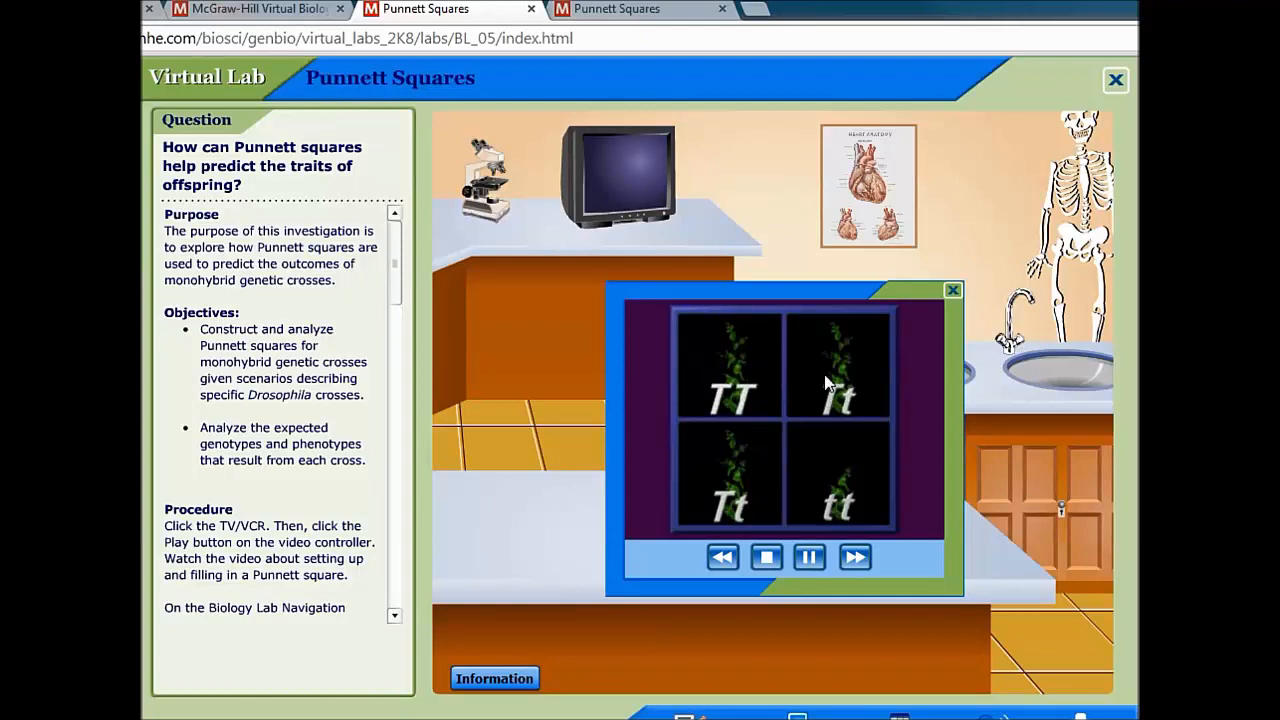
{"action": "mouse_move", "coordinate": [856, 408]}
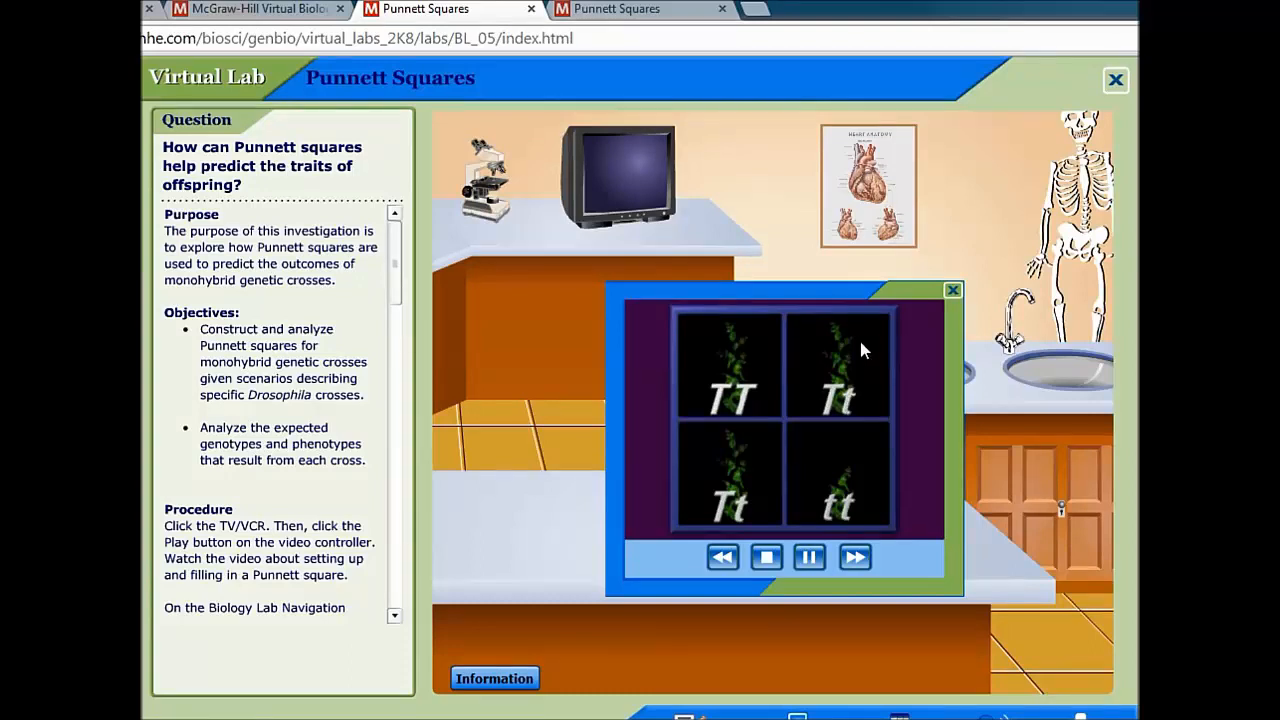
{"action": "mouse_move", "coordinate": [836, 404]}
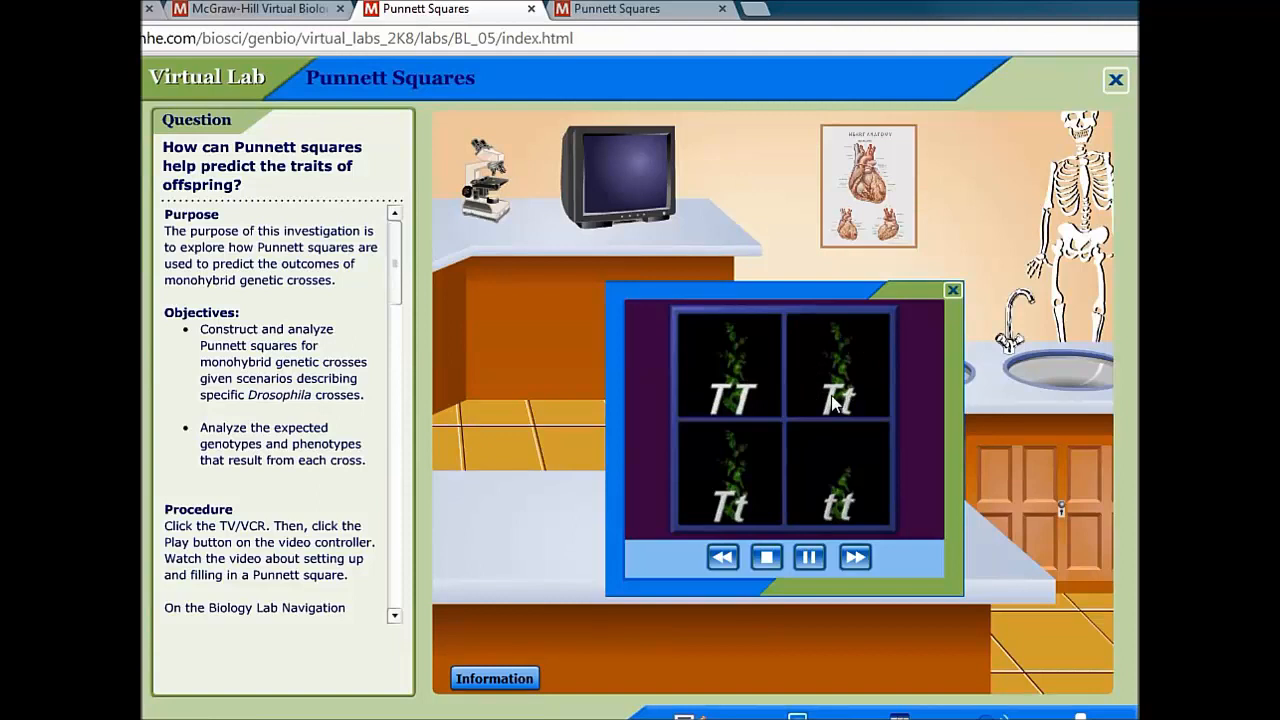
{"action": "mouse_move", "coordinate": [868, 362]}
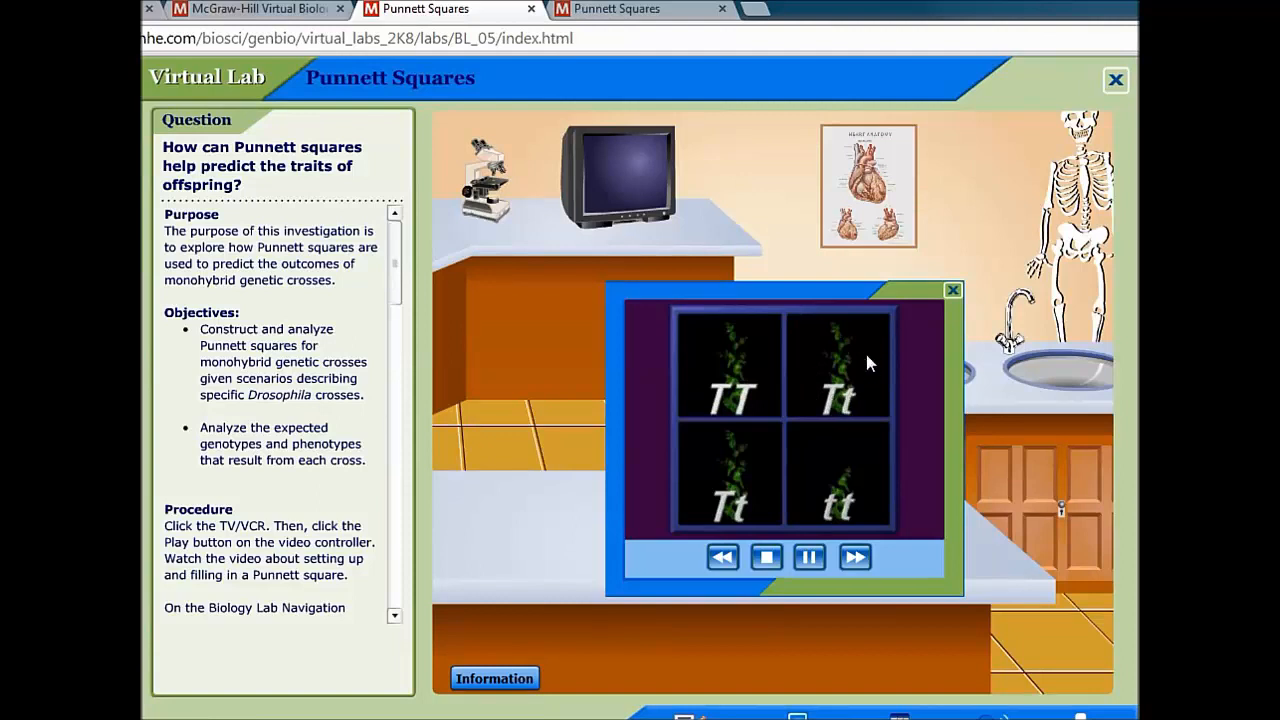
{"action": "mouse_move", "coordinate": [862, 398]}
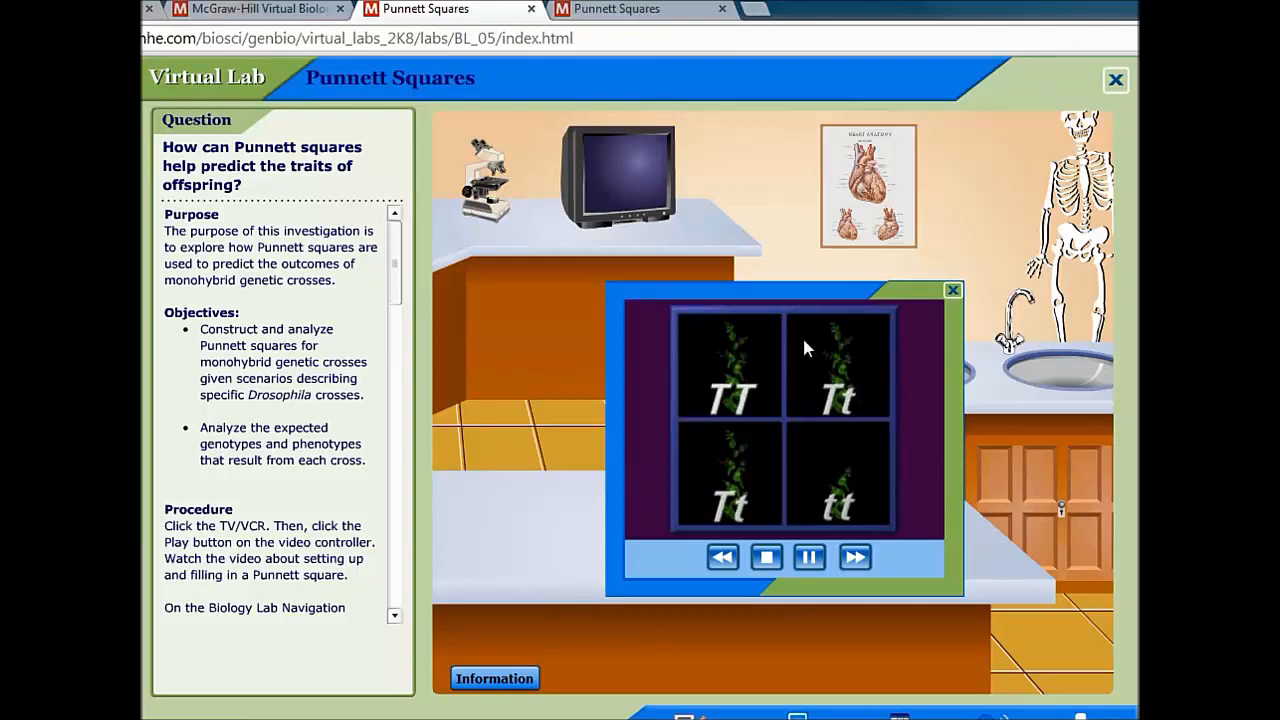
{"action": "mouse_move", "coordinate": [736, 496]}
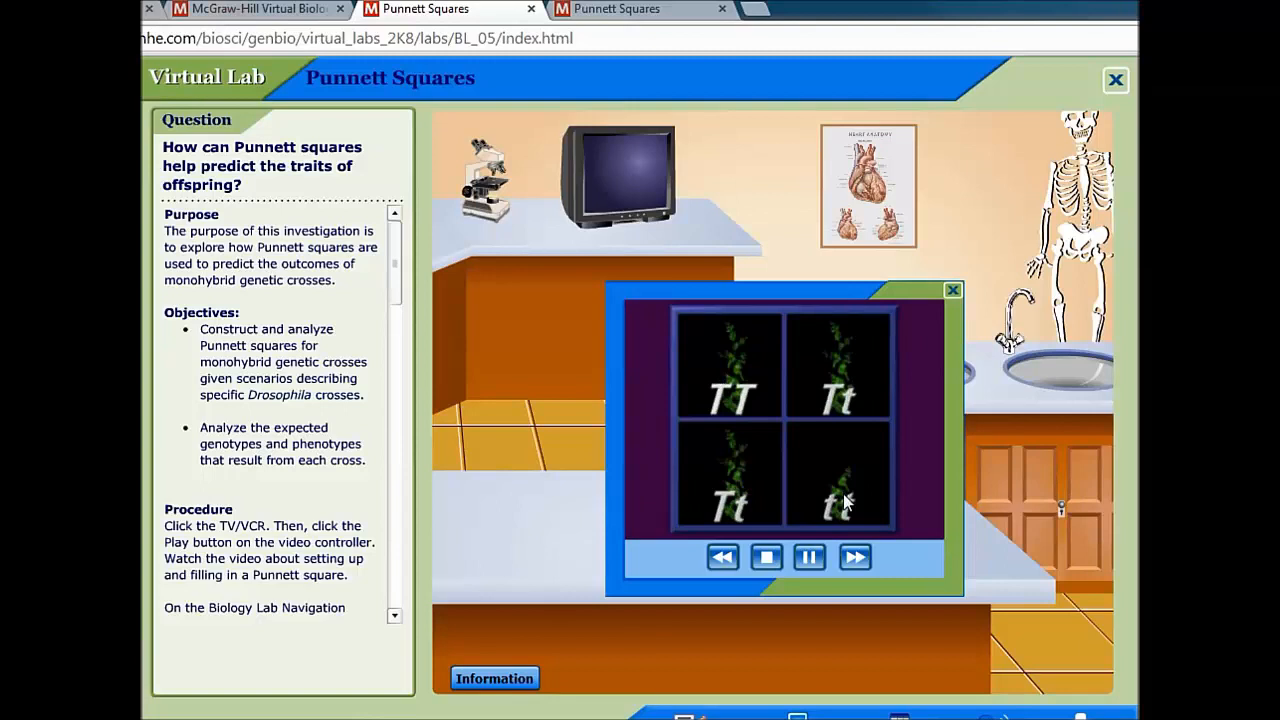
{"action": "mouse_move", "coordinate": [860, 468]}
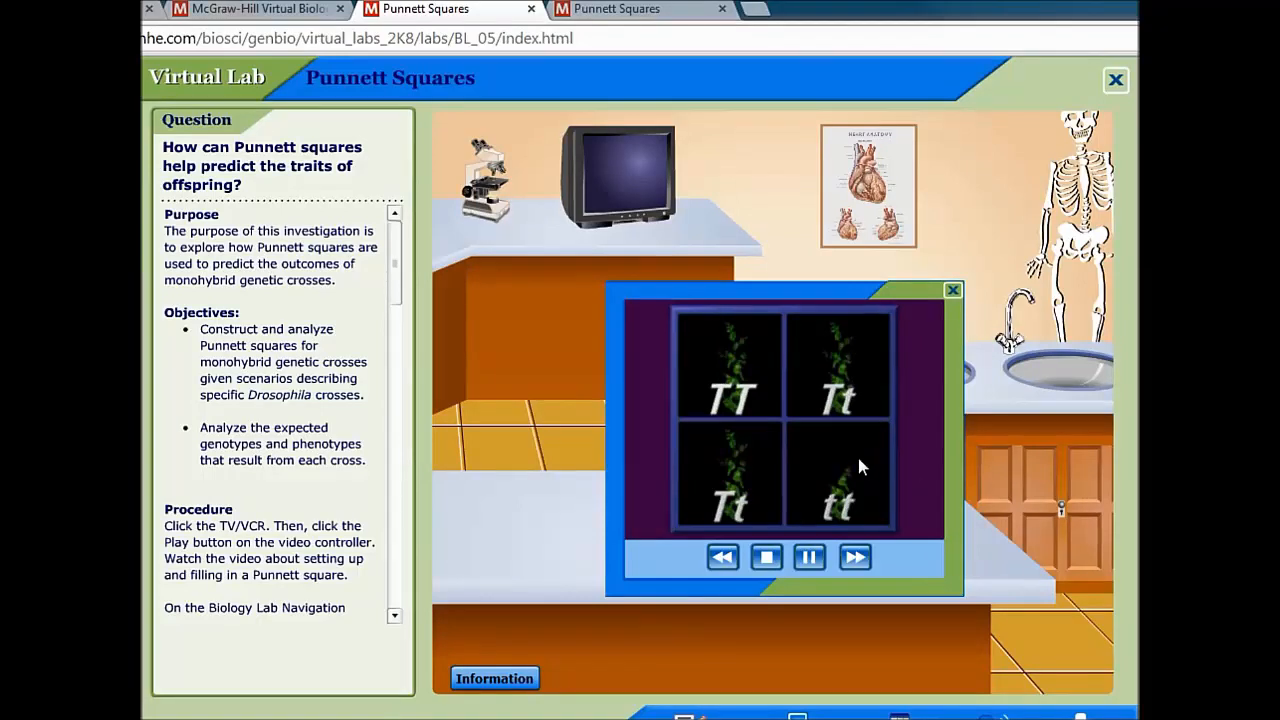
{"action": "mouse_move", "coordinate": [870, 504]}
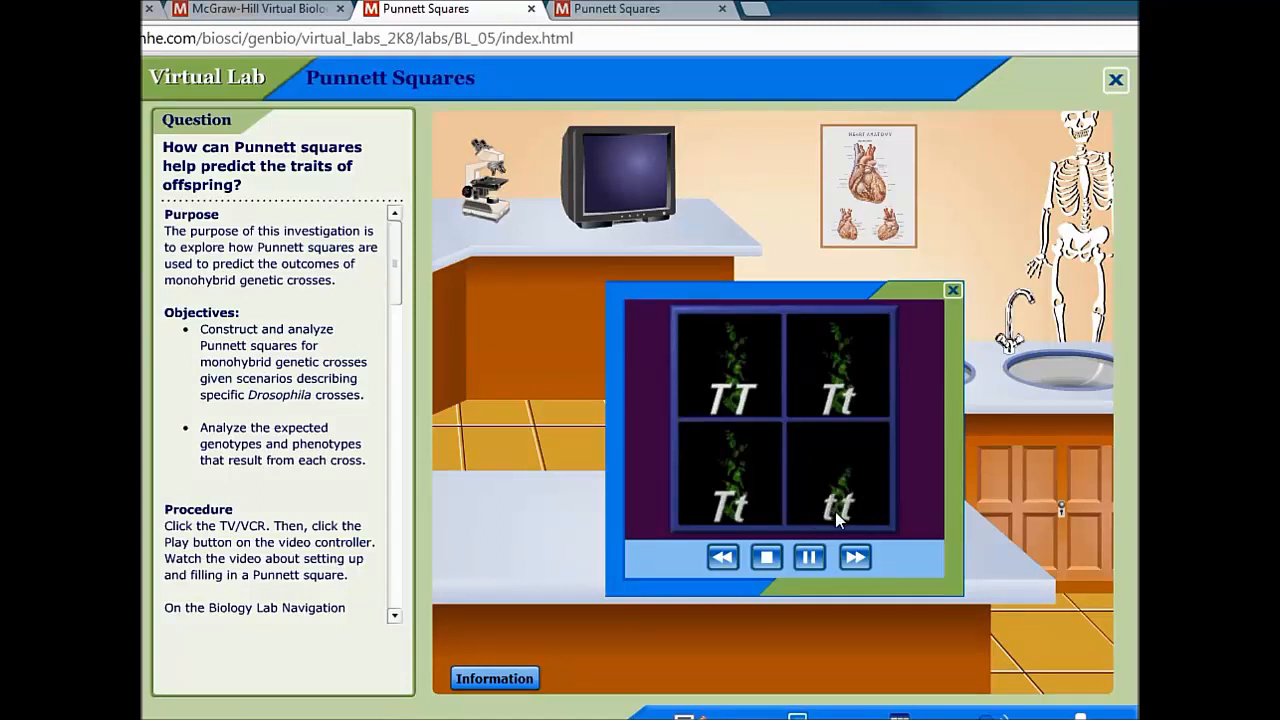
{"action": "mouse_move", "coordinate": [864, 512]}
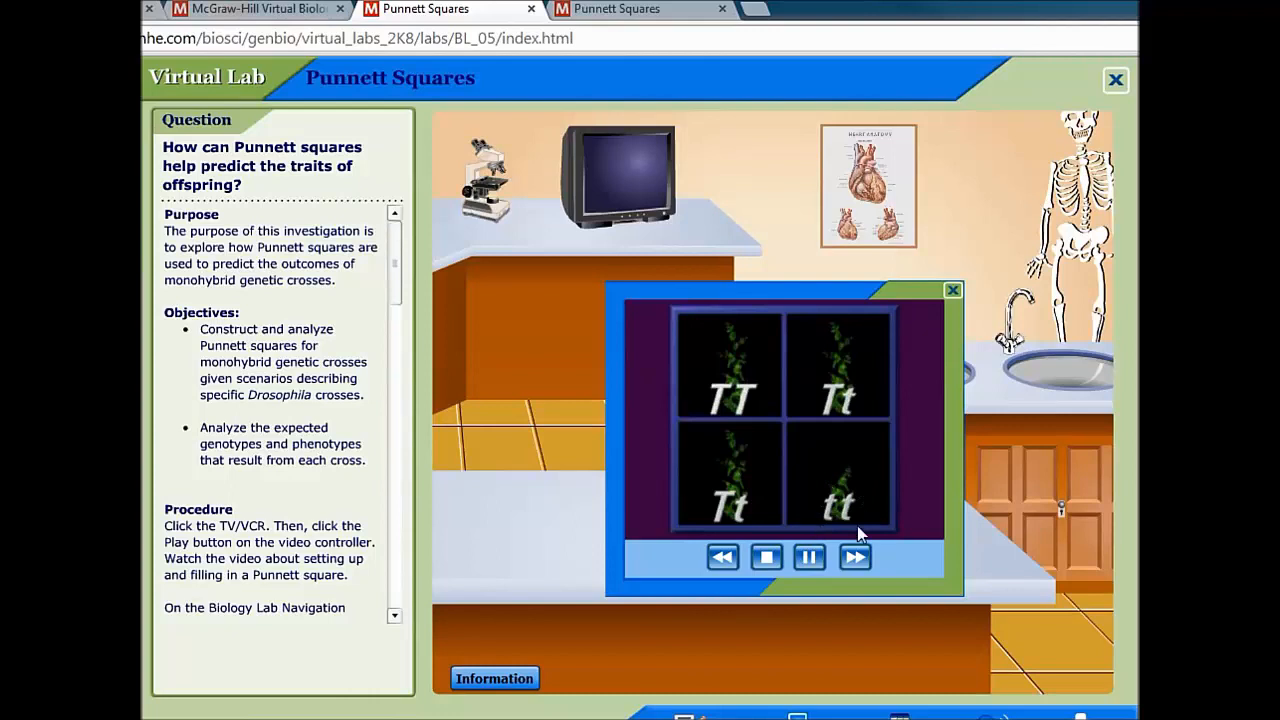
{"action": "mouse_move", "coordinate": [862, 512]}
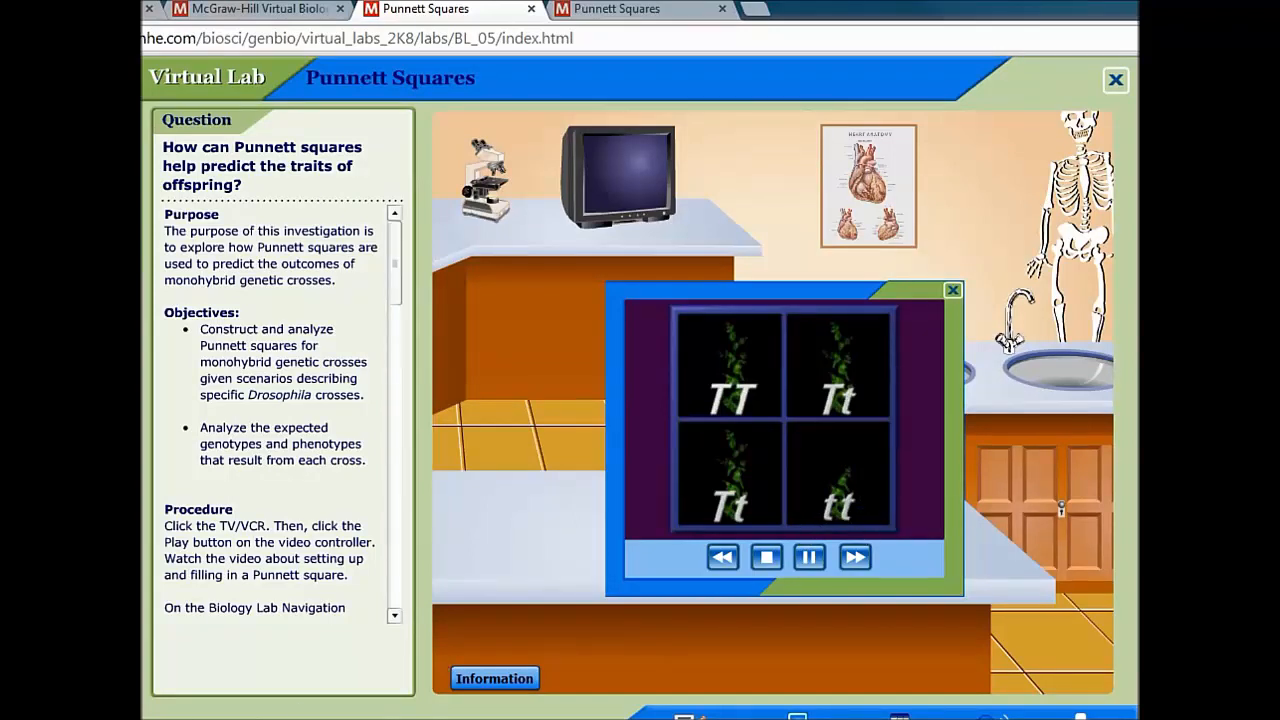
{"action": "mouse_move", "coordinate": [950, 528]}
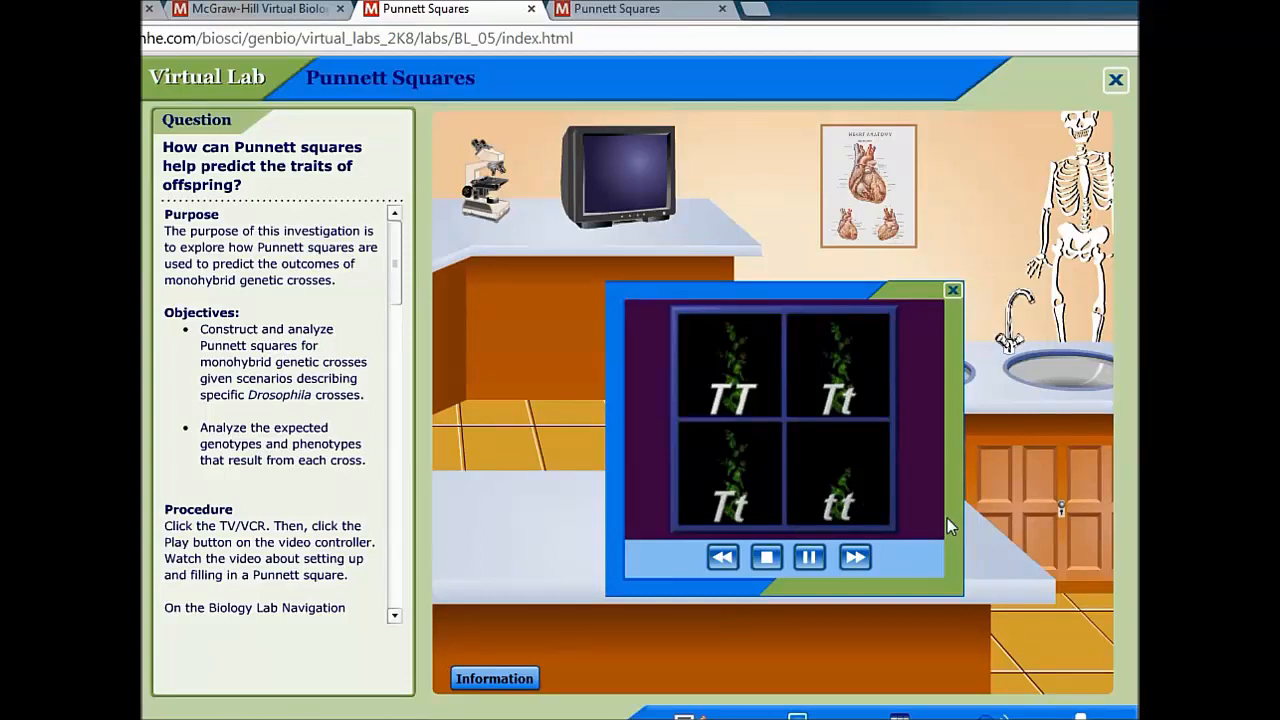
- Close the finished tutorial video to return to the lab bench
{"action": "left_click", "coordinate": [952, 290]}
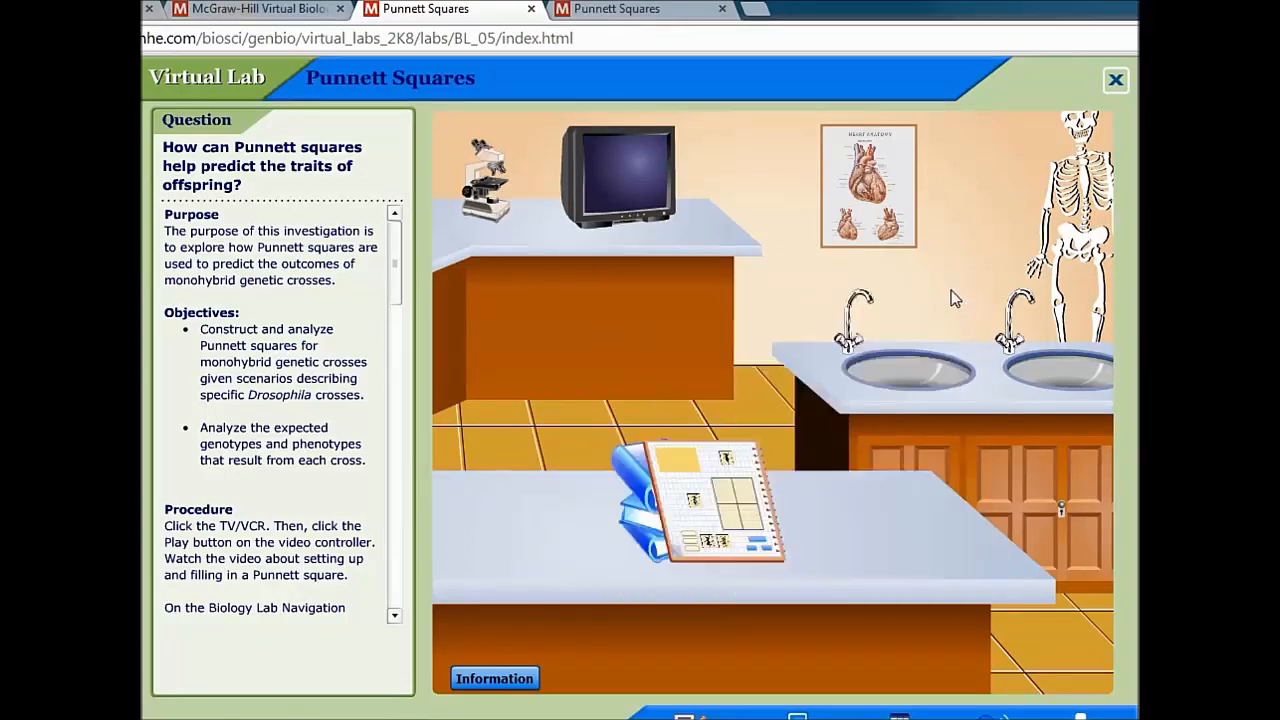
{"action": "mouse_move", "coordinate": [722, 512]}
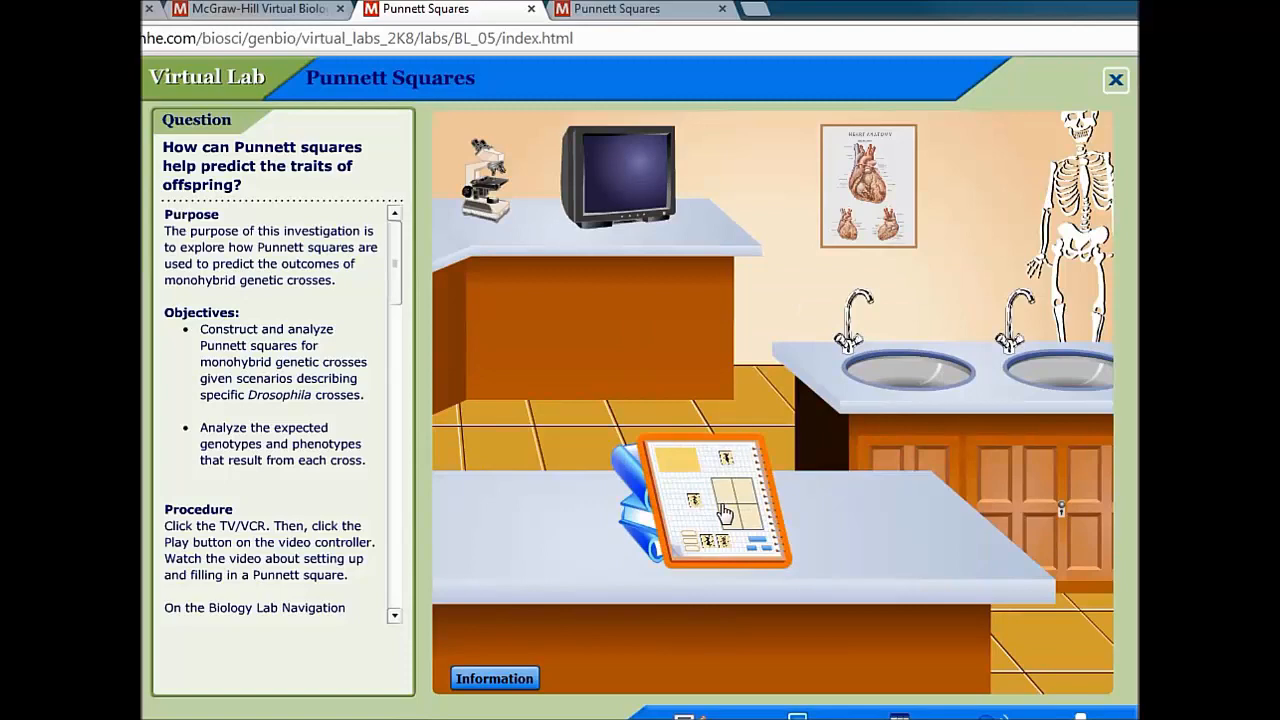
- Open the bench notebook and reset it to load Scenario 1's gray-by-black fly cross
{"action": "left_click", "coordinate": [724, 510]}
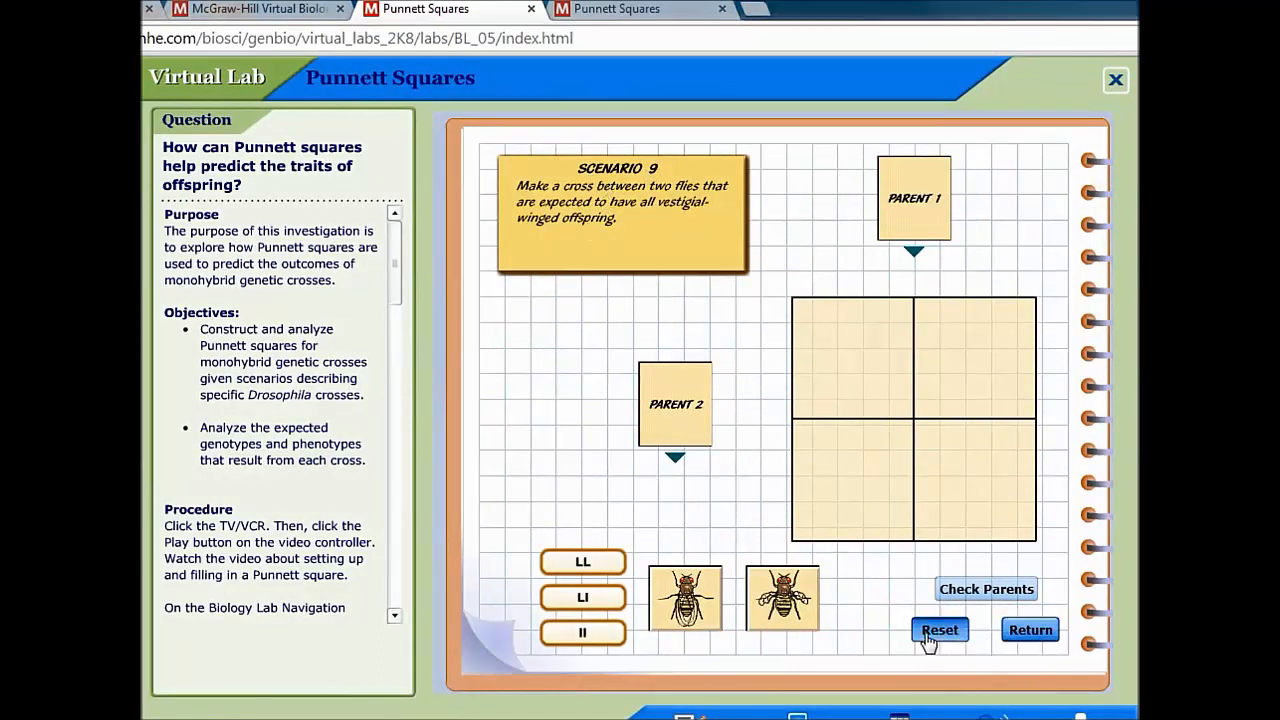
{"action": "left_click", "coordinate": [940, 628]}
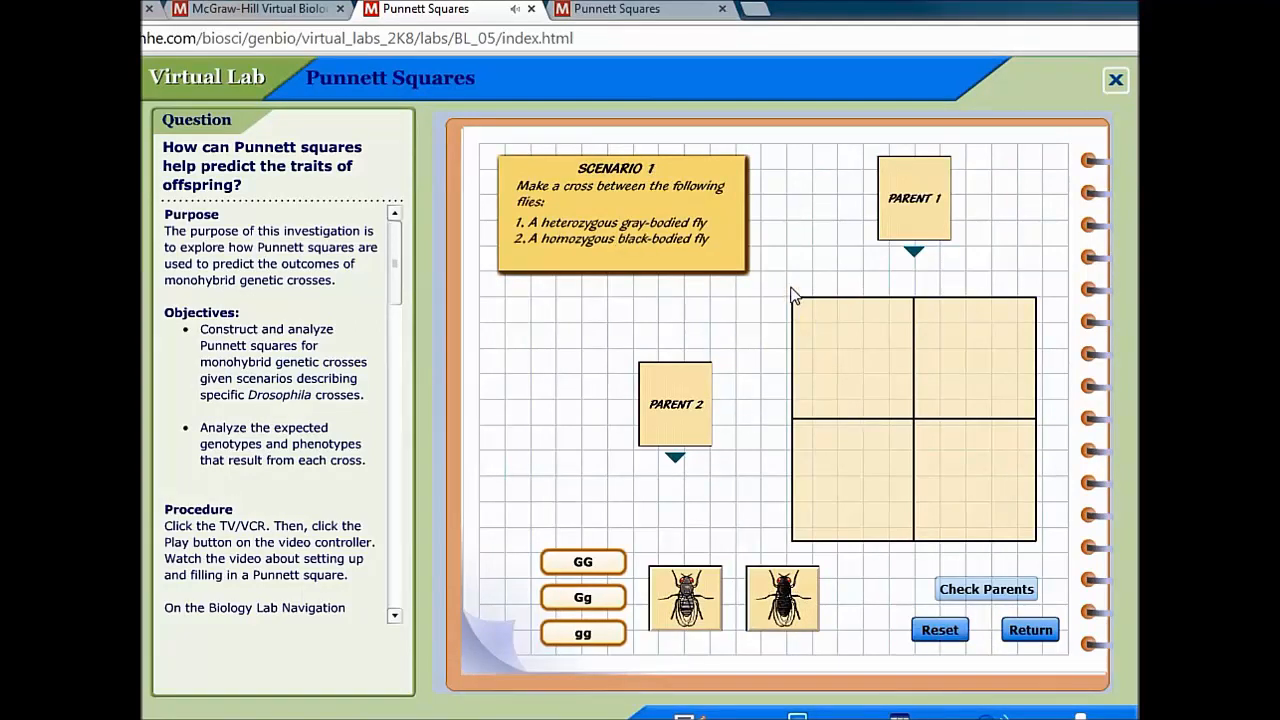
{"action": "mouse_move", "coordinate": [750, 244]}
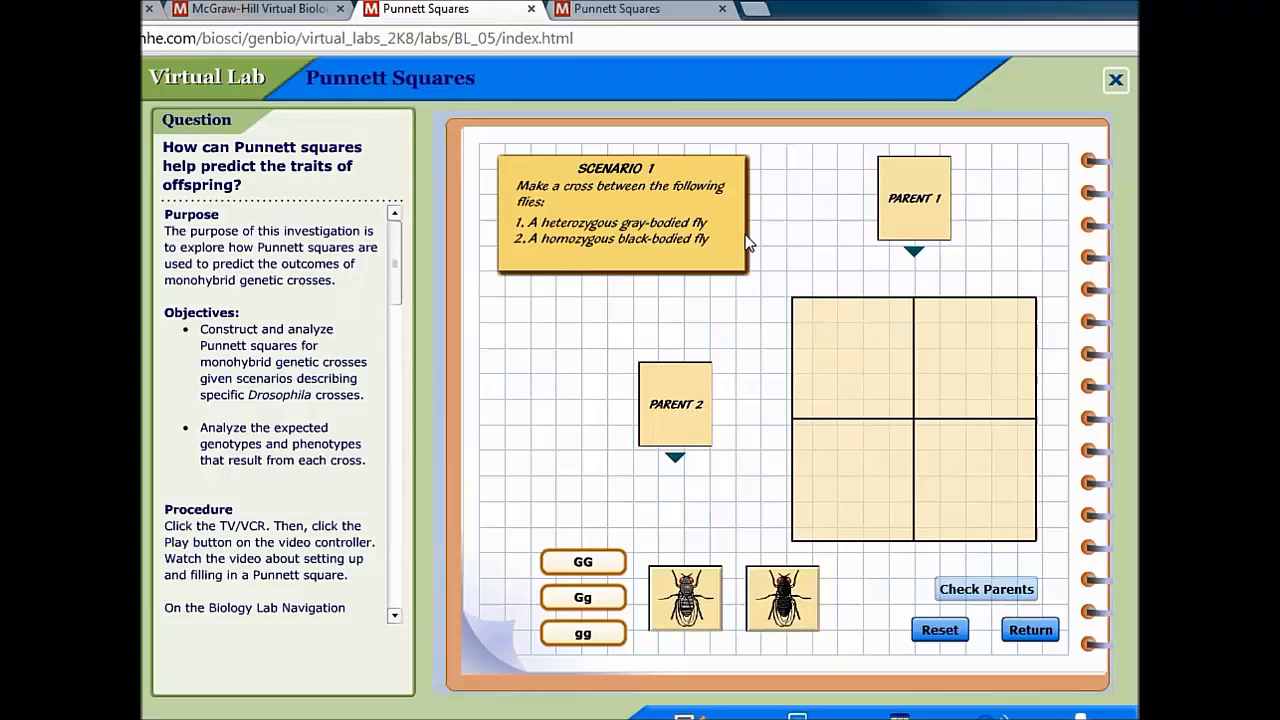
{"action": "mouse_move", "coordinate": [558, 240]}
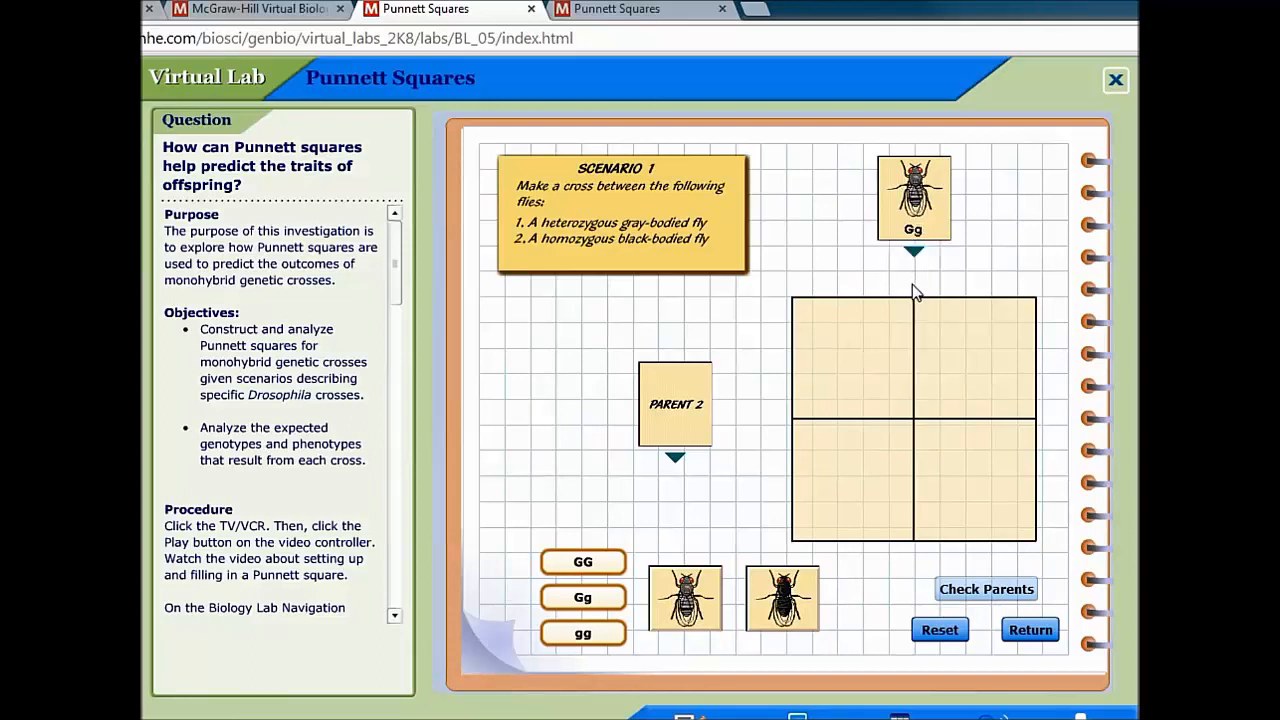
{"action": "mouse_move", "coordinate": [688, 444]}
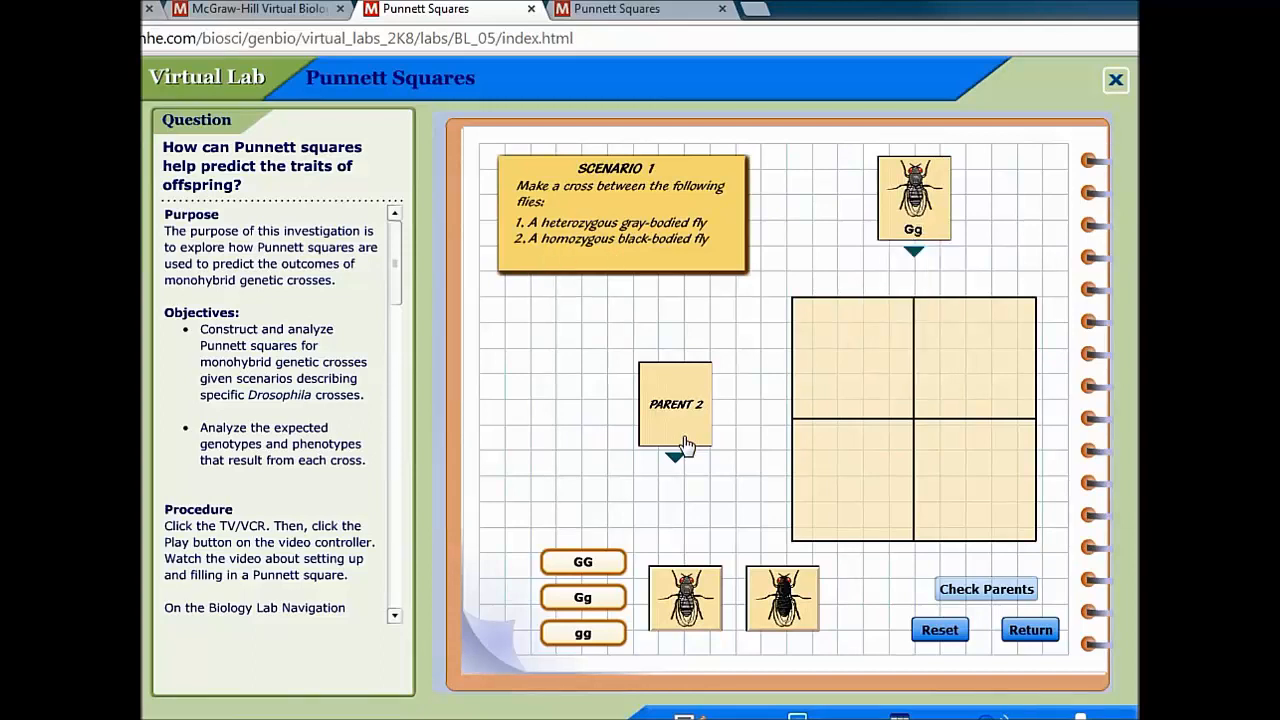
- Assign parent 2 the gg genotype and check parents to show gametes G, g and g, g
{"action": "left_click", "coordinate": [676, 458]}
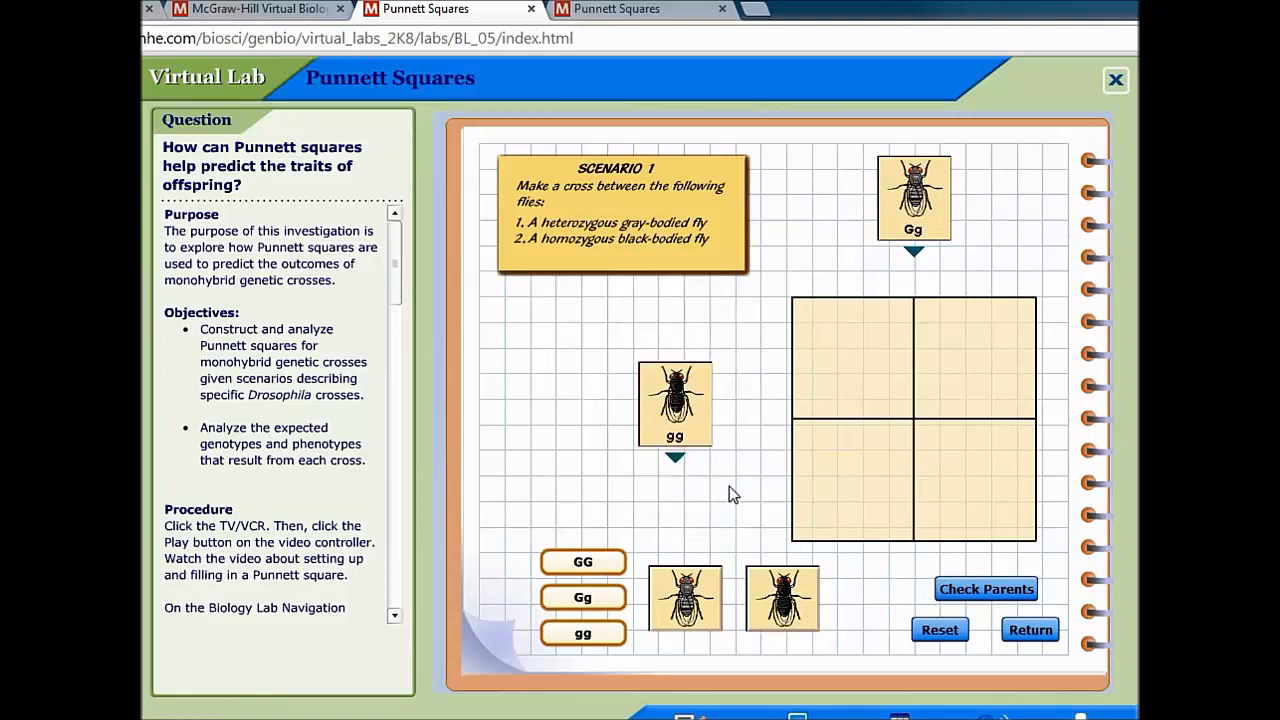
{"action": "left_click", "coordinate": [984, 588]}
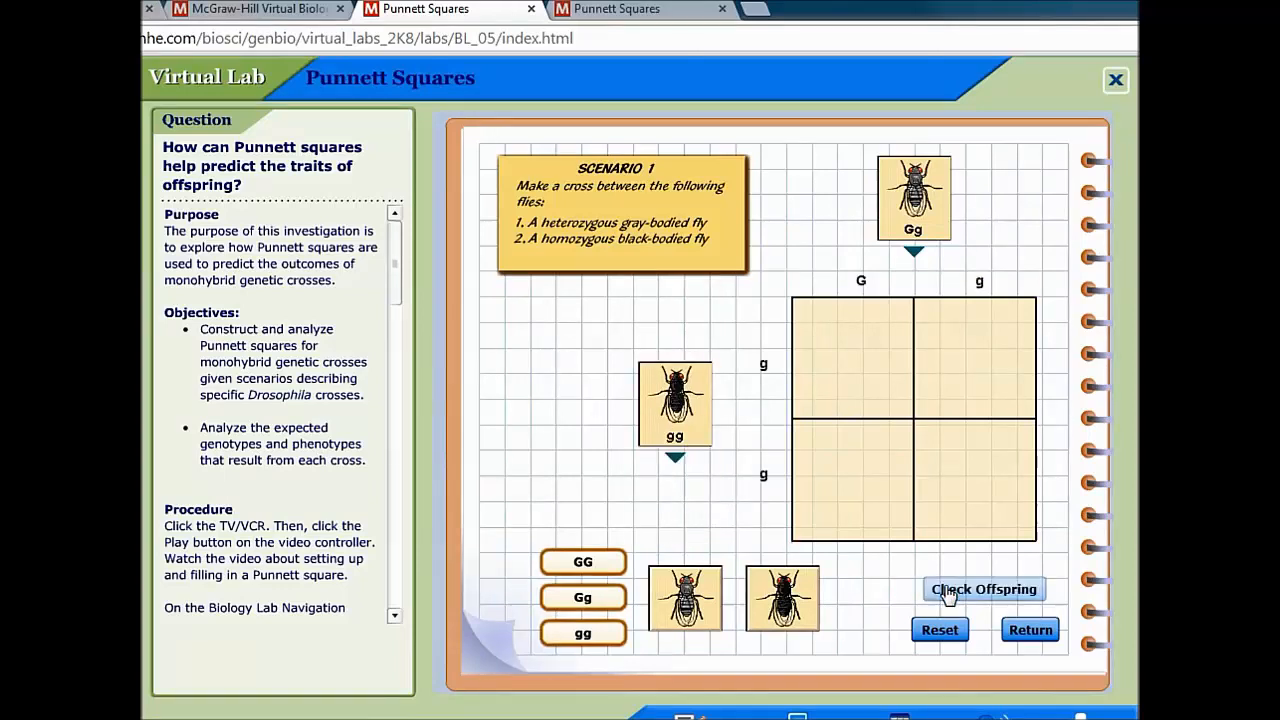
{"action": "mouse_move", "coordinate": [916, 232]}
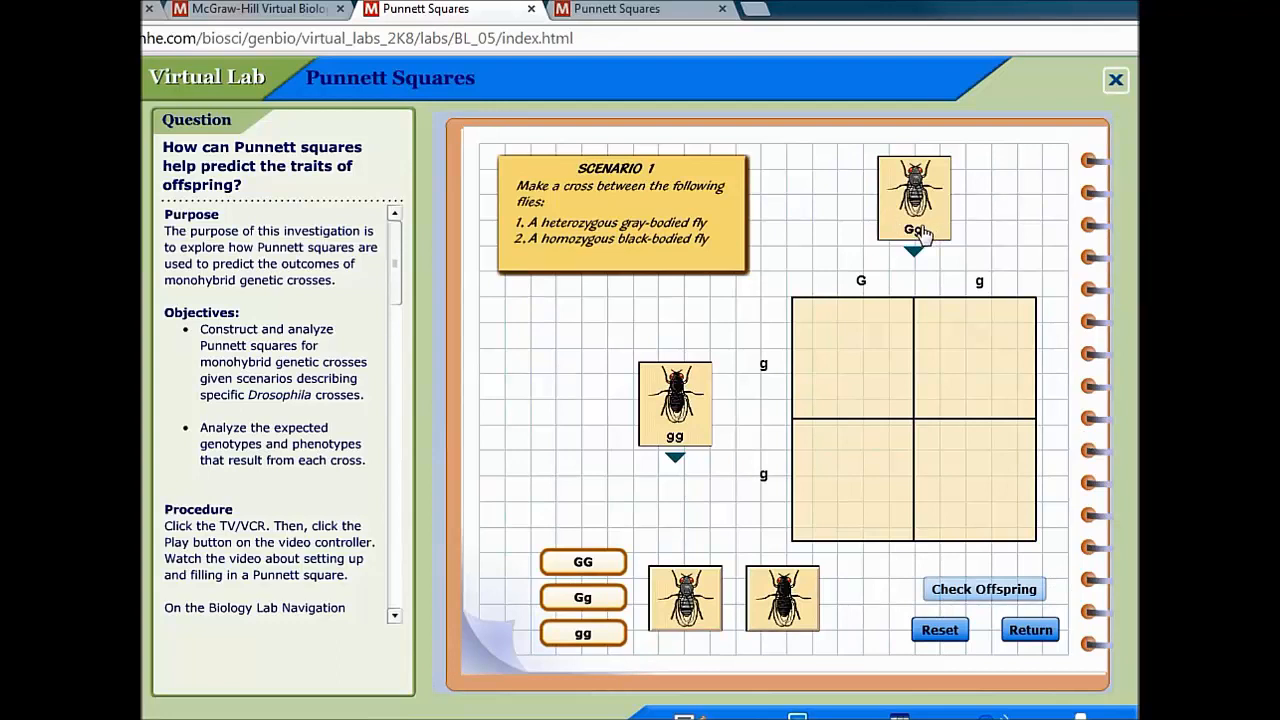
{"action": "mouse_move", "coordinate": [924, 240]}
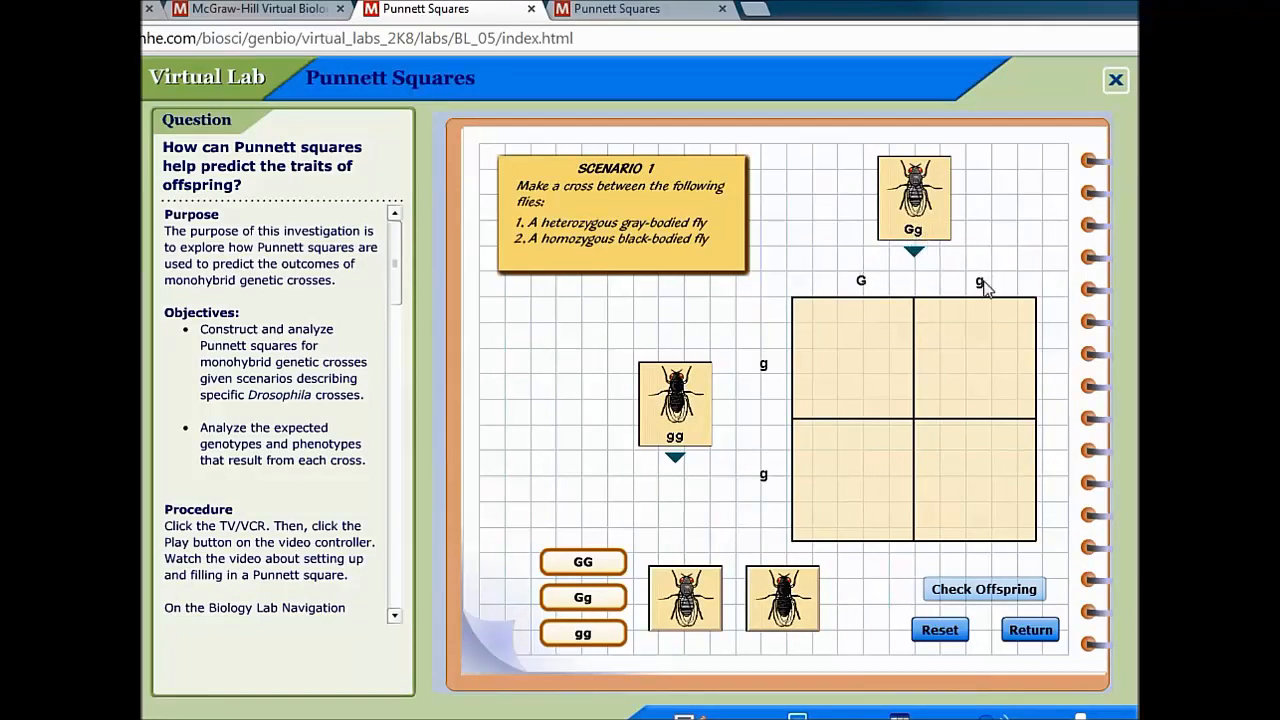
{"action": "mouse_move", "coordinate": [1044, 292]}
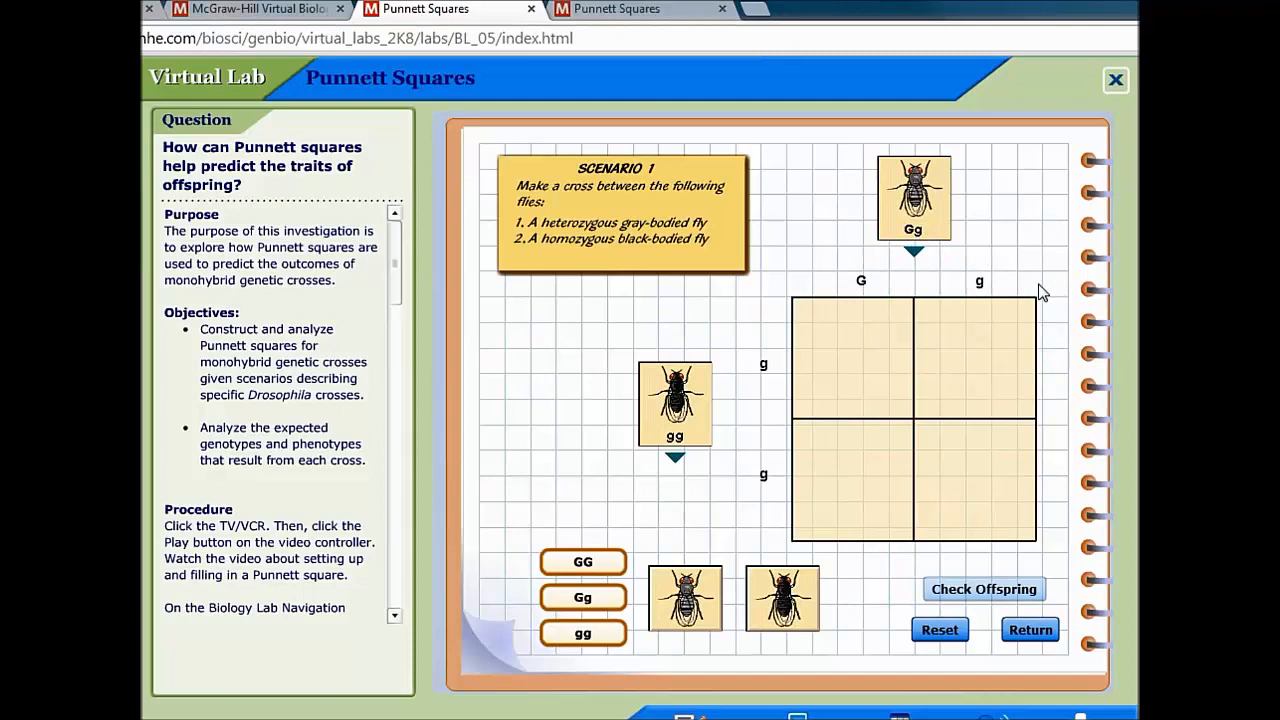
{"action": "mouse_move", "coordinate": [1000, 298]}
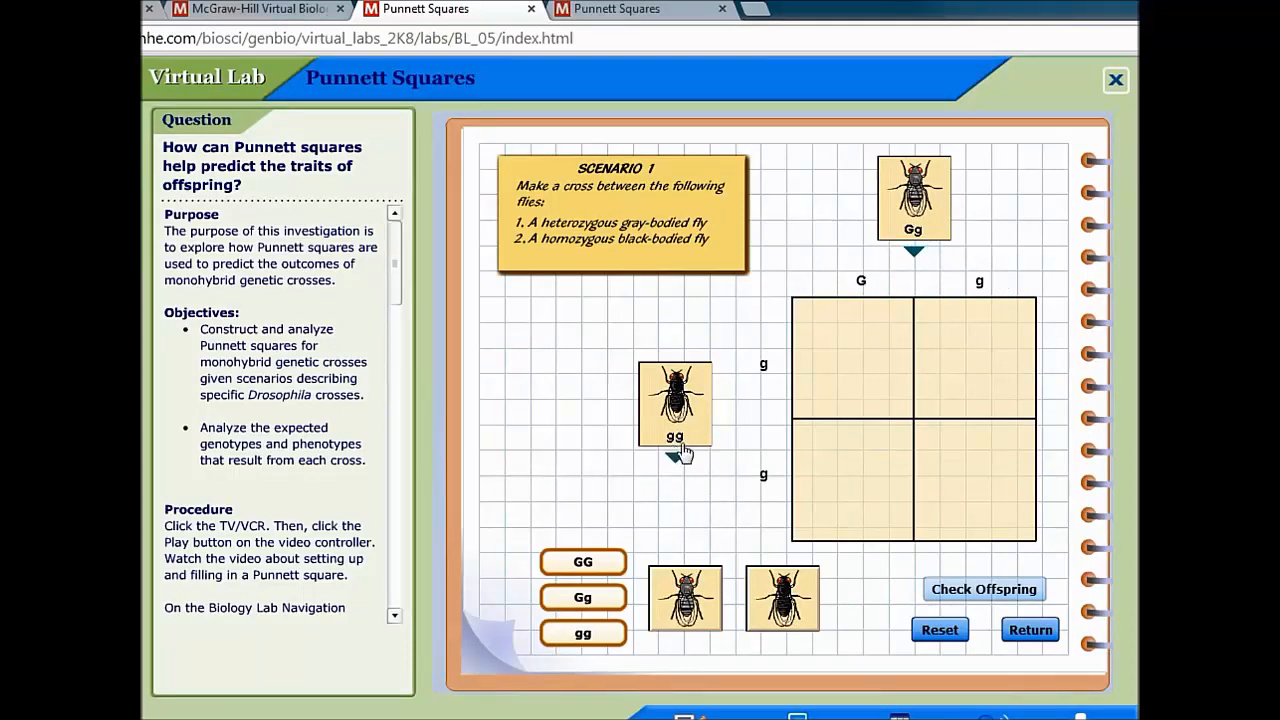
{"action": "mouse_move", "coordinate": [664, 532]}
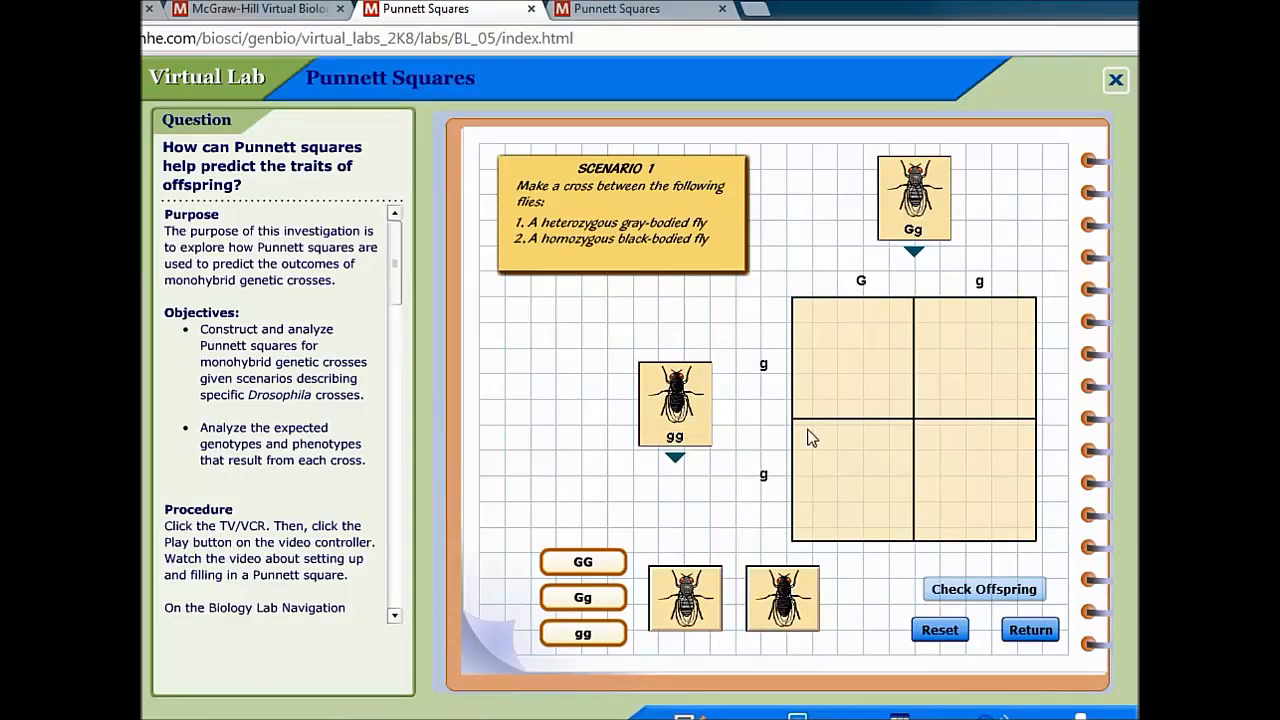
{"action": "mouse_move", "coordinate": [868, 302]}
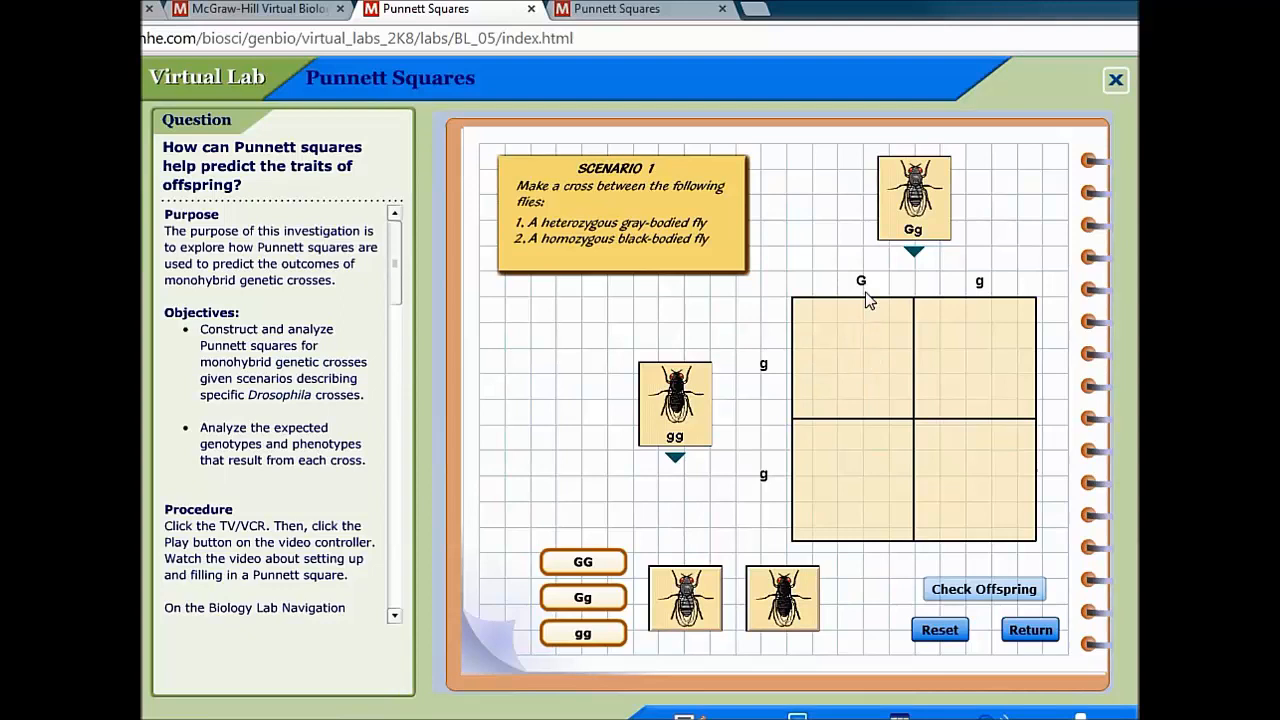
{"action": "mouse_move", "coordinate": [770, 376]}
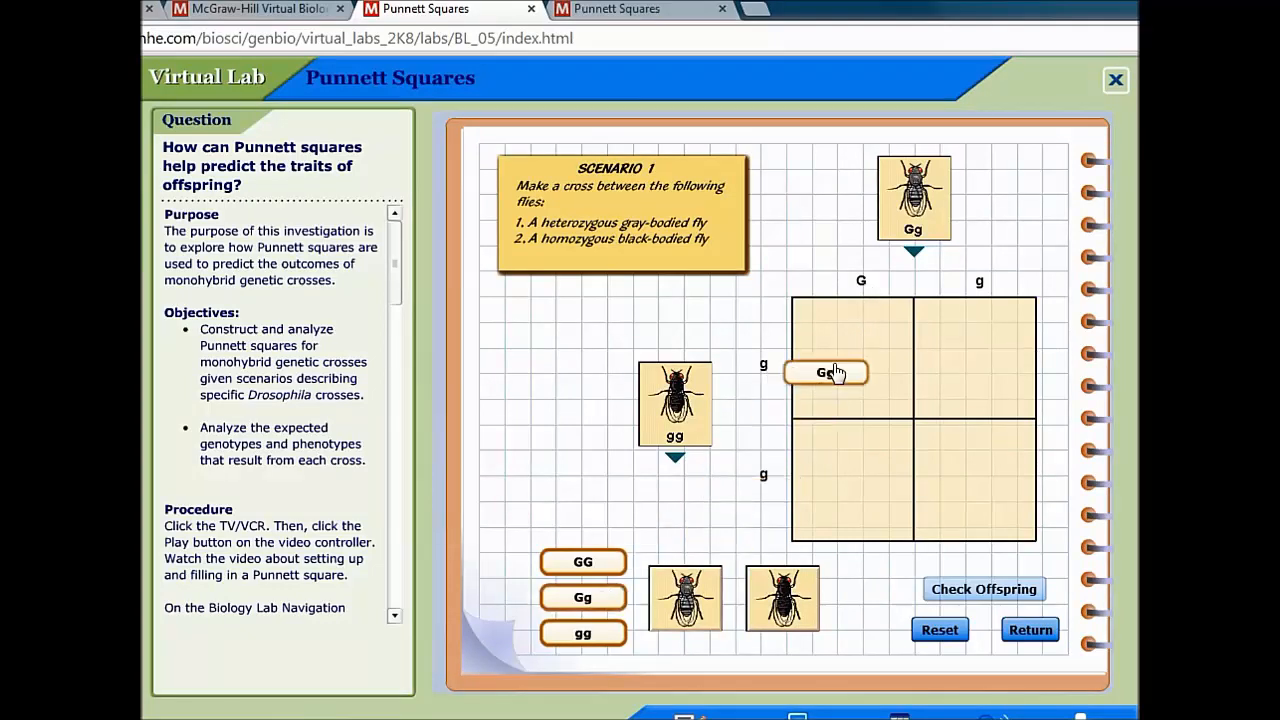
- Place the Gg and gg offspring genotypes into the scenario 1 square boxes
{"action": "left_click_drag", "start_coordinate": [826, 372], "coordinate": [852, 402]}
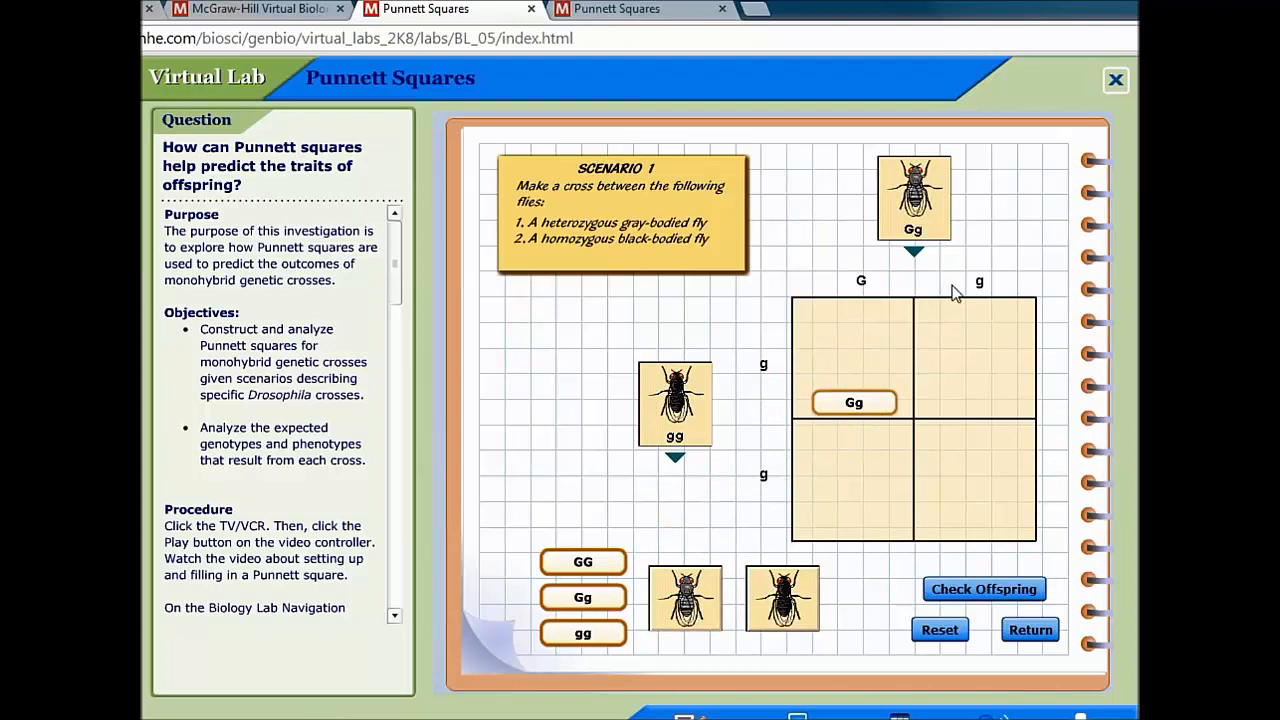
{"action": "mouse_move", "coordinate": [756, 380]}
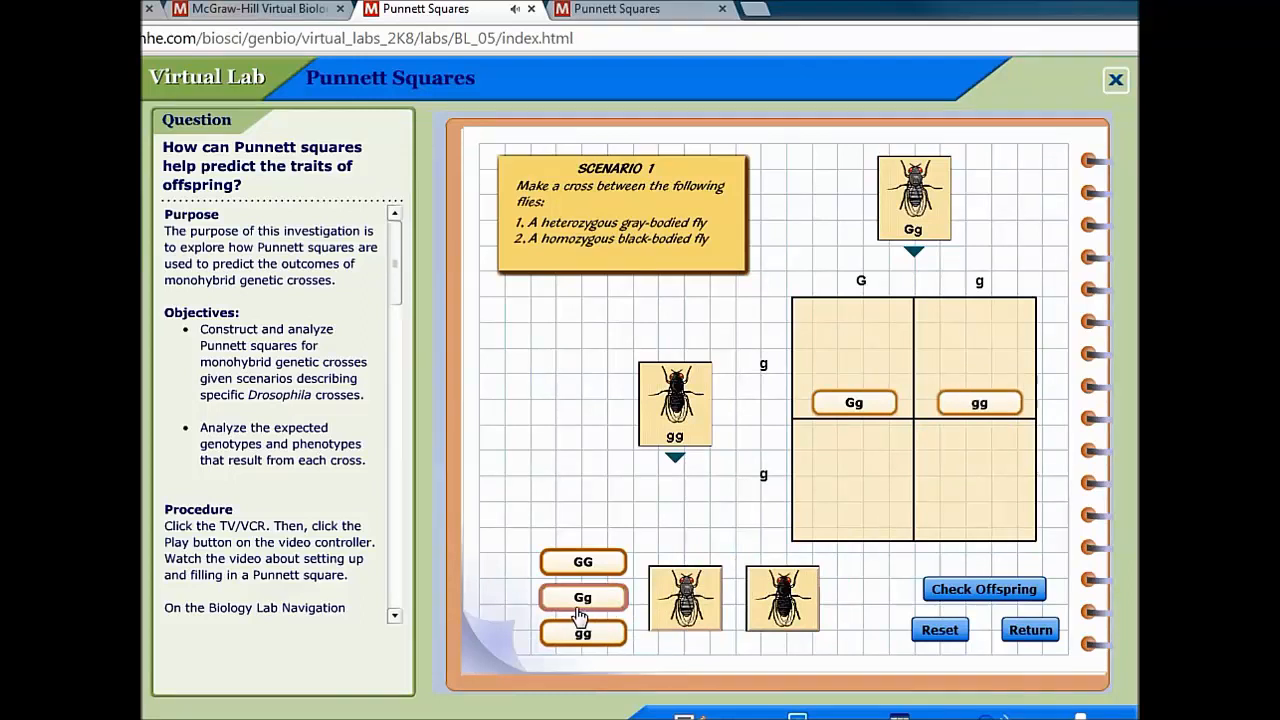
{"action": "mouse_move", "coordinate": [770, 480]}
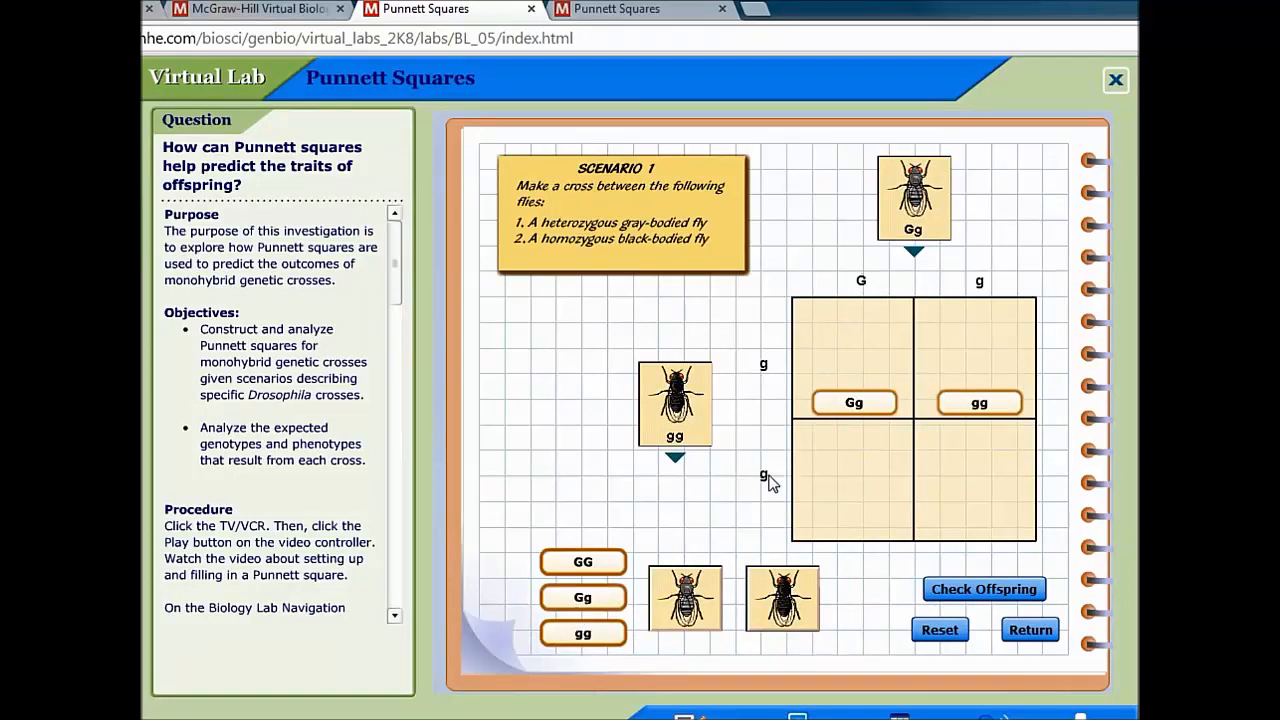
{"action": "left_click", "coordinate": [858, 472]}
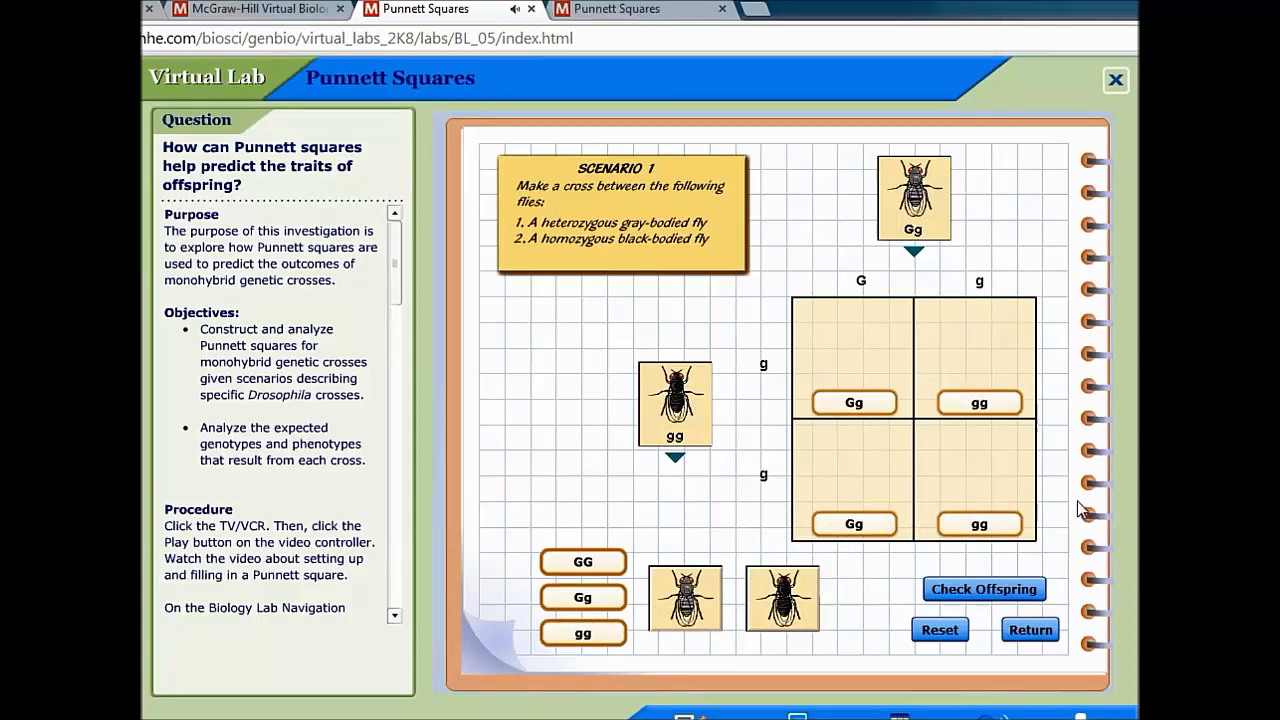
{"action": "mouse_move", "coordinate": [1072, 586]}
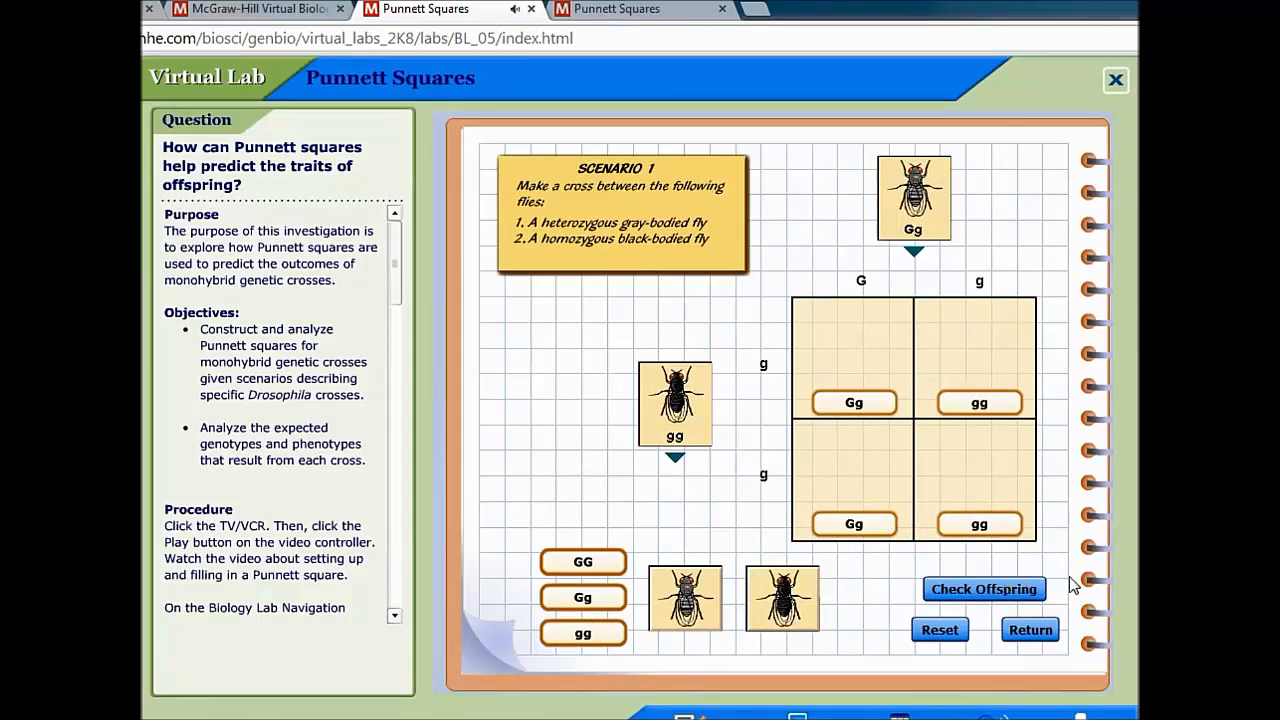
{"action": "mouse_move", "coordinate": [1090, 550]}
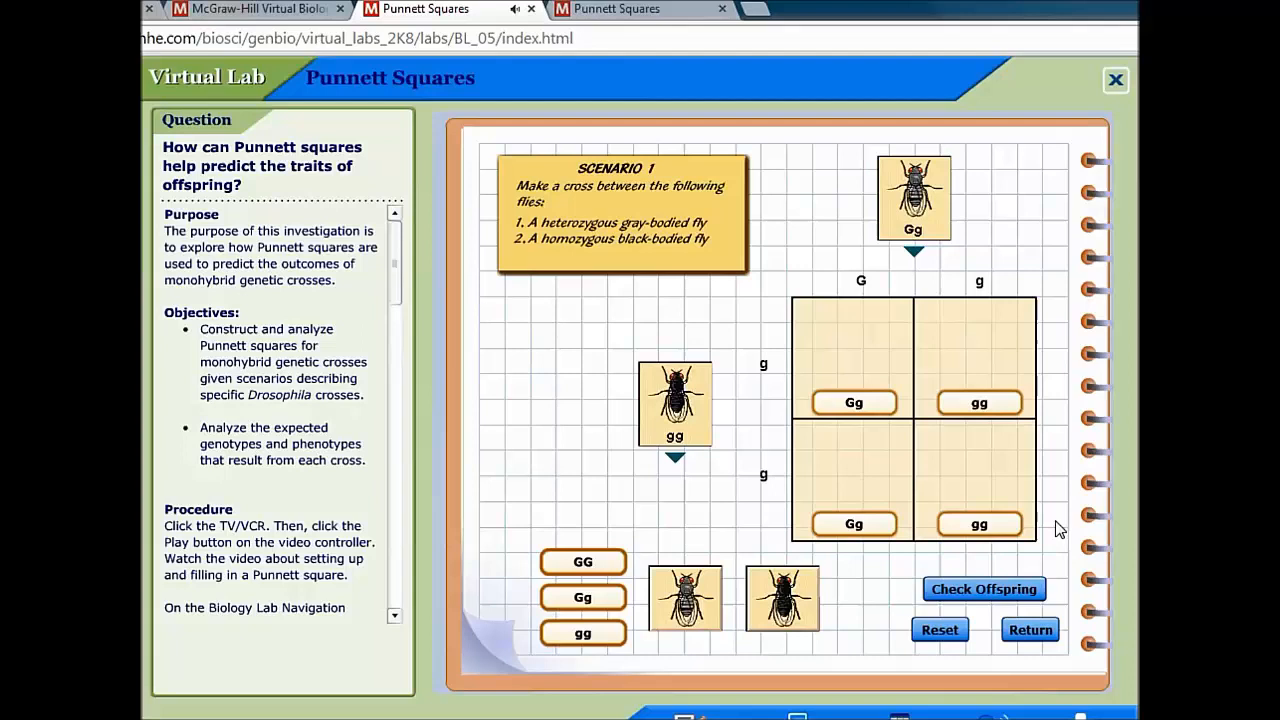
{"action": "mouse_move", "coordinate": [1096, 512]}
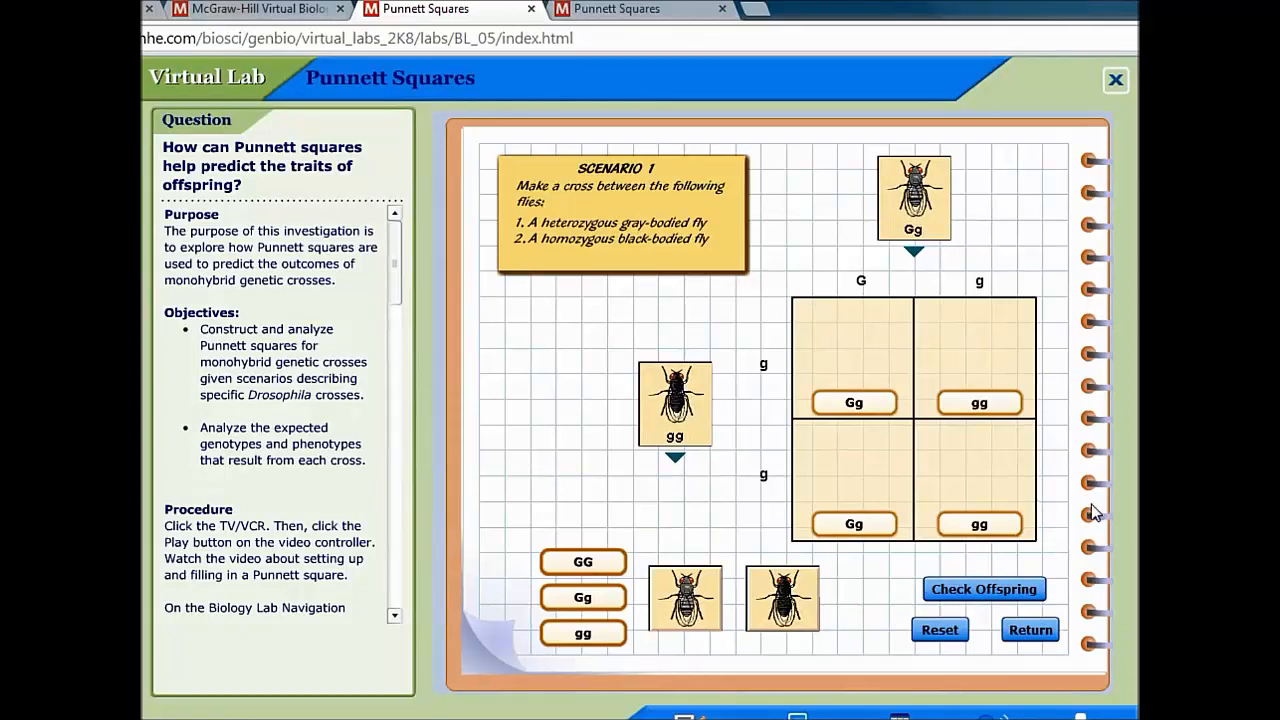
{"action": "mouse_move", "coordinate": [1072, 484]}
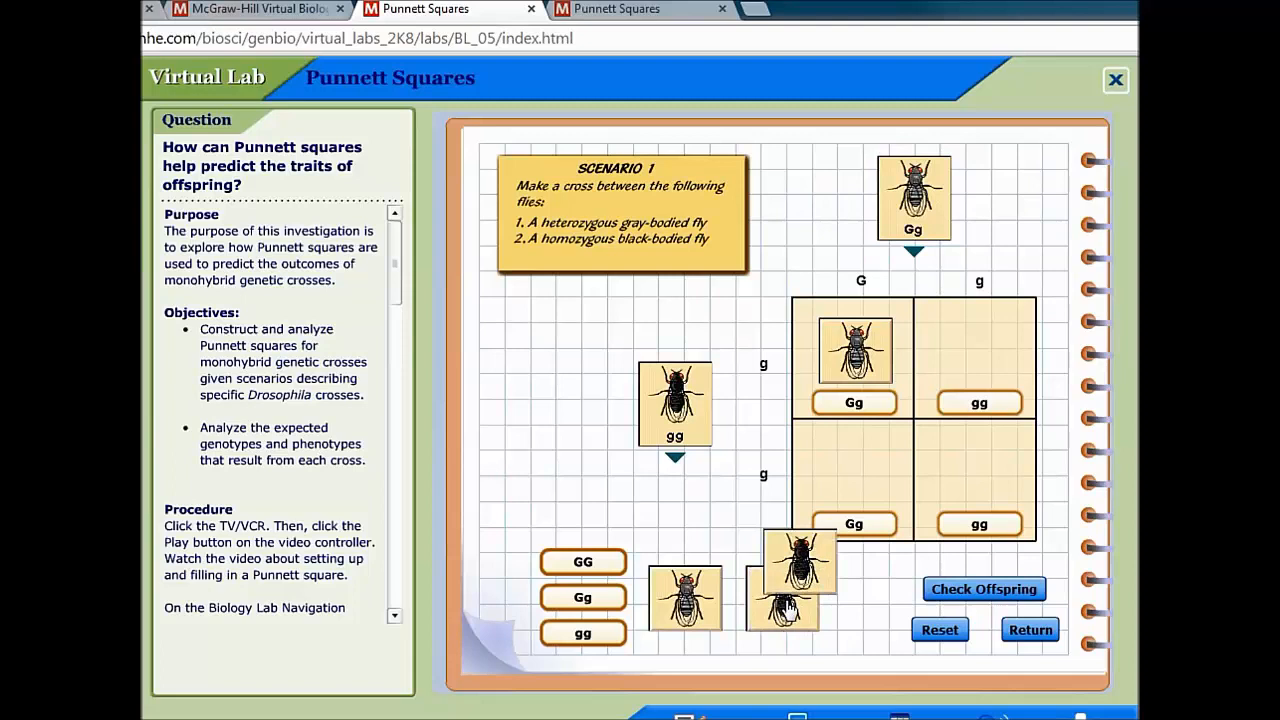
- Place a gray- or black-bodied fly on an offspring box matching its genotype
{"action": "left_click_drag", "start_coordinate": [784, 580], "coordinate": [980, 356]}
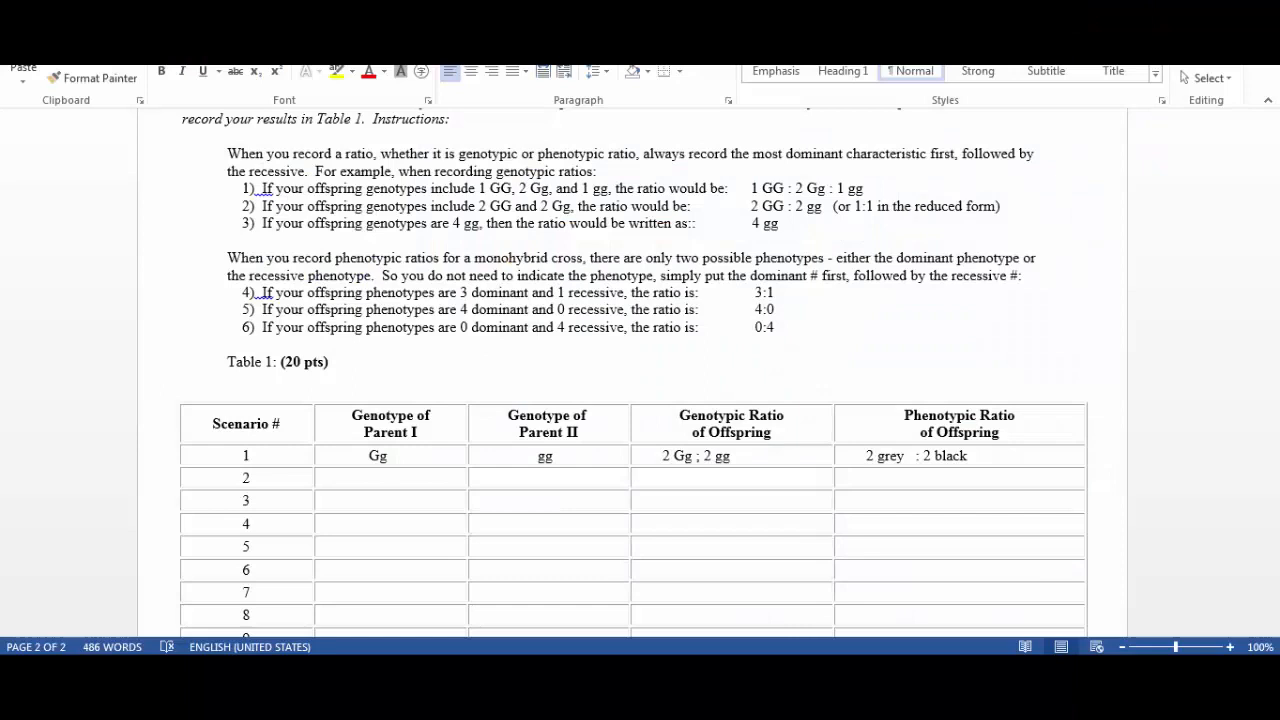
{"action": "mouse_move", "coordinate": [464, 418]}
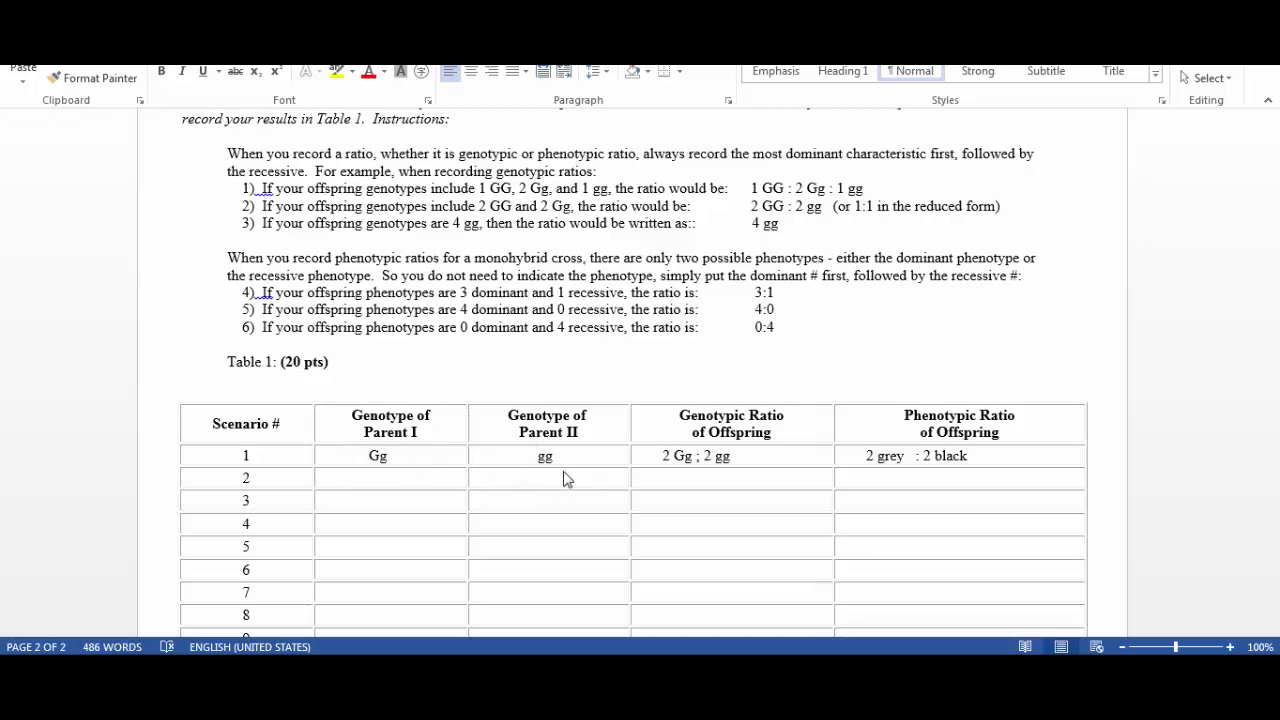
{"action": "mouse_move", "coordinate": [528, 466]}
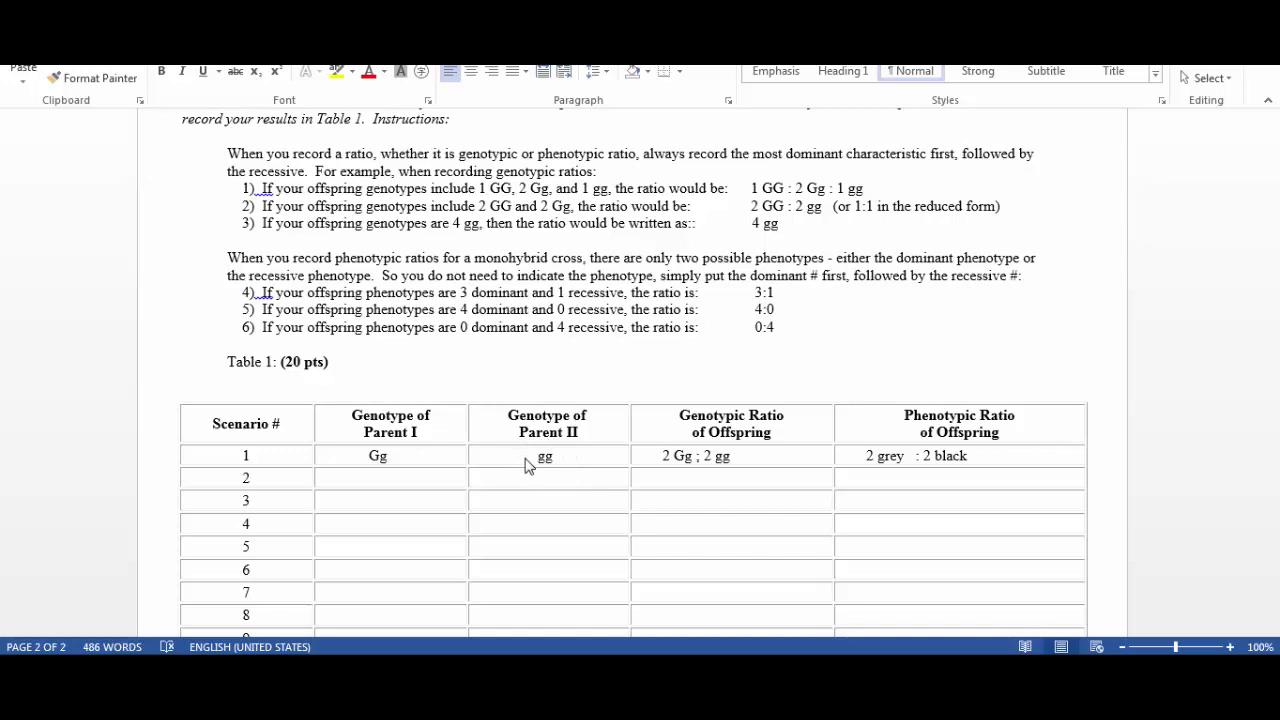
{"action": "mouse_move", "coordinate": [730, 452]}
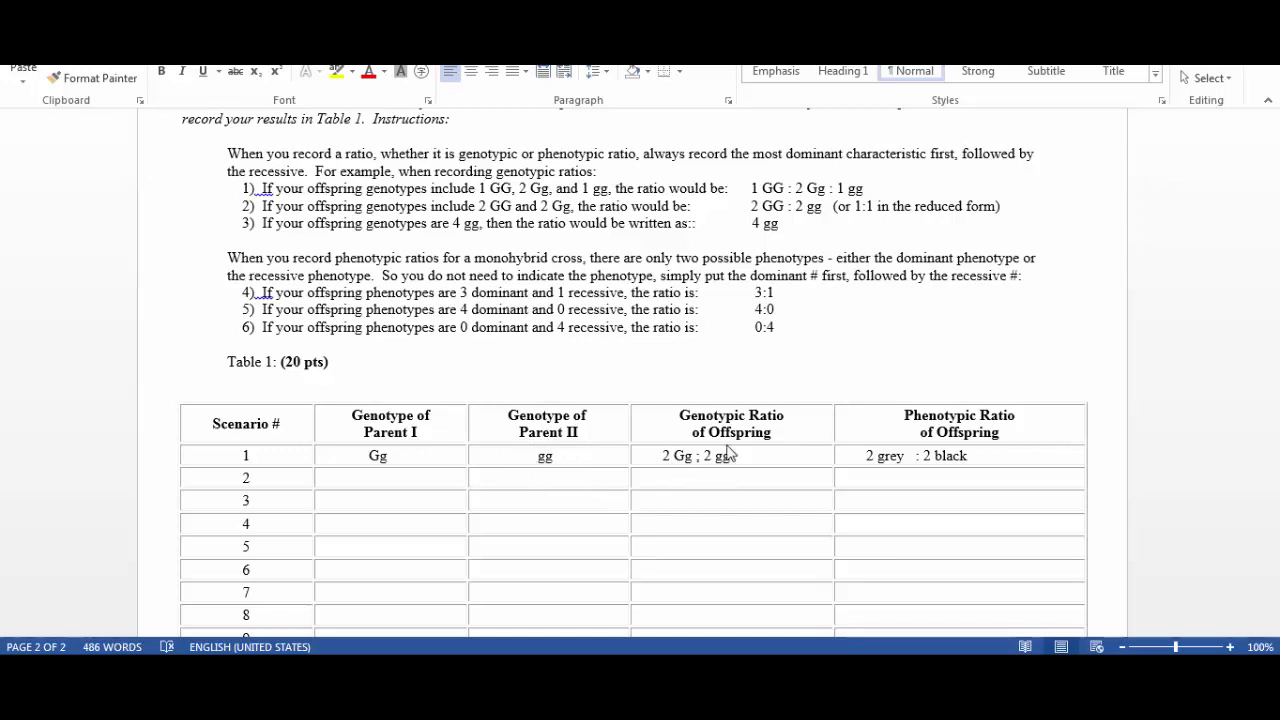
{"action": "mouse_move", "coordinate": [688, 472]}
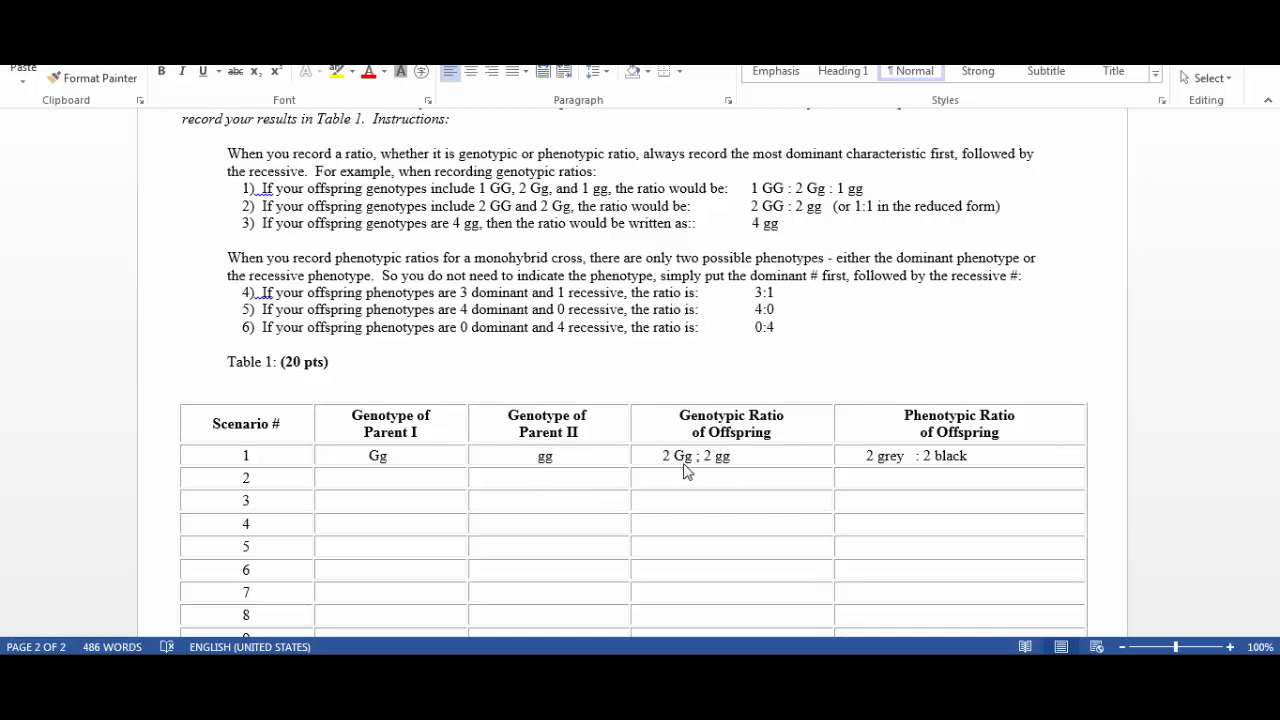
{"action": "mouse_move", "coordinate": [714, 434]}
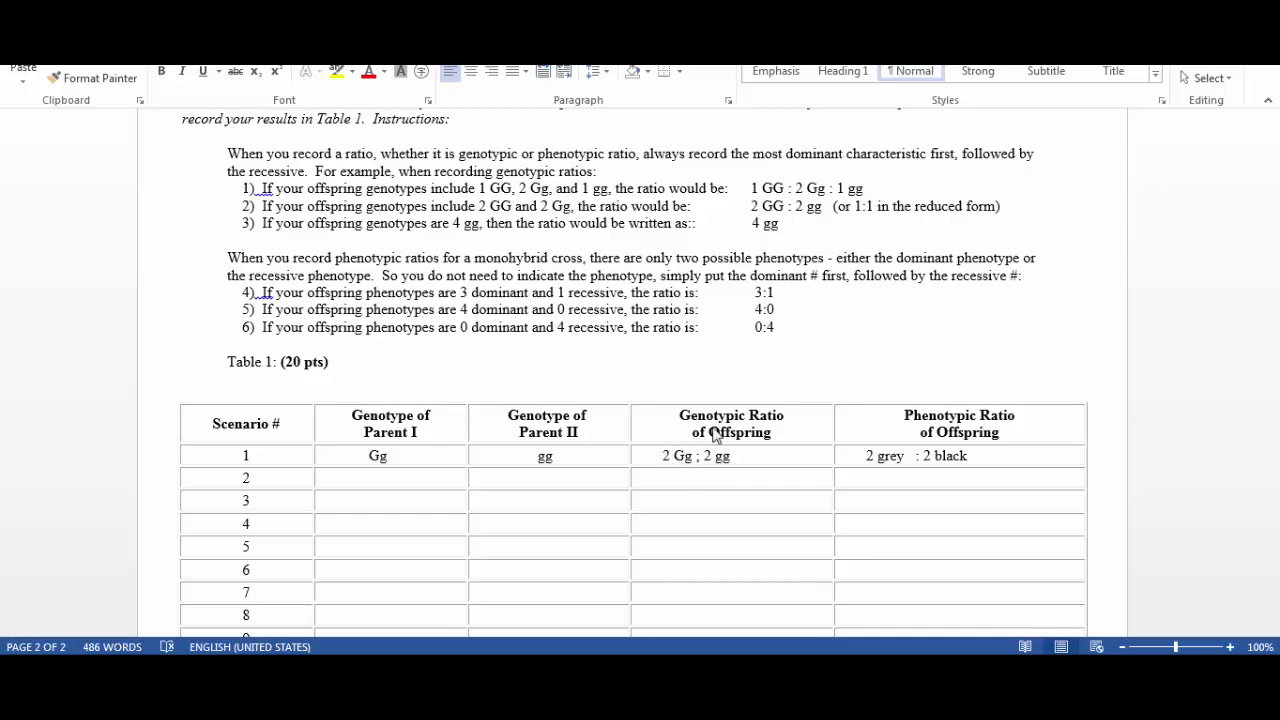
{"action": "mouse_move", "coordinate": [728, 470]}
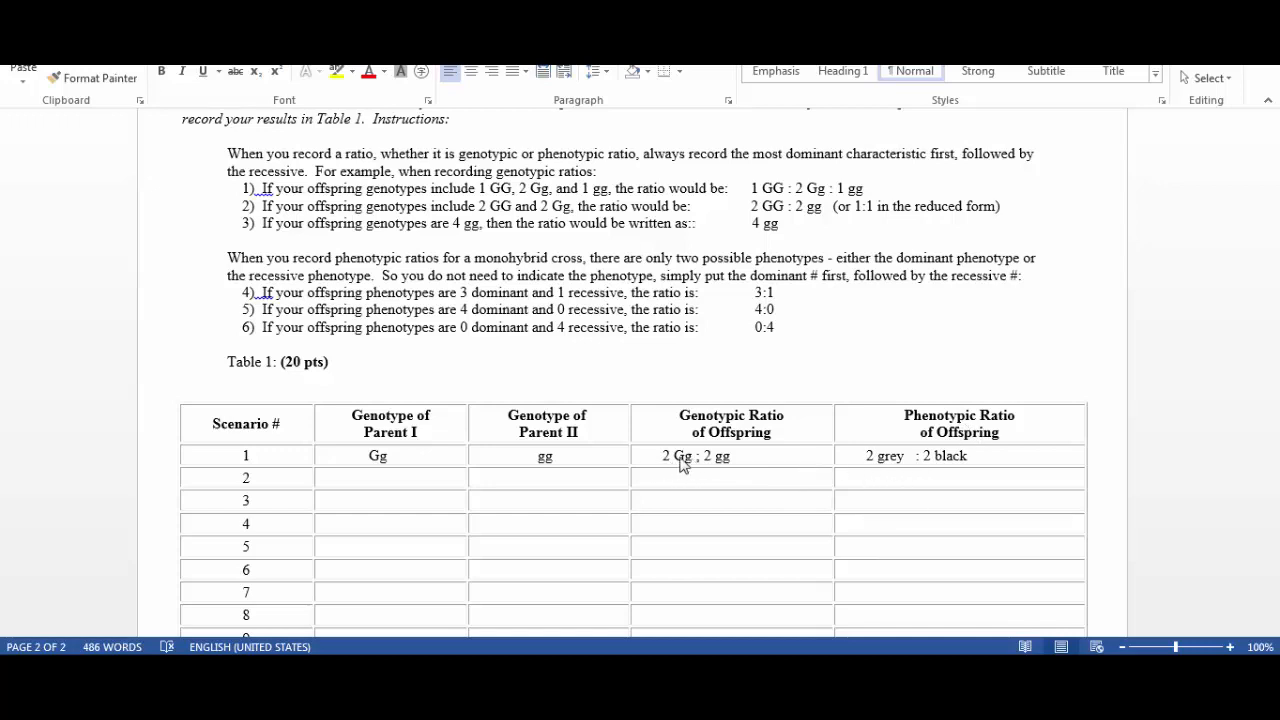
{"action": "mouse_move", "coordinate": [724, 470]}
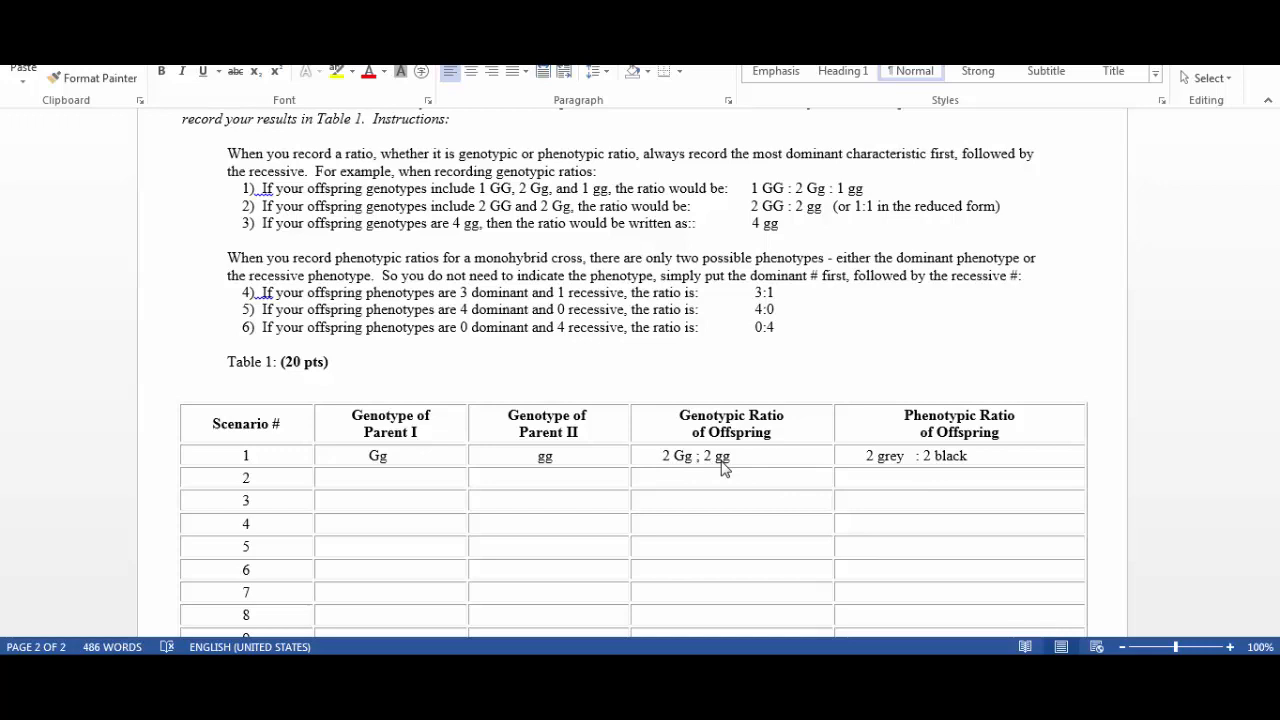
{"action": "mouse_move", "coordinate": [452, 444]}
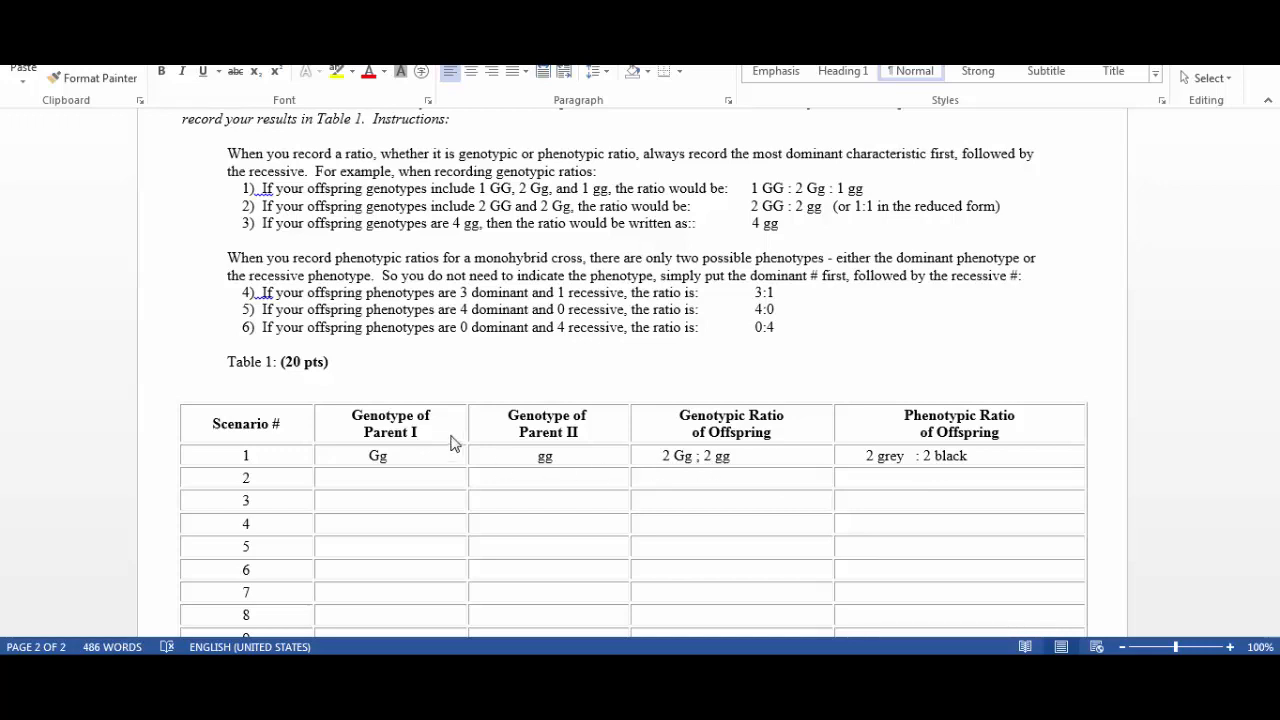
{"action": "mouse_move", "coordinate": [352, 468]}
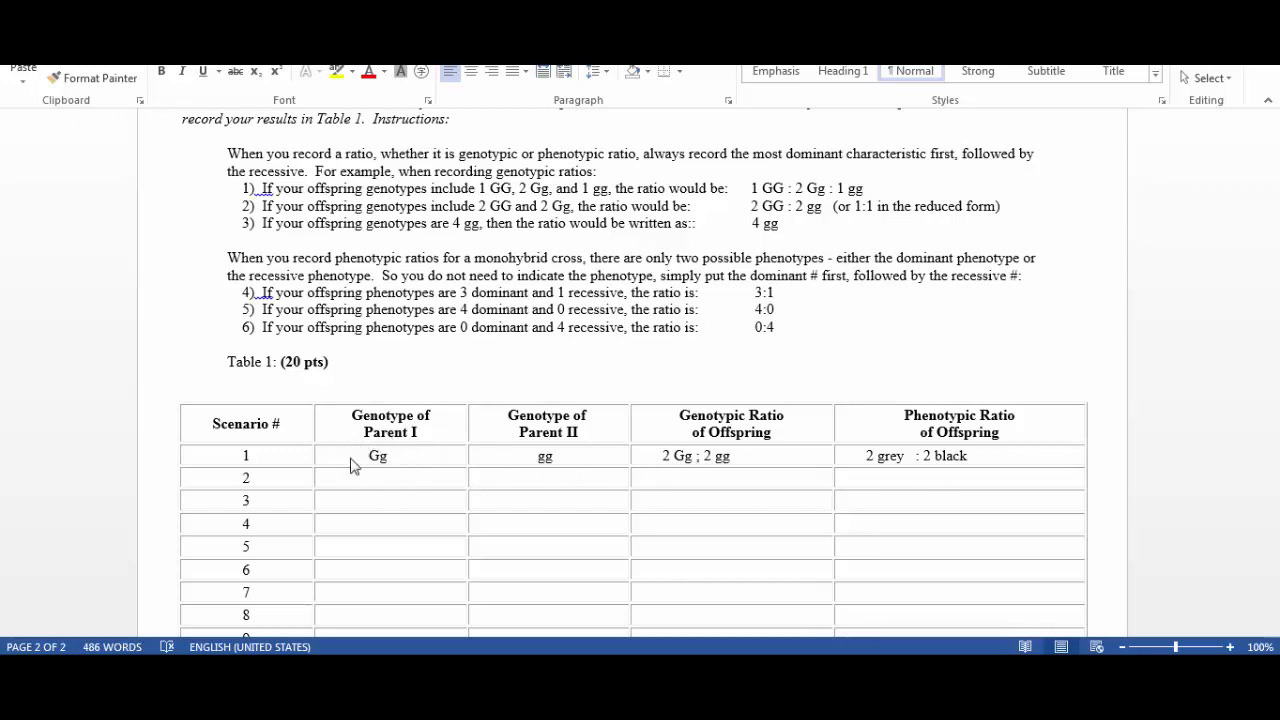
{"action": "mouse_move", "coordinate": [366, 472]}
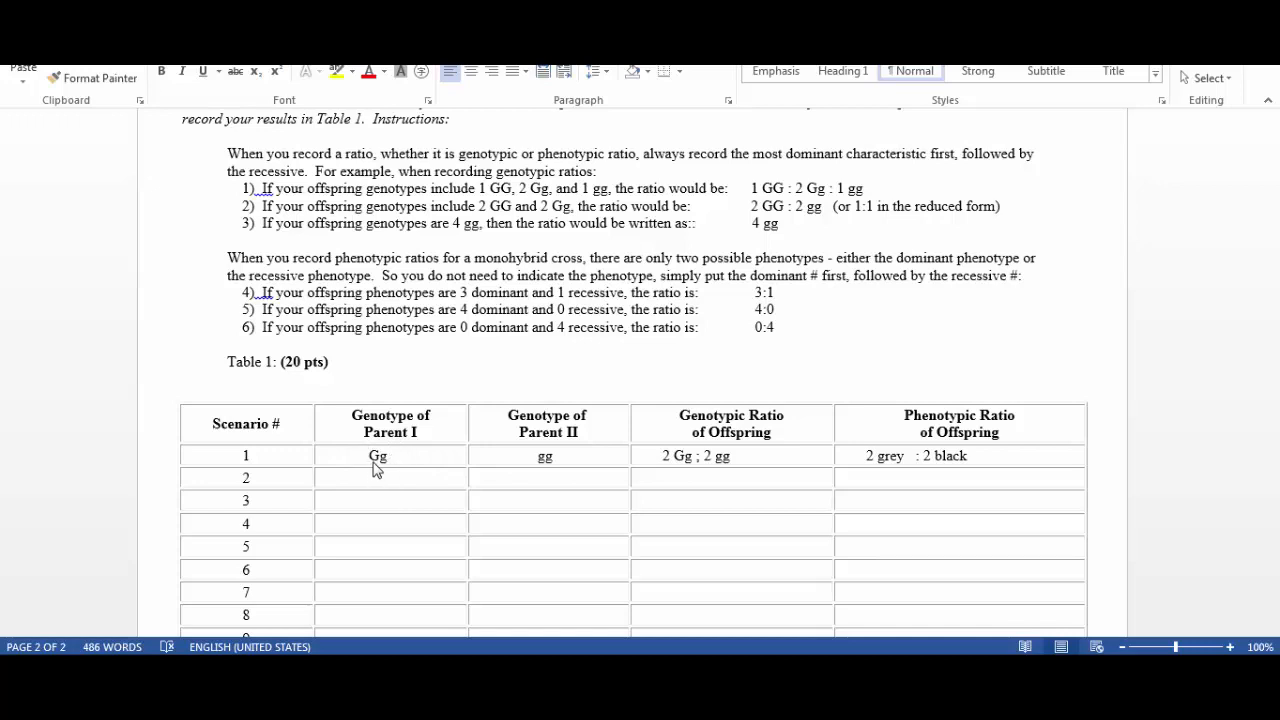
{"action": "mouse_move", "coordinate": [558, 476]}
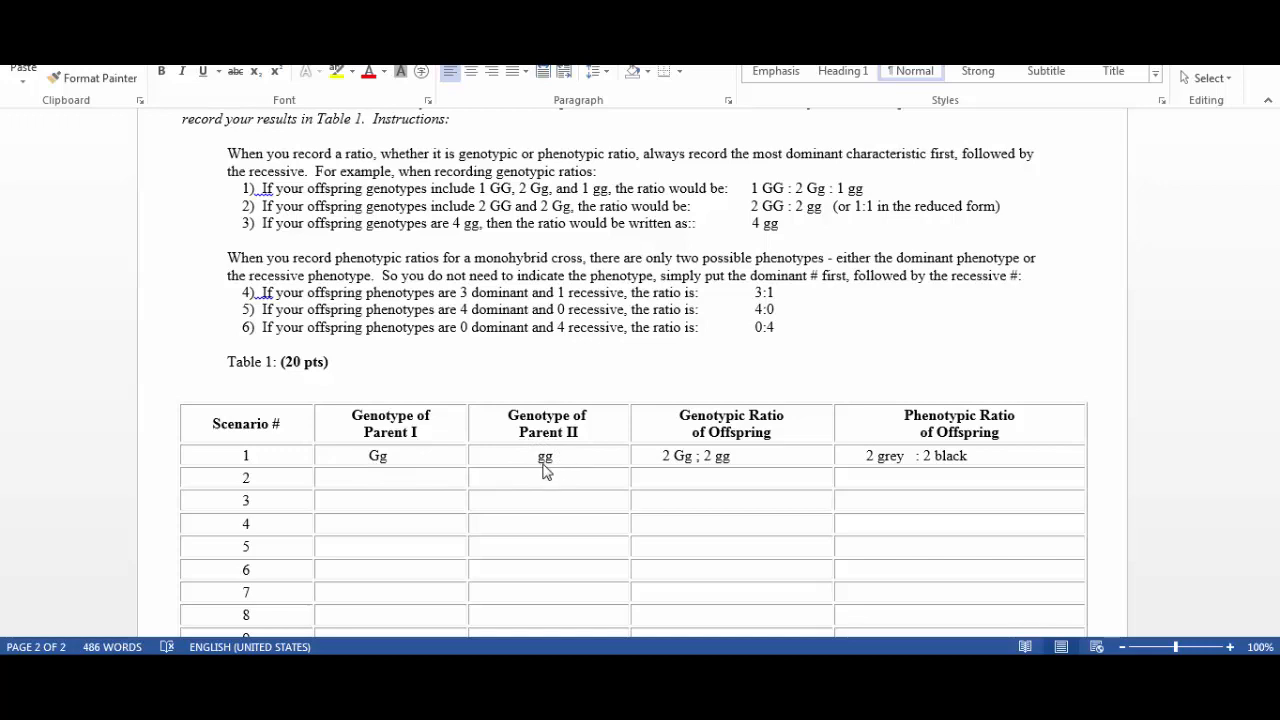
{"action": "mouse_move", "coordinate": [546, 470]}
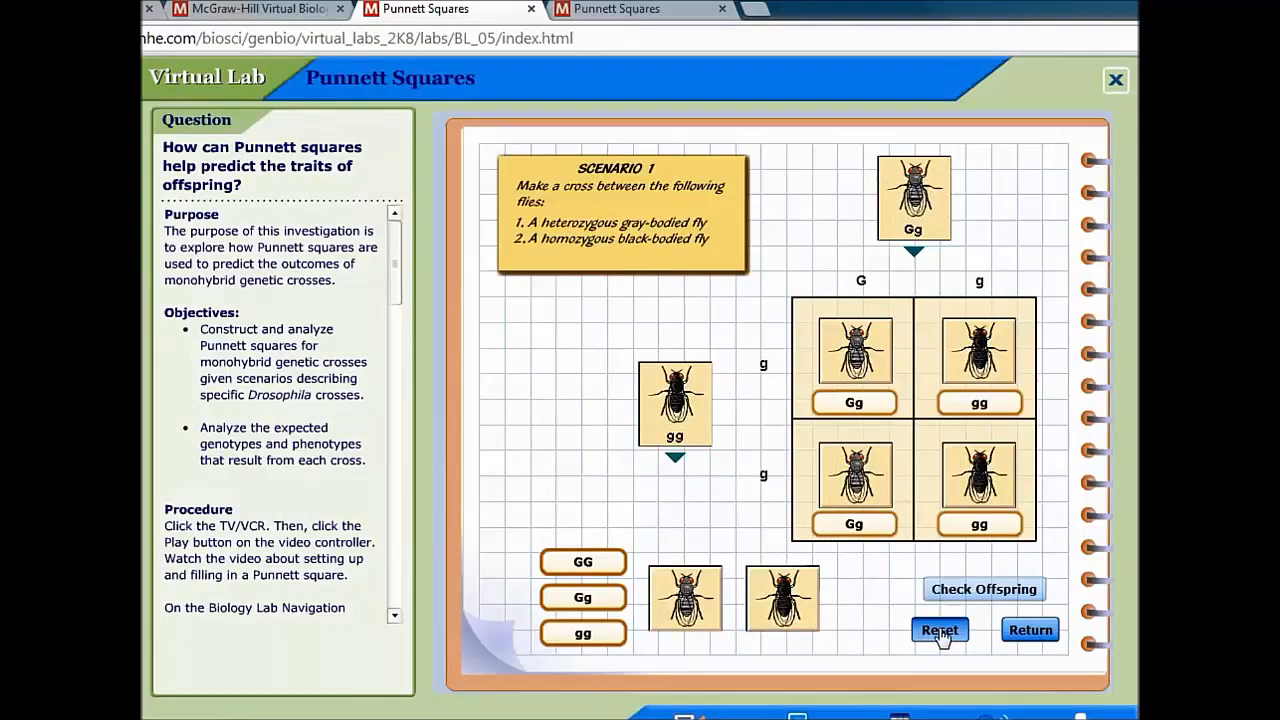
- Reset the square to advance to scenario 9's vestigial-winged fly cross
{"action": "left_click", "coordinate": [940, 630]}
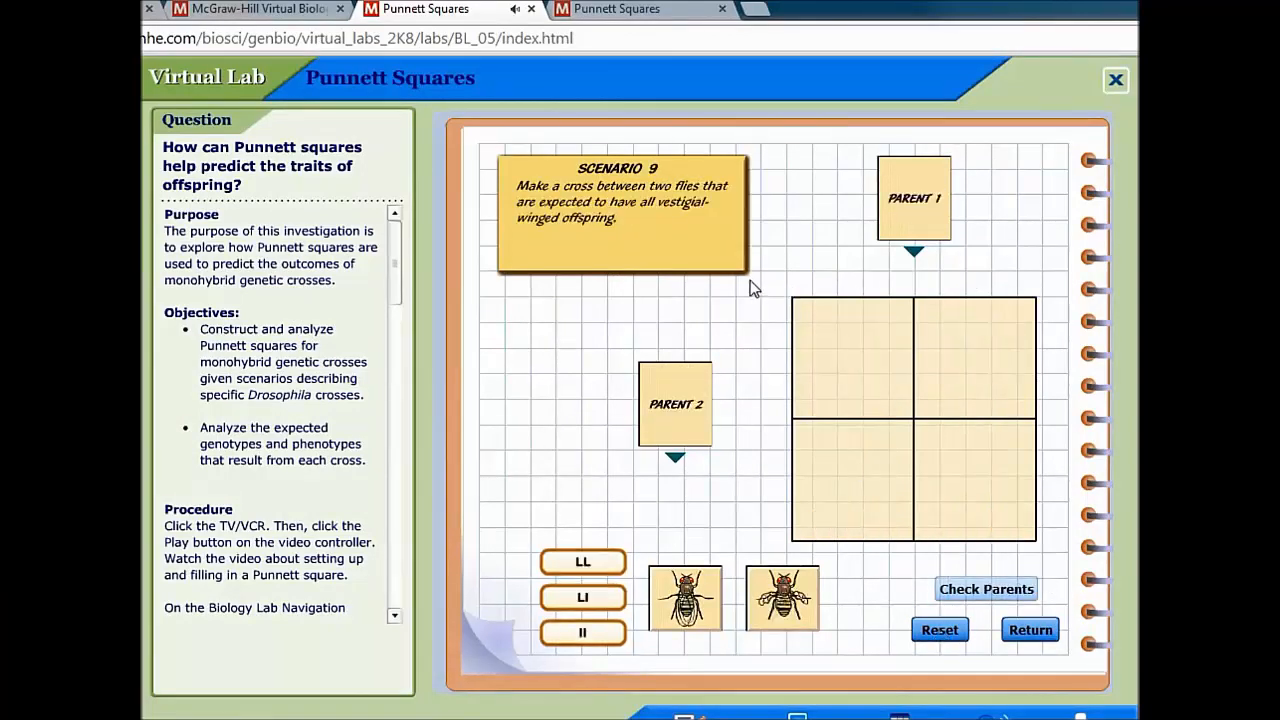
{"action": "mouse_move", "coordinate": [672, 250]}
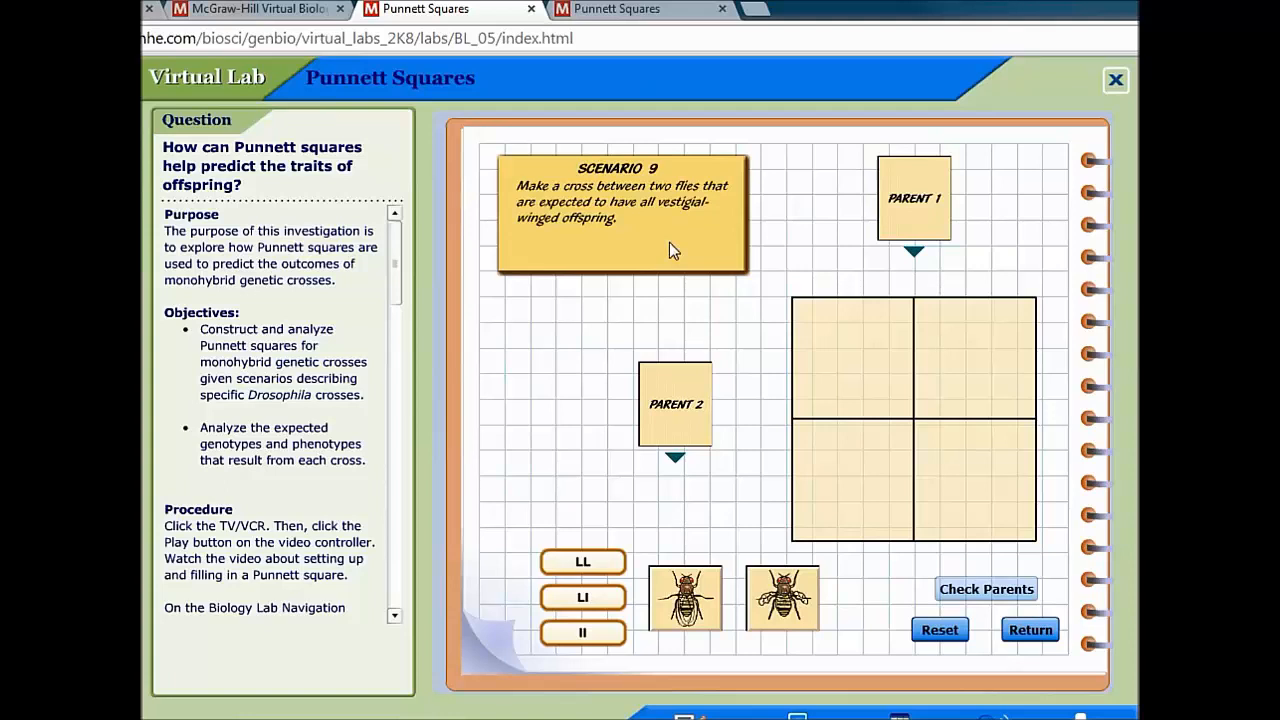
{"action": "mouse_move", "coordinate": [658, 260]}
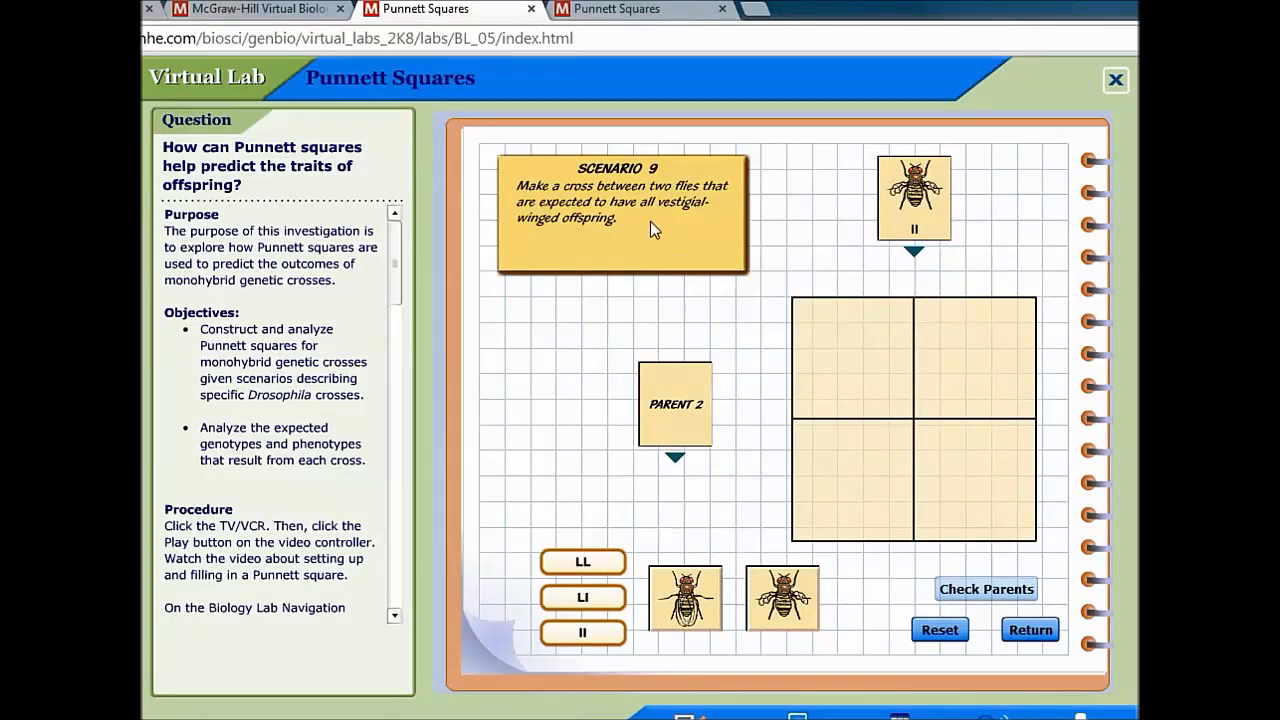
{"action": "mouse_move", "coordinate": [912, 212]}
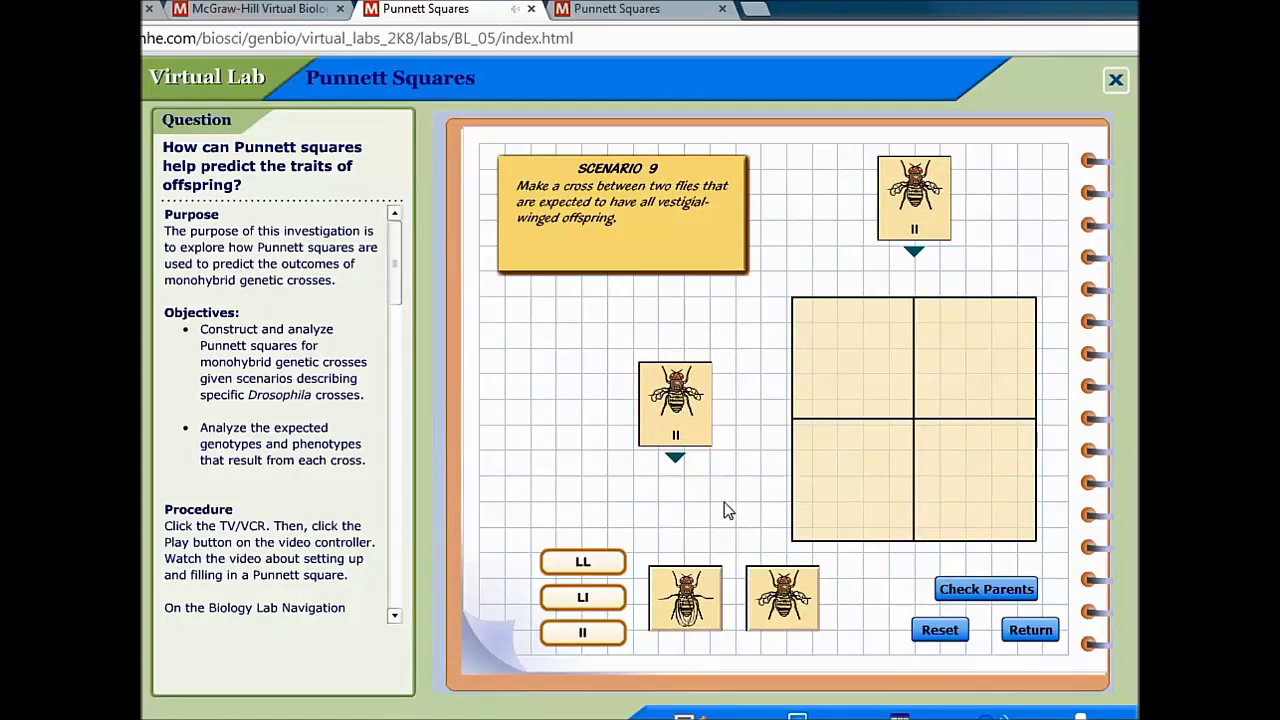
- Confirm the ll parents and place ll in the top-right offspring box
{"action": "left_click", "coordinate": [984, 588]}
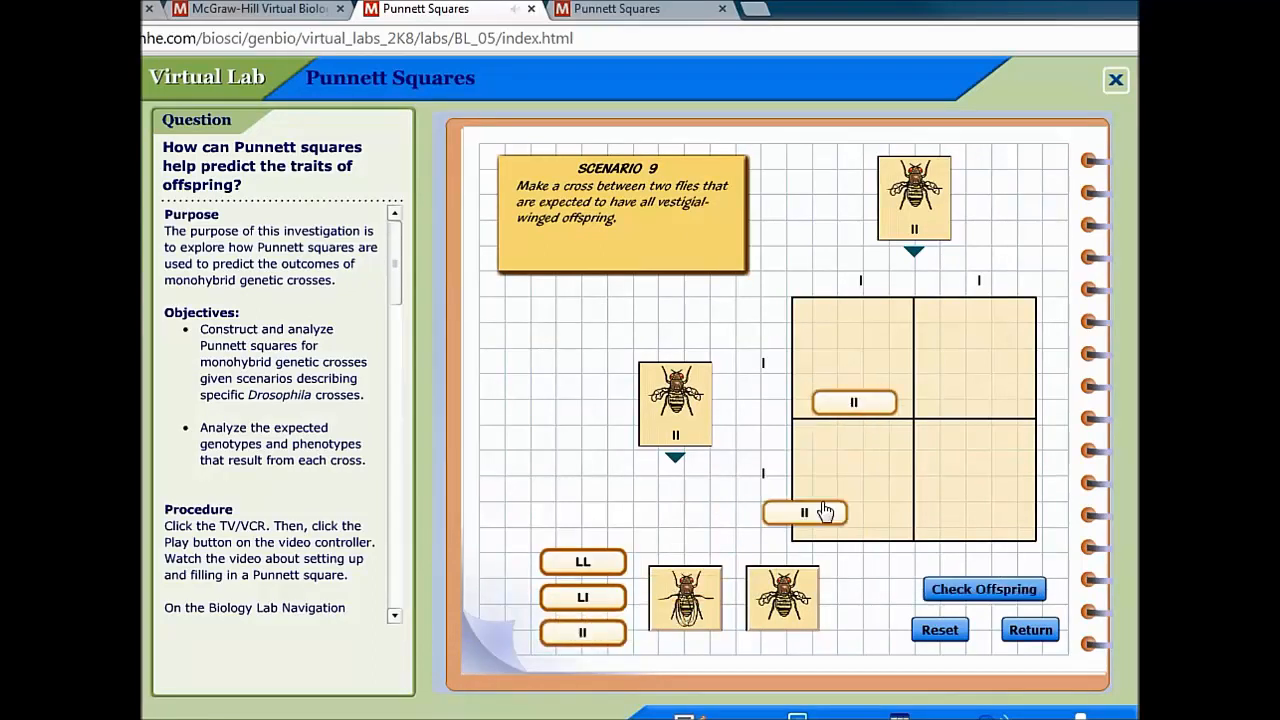
{"action": "left_click_drag", "start_coordinate": [804, 512], "coordinate": [978, 402]}
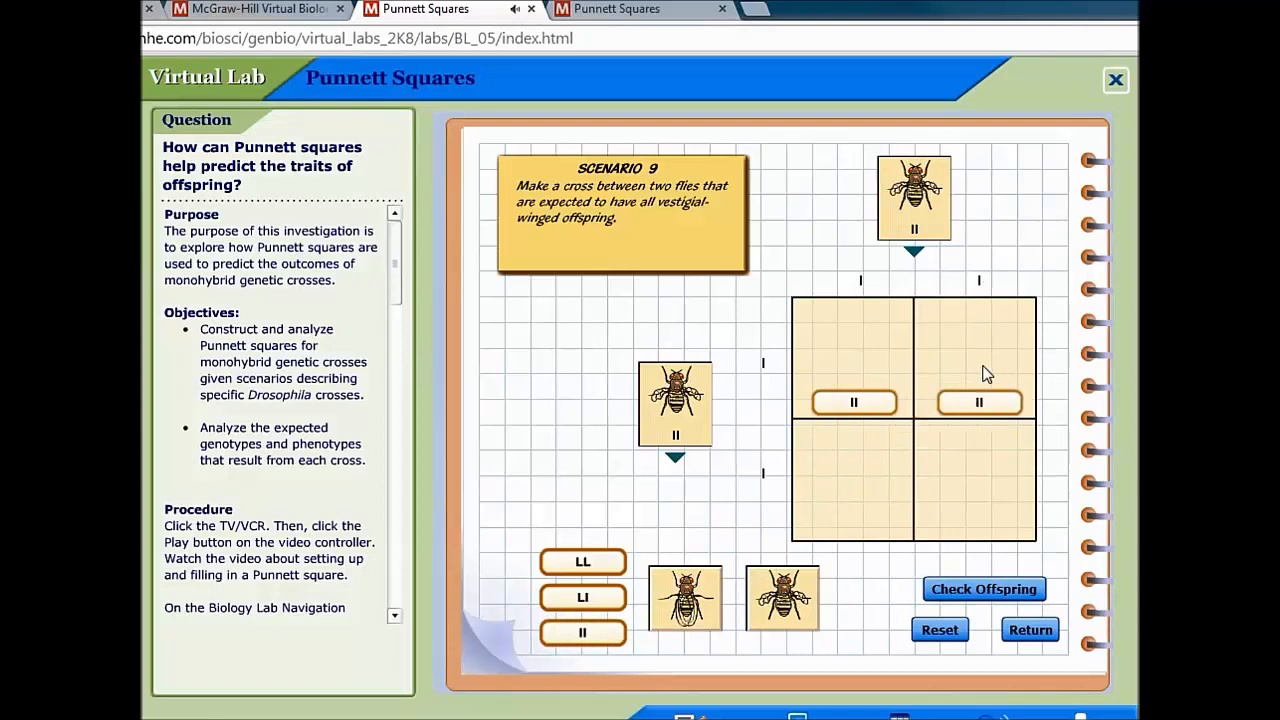
{"action": "mouse_move", "coordinate": [864, 360]}
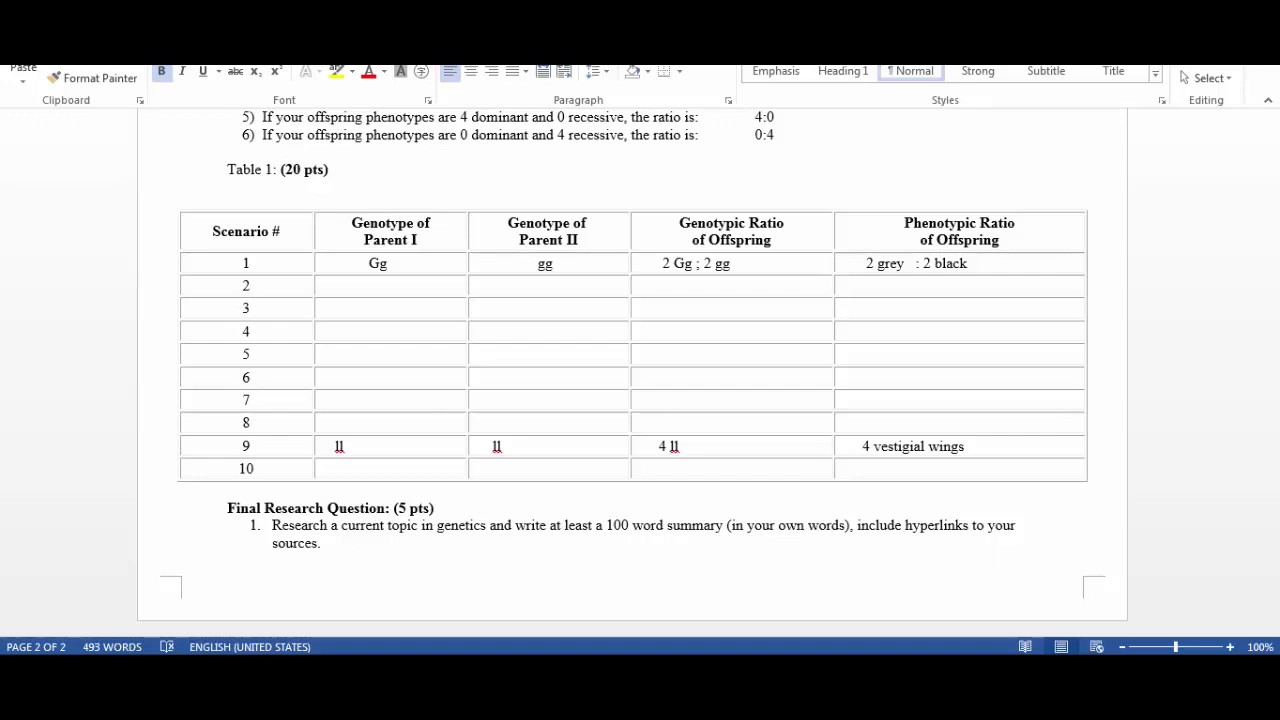
{"action": "mouse_move", "coordinate": [252, 458]}
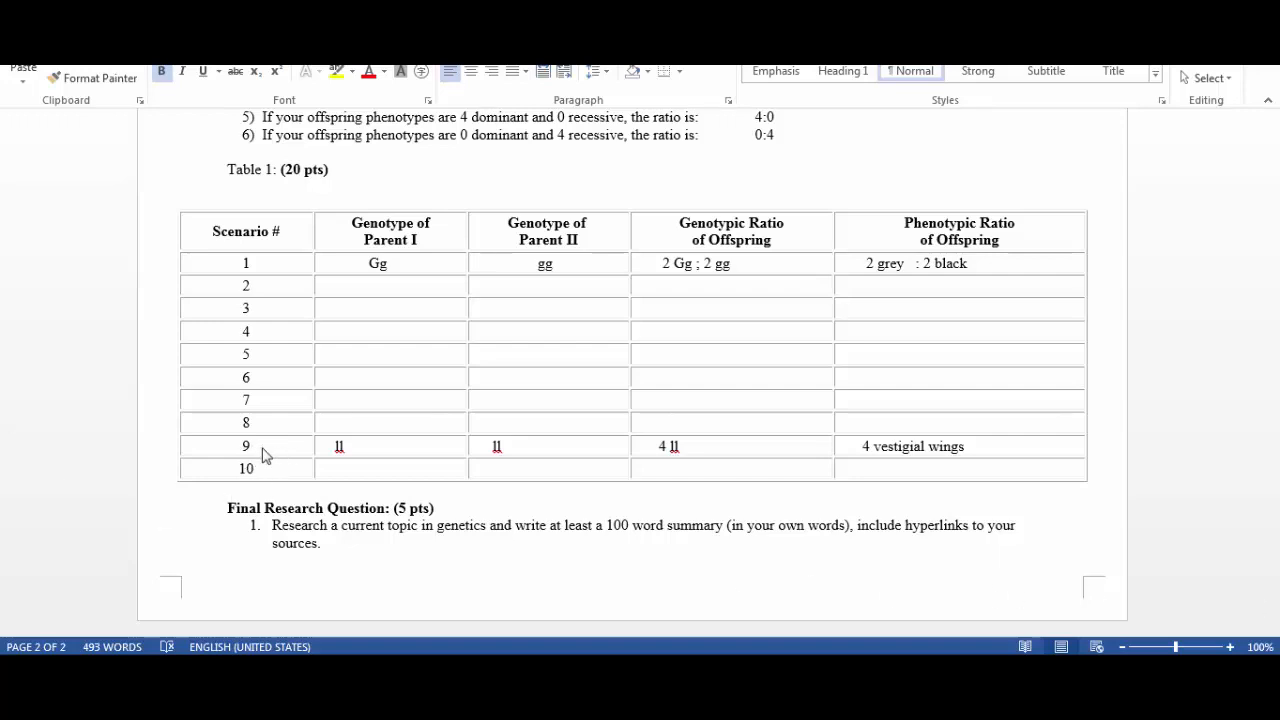
{"action": "mouse_move", "coordinate": [762, 576]}
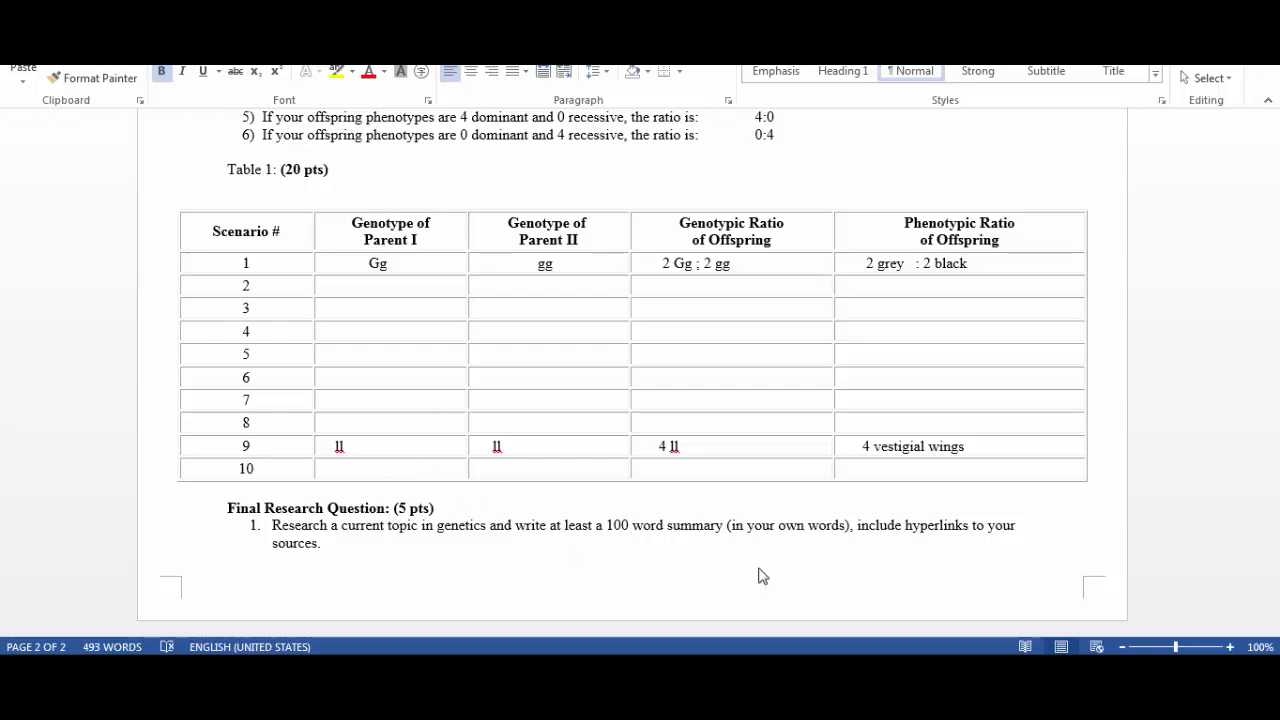
{"action": "mouse_move", "coordinate": [952, 476]}
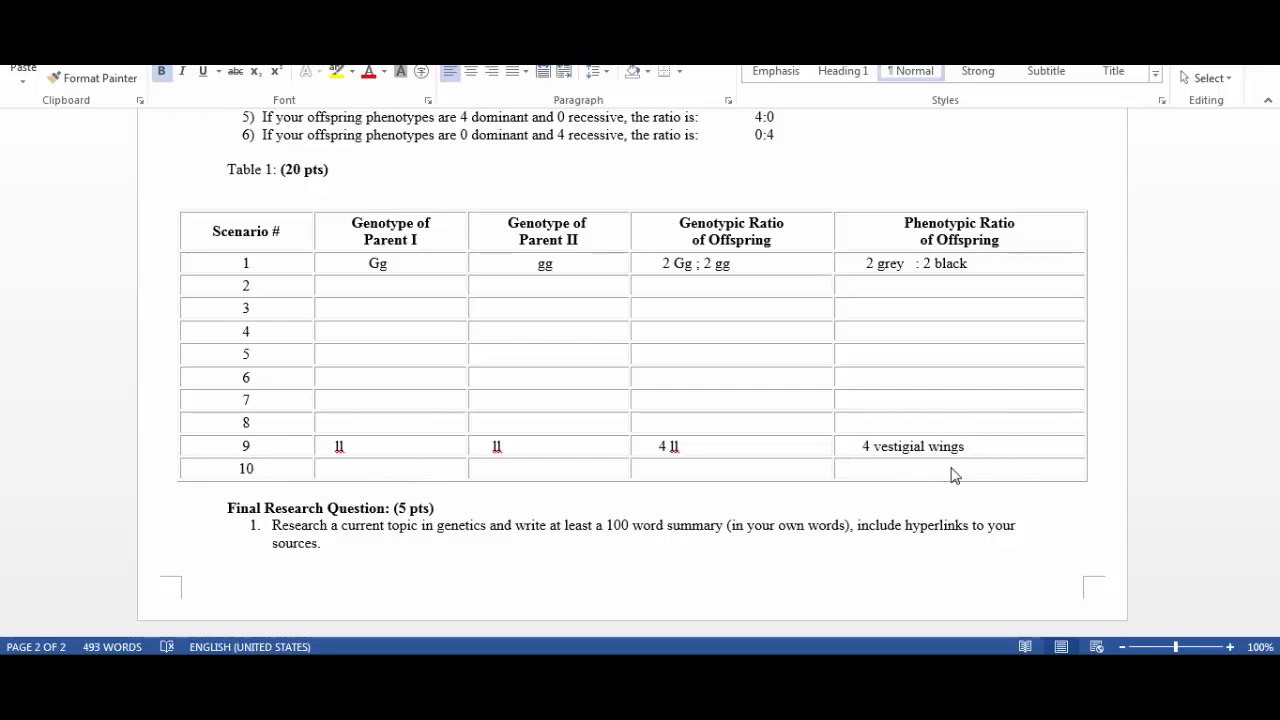
{"action": "mouse_move", "coordinate": [964, 470]}
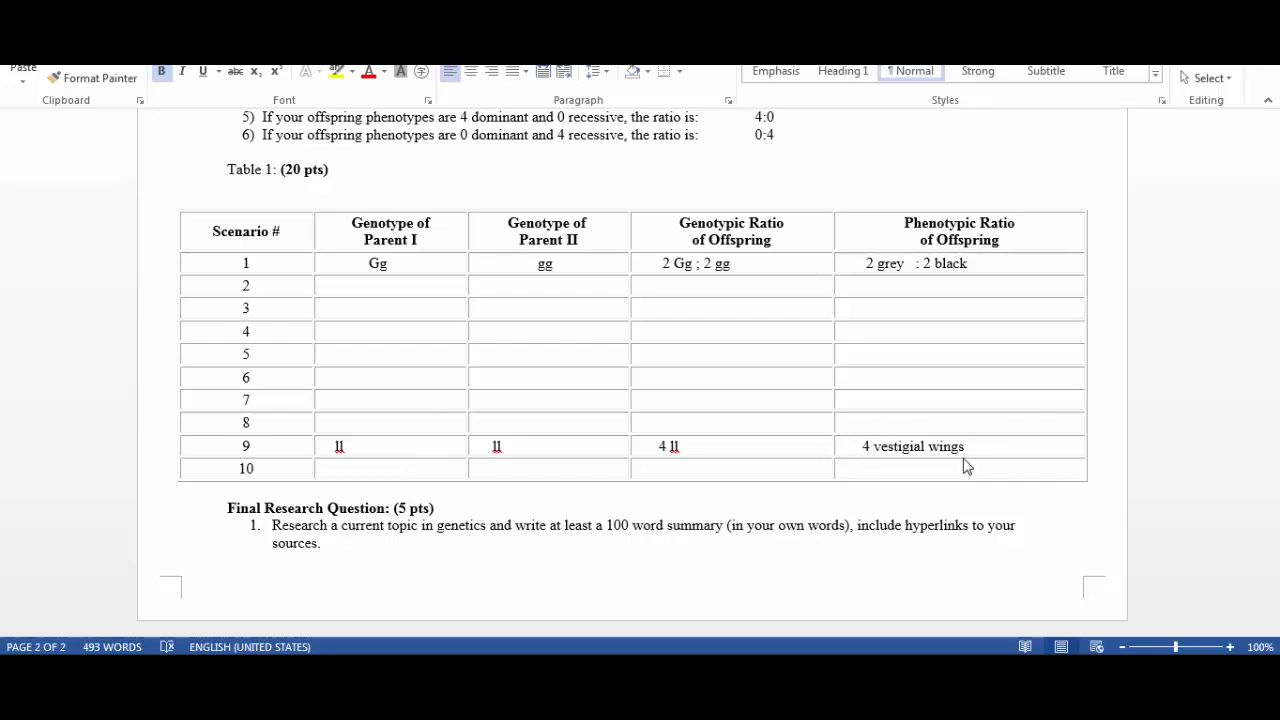
{"action": "mouse_move", "coordinate": [958, 448]}
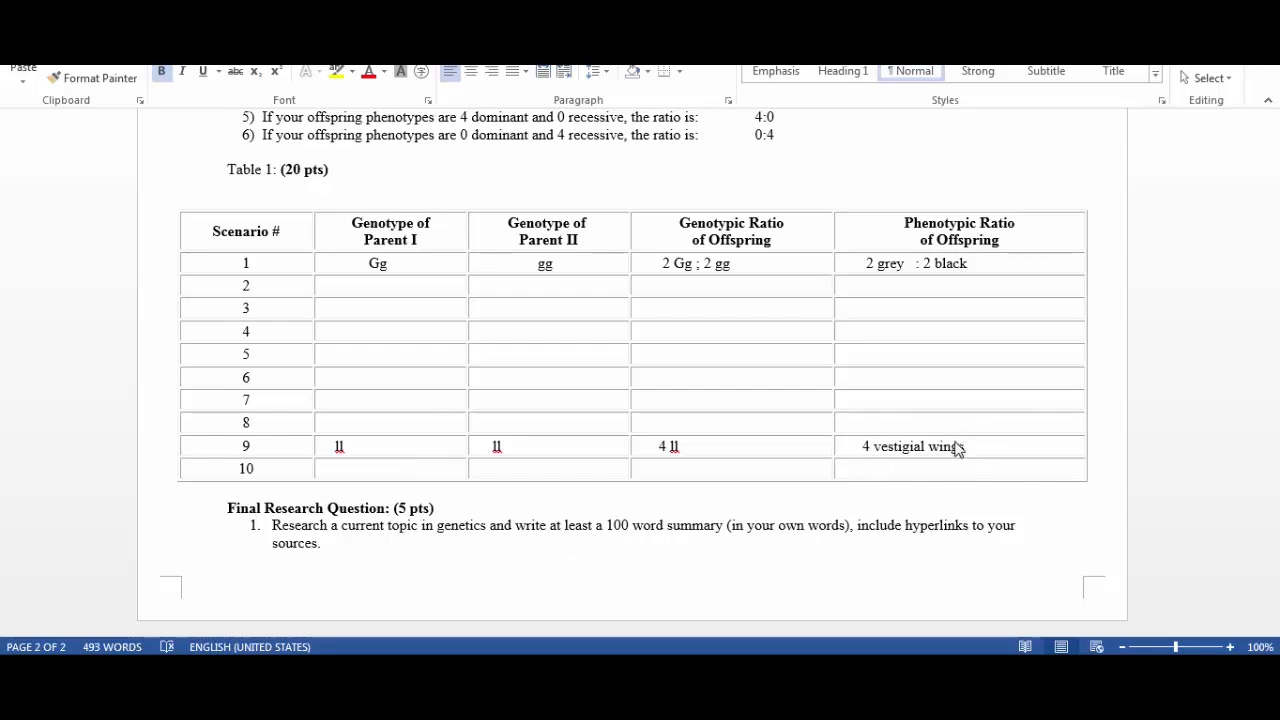
{"action": "mouse_move", "coordinate": [868, 464]}
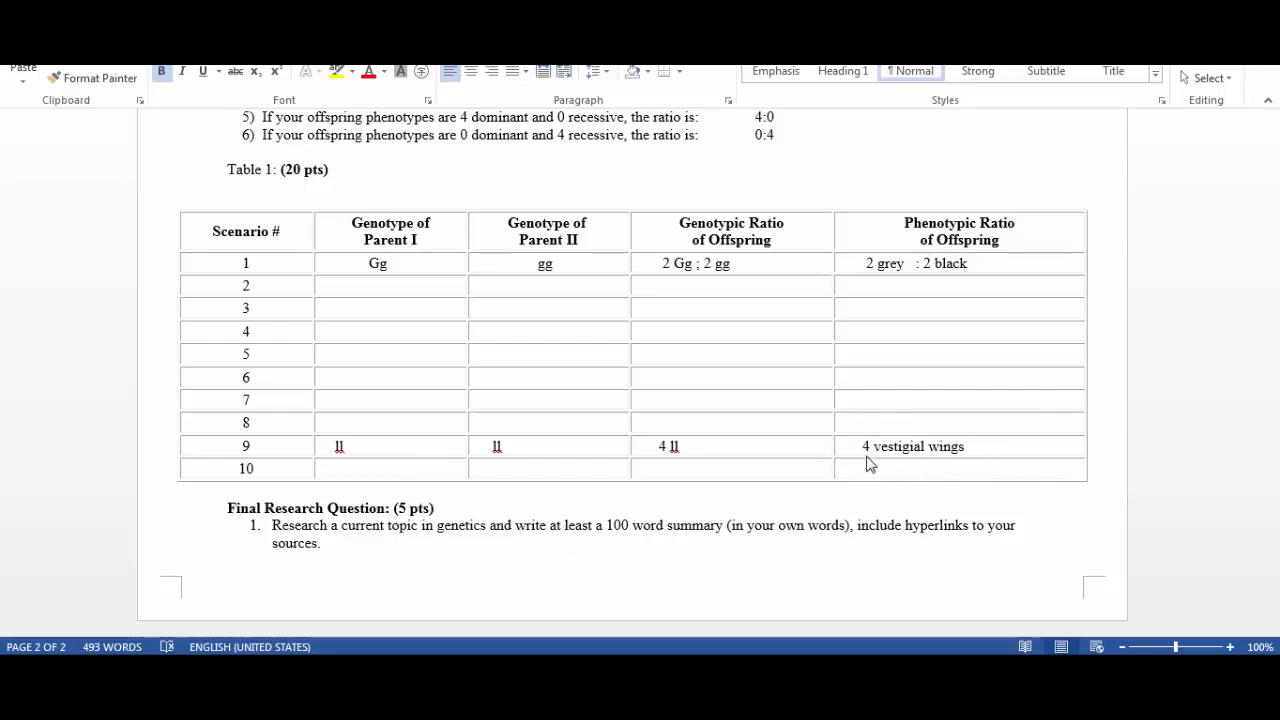
{"action": "mouse_move", "coordinate": [704, 464]}
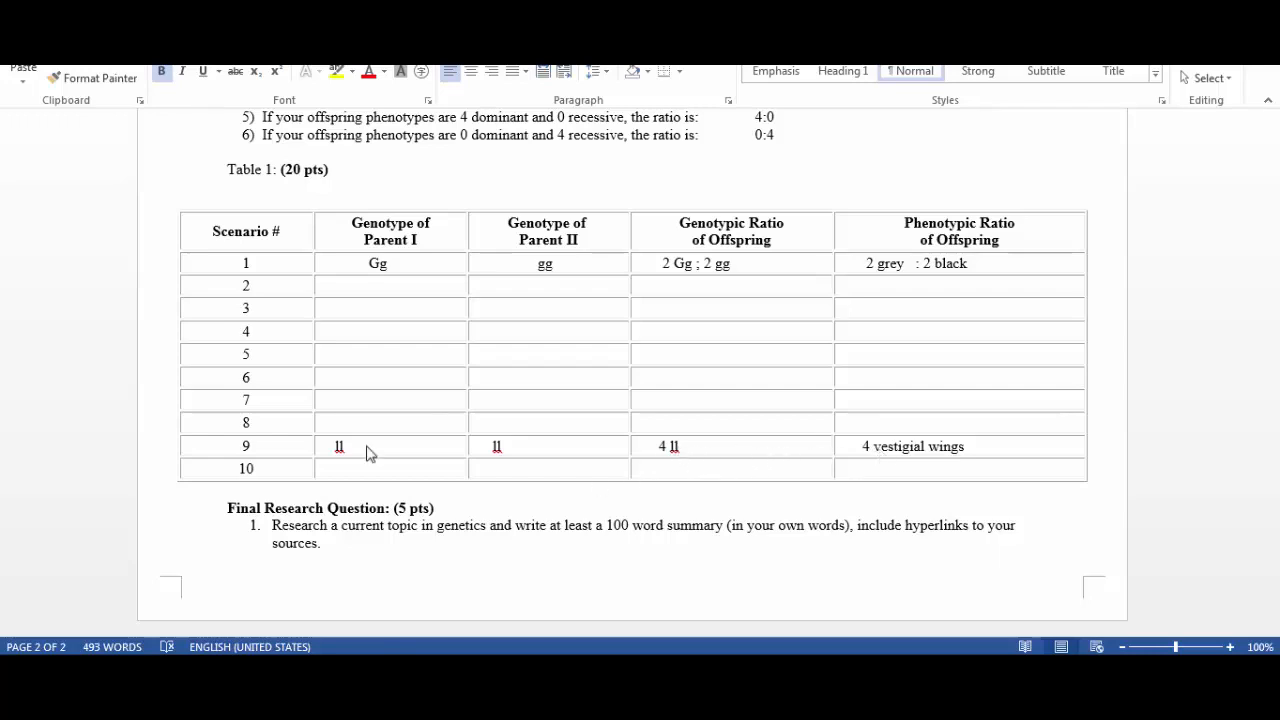
{"action": "mouse_move", "coordinate": [538, 460]}
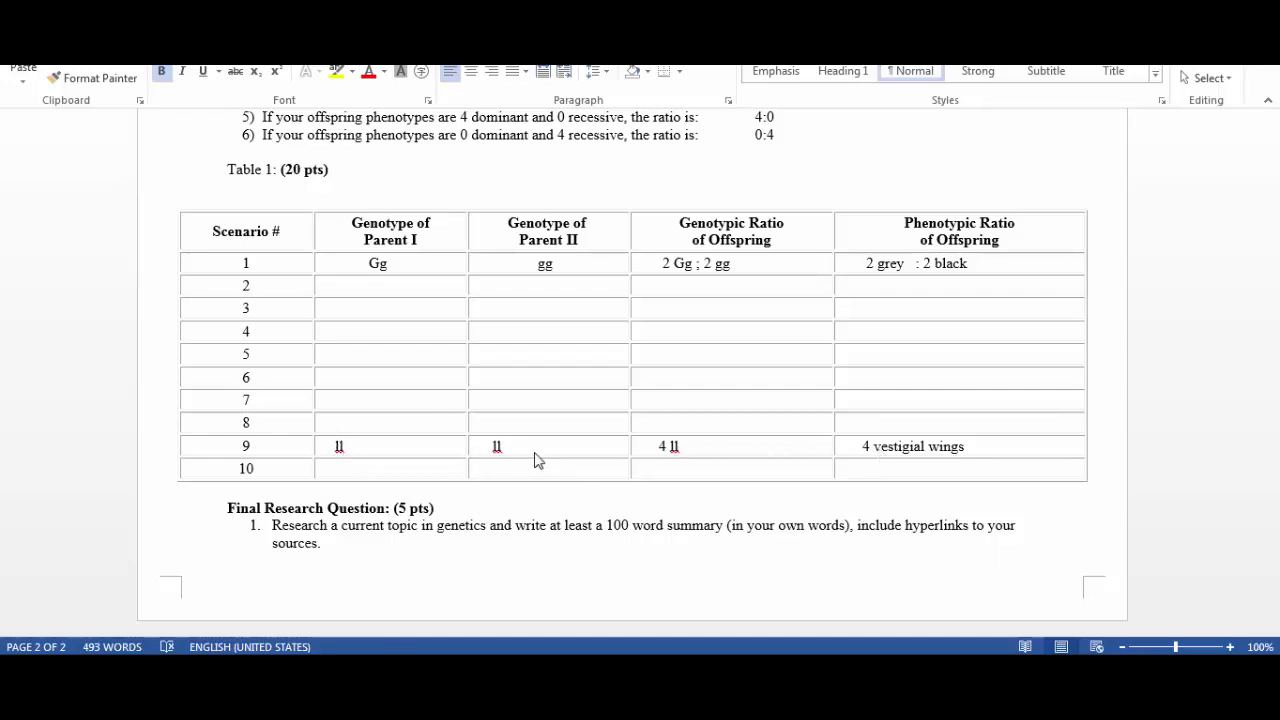
{"action": "mouse_move", "coordinate": [512, 456]}
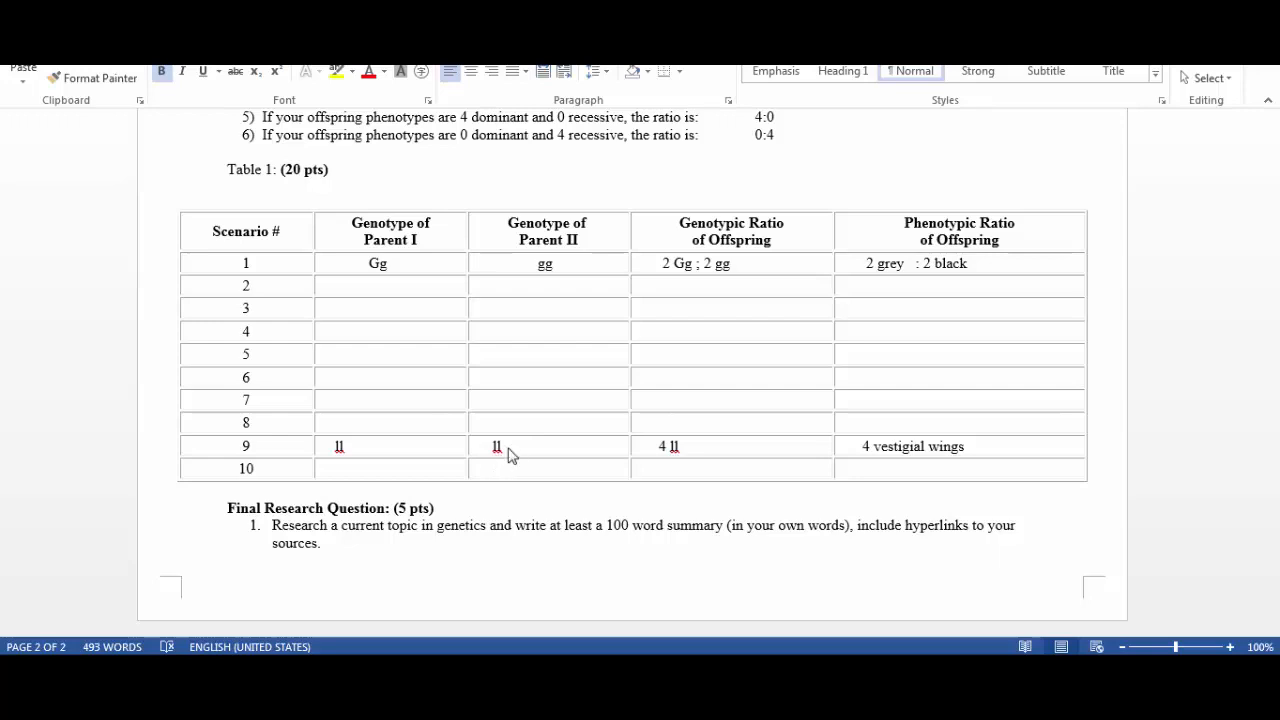
{"action": "mouse_move", "coordinate": [368, 458]}
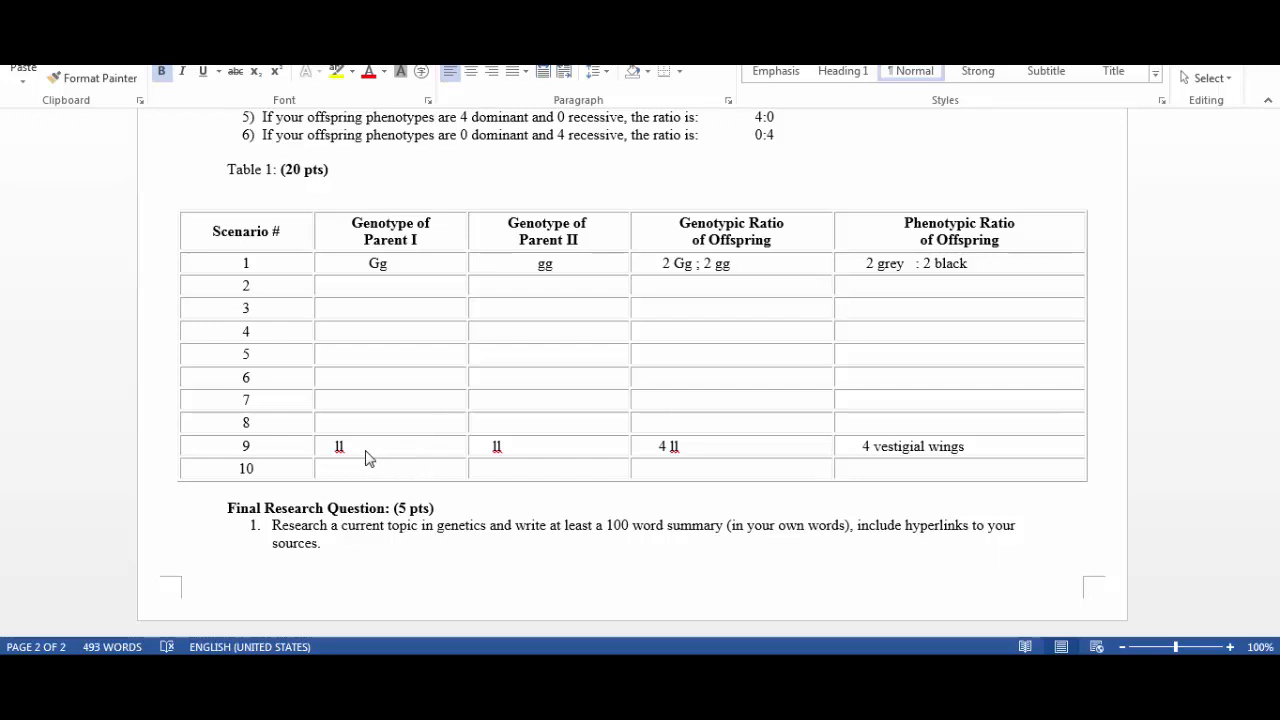
{"action": "mouse_move", "coordinate": [704, 504]}
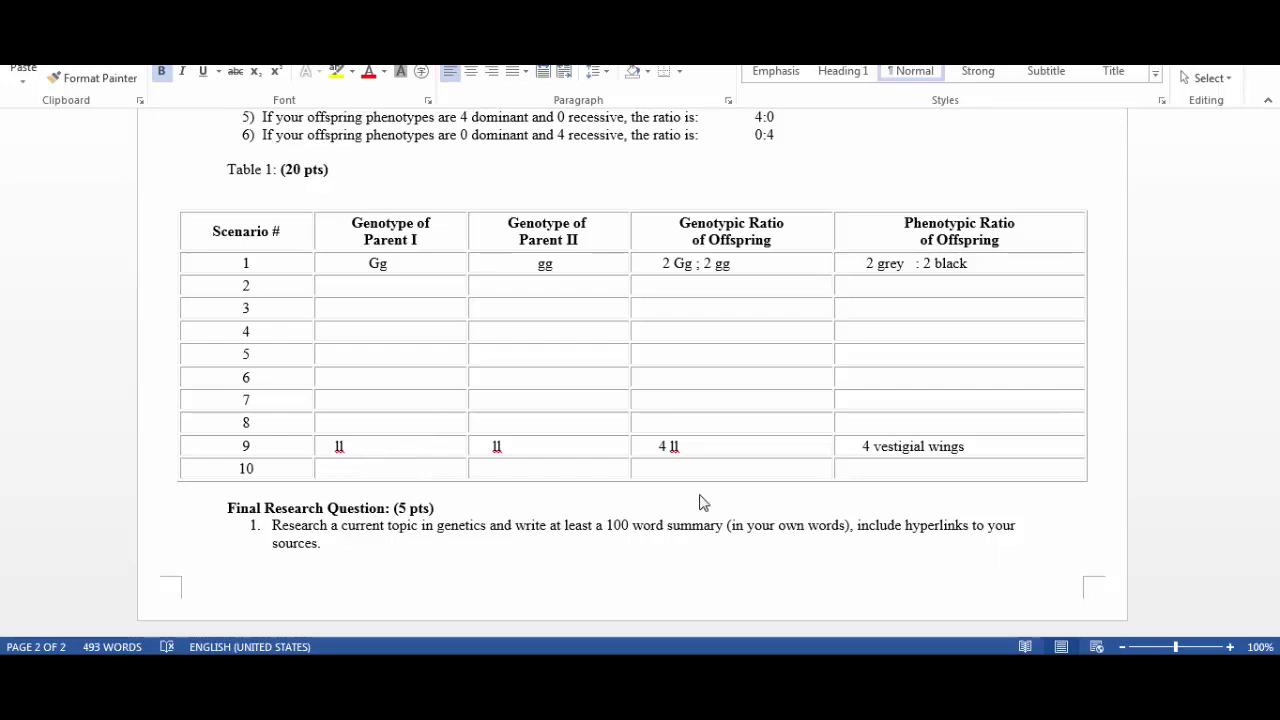
{"action": "mouse_move", "coordinate": [890, 472]}
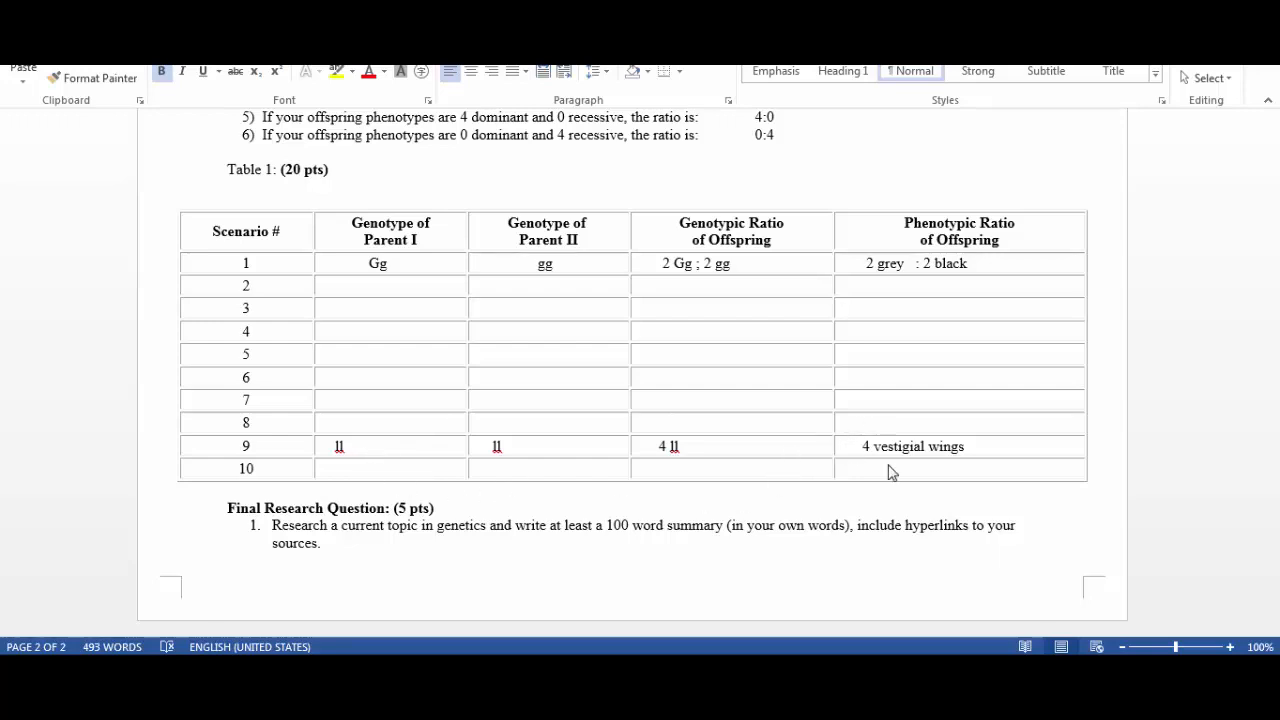
{"action": "mouse_move", "coordinate": [958, 468]}
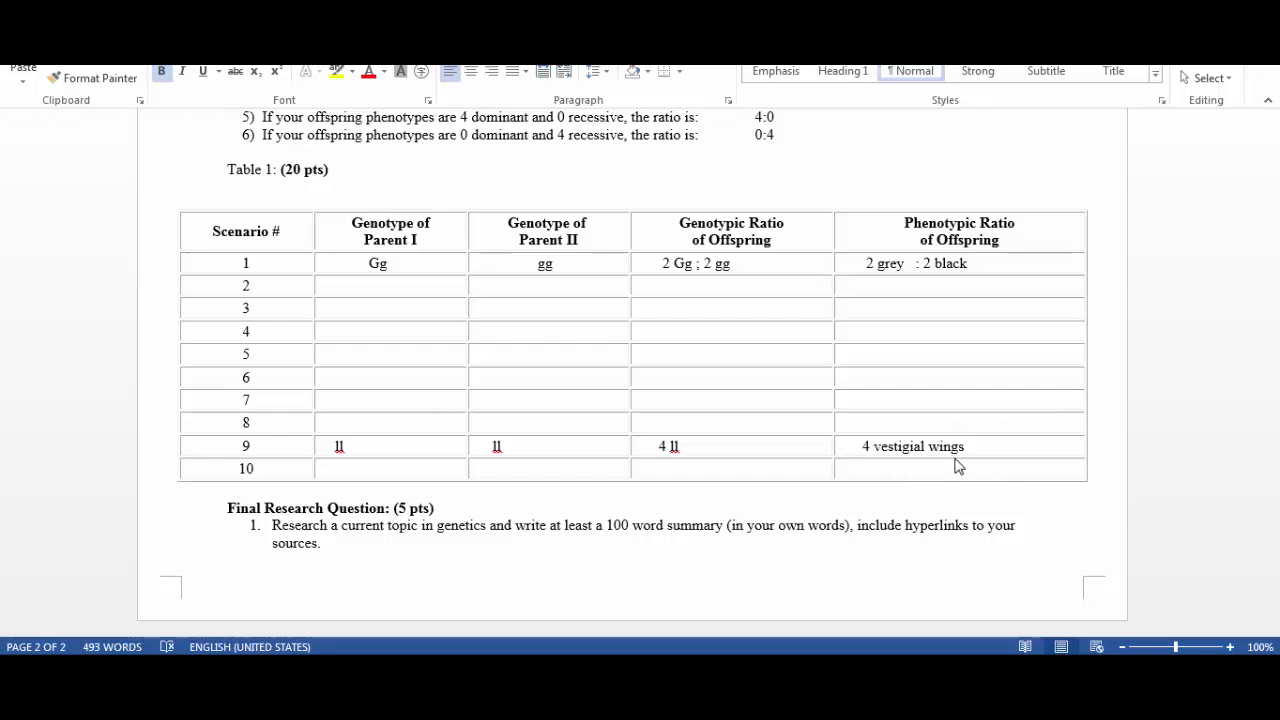
{"action": "mouse_move", "coordinate": [604, 498]}
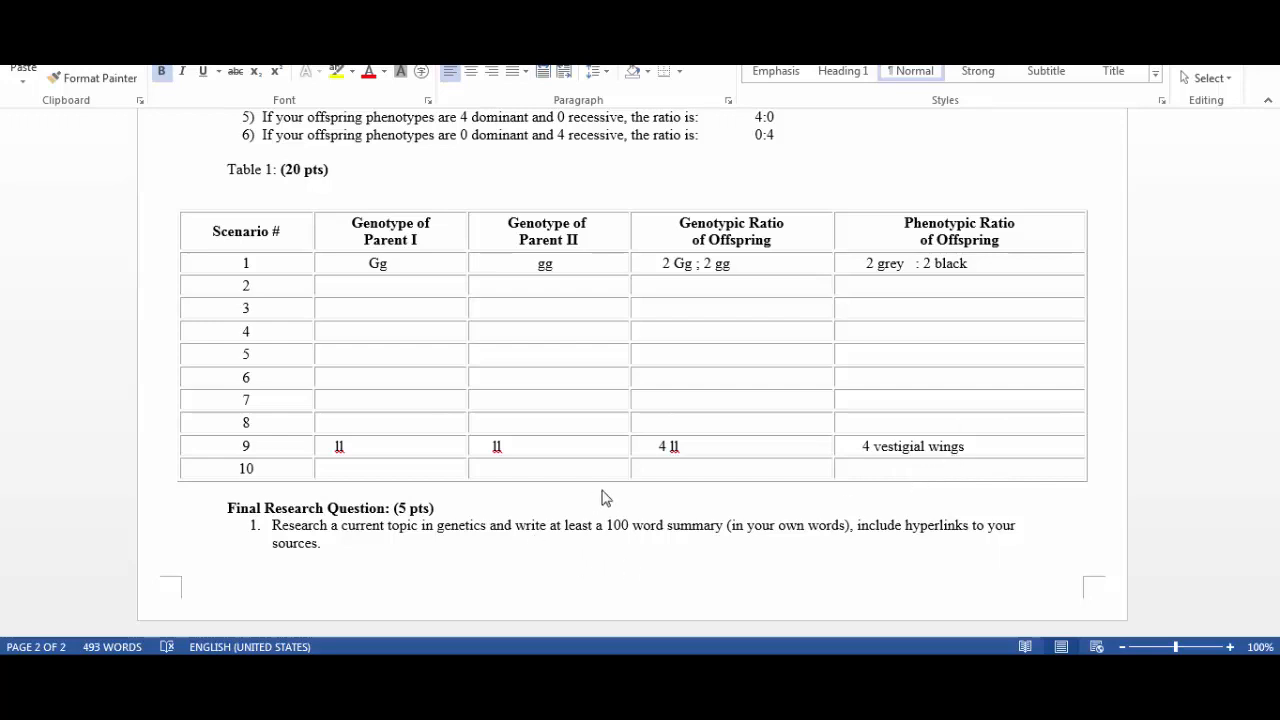
{"action": "mouse_move", "coordinate": [666, 472]}
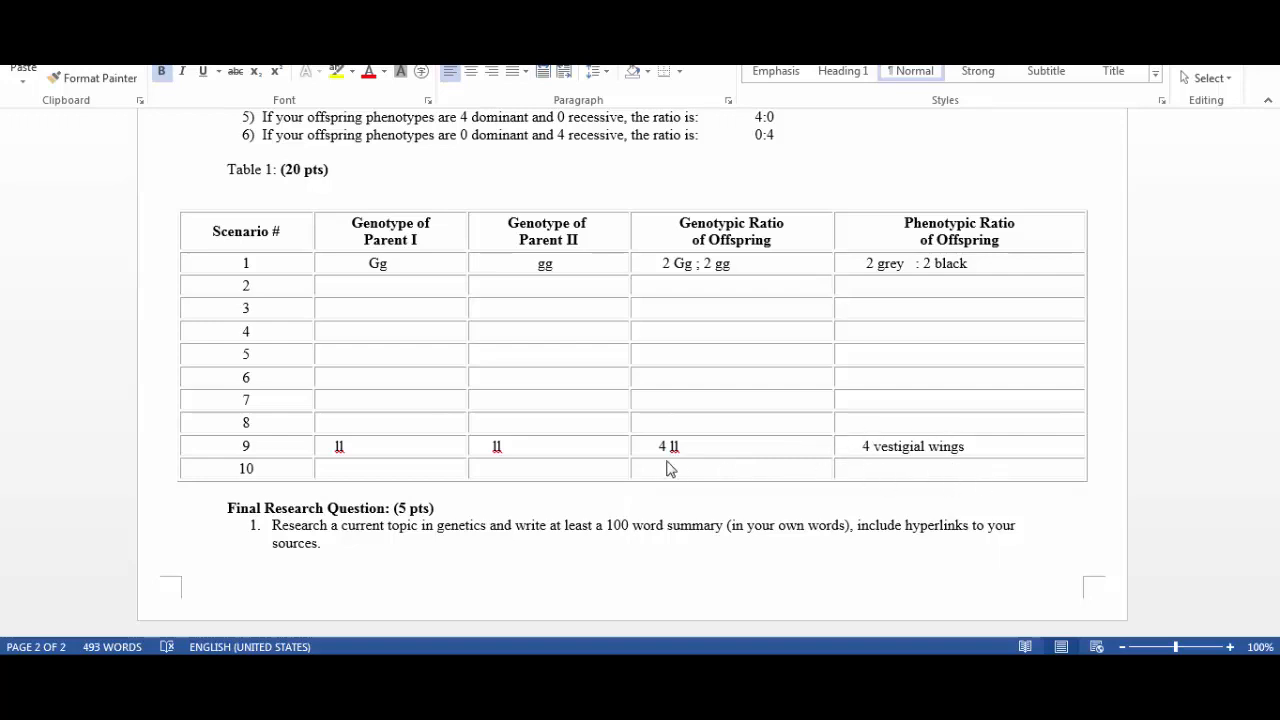
{"action": "mouse_move", "coordinate": [764, 460]}
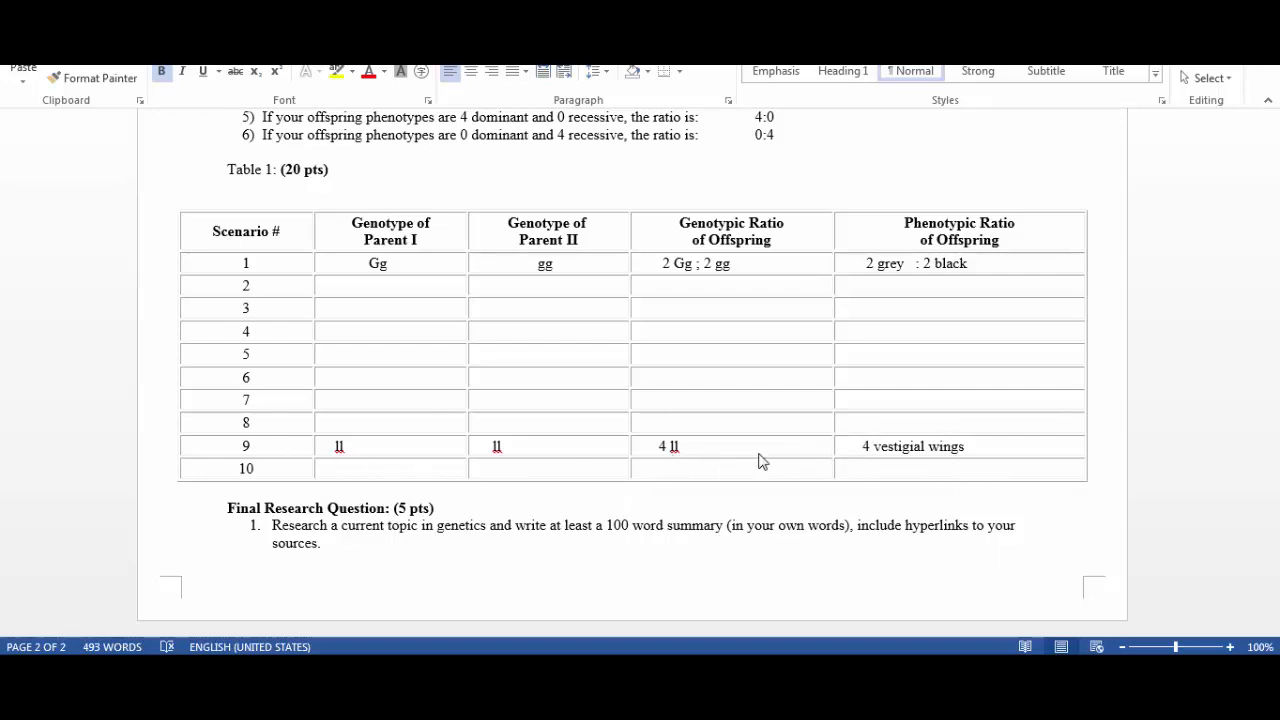
{"action": "mouse_move", "coordinate": [690, 472]}
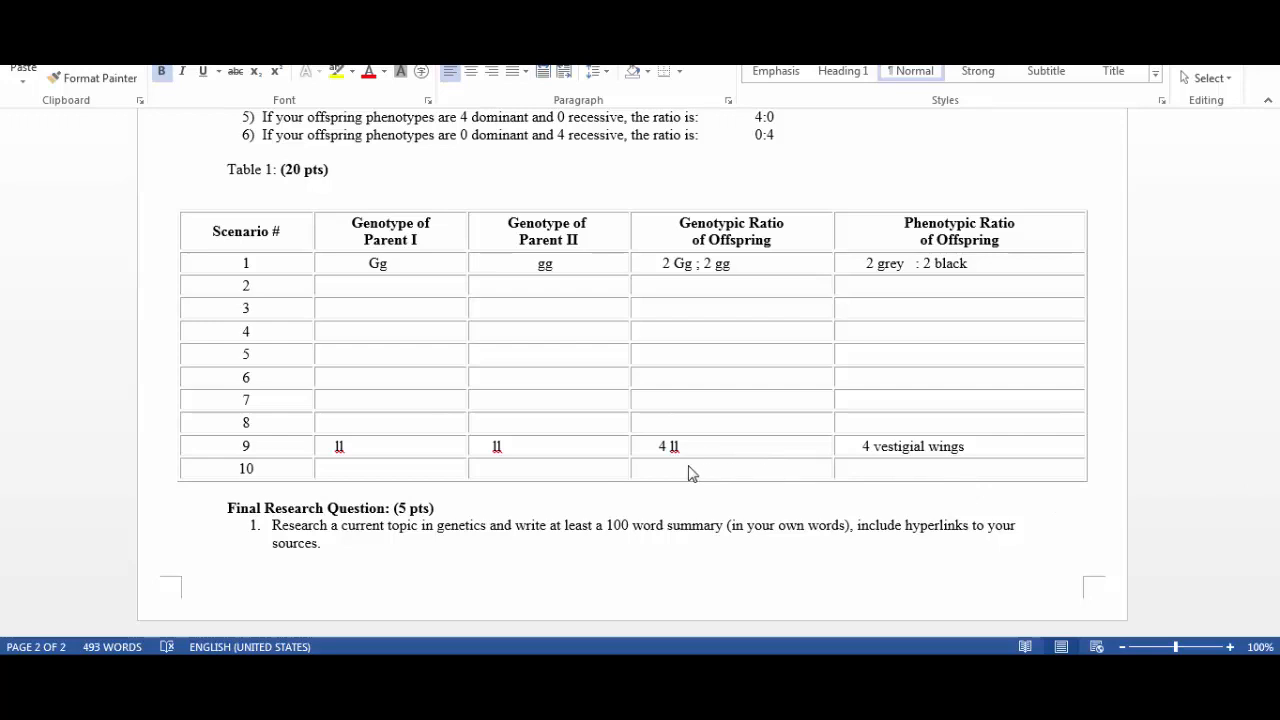
{"action": "mouse_move", "coordinate": [280, 292]}
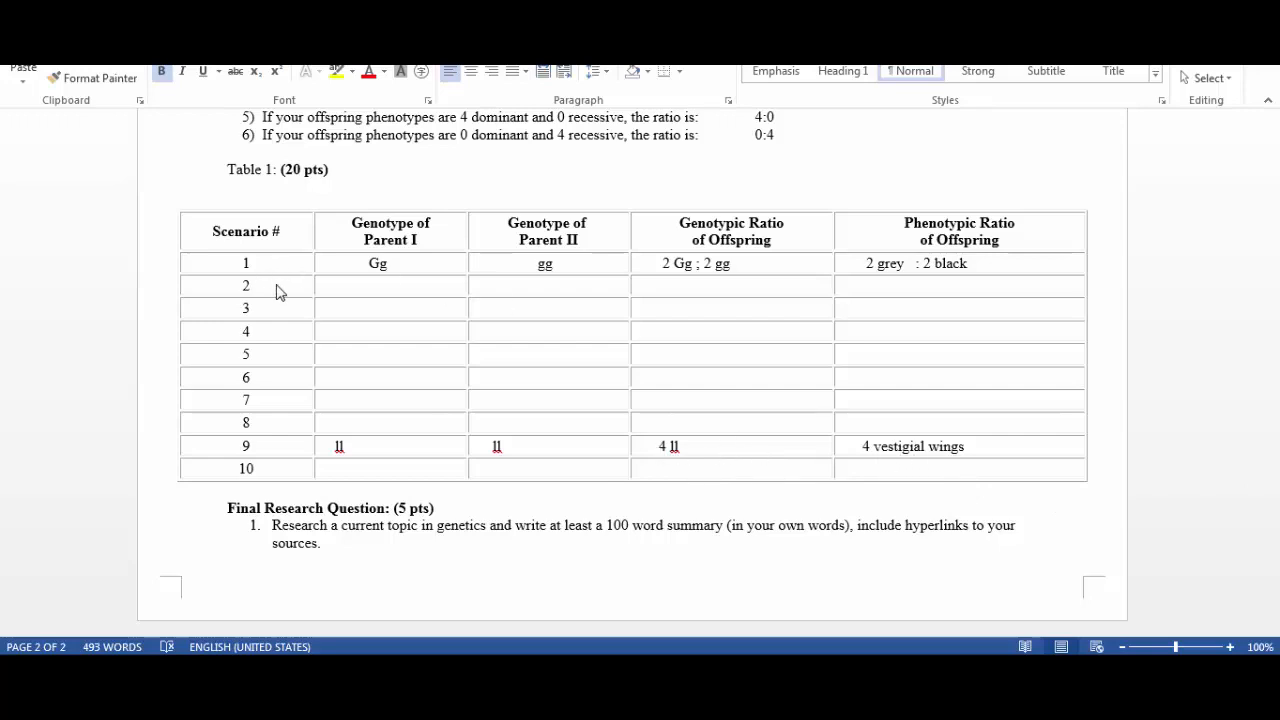
{"action": "mouse_move", "coordinate": [252, 376]}
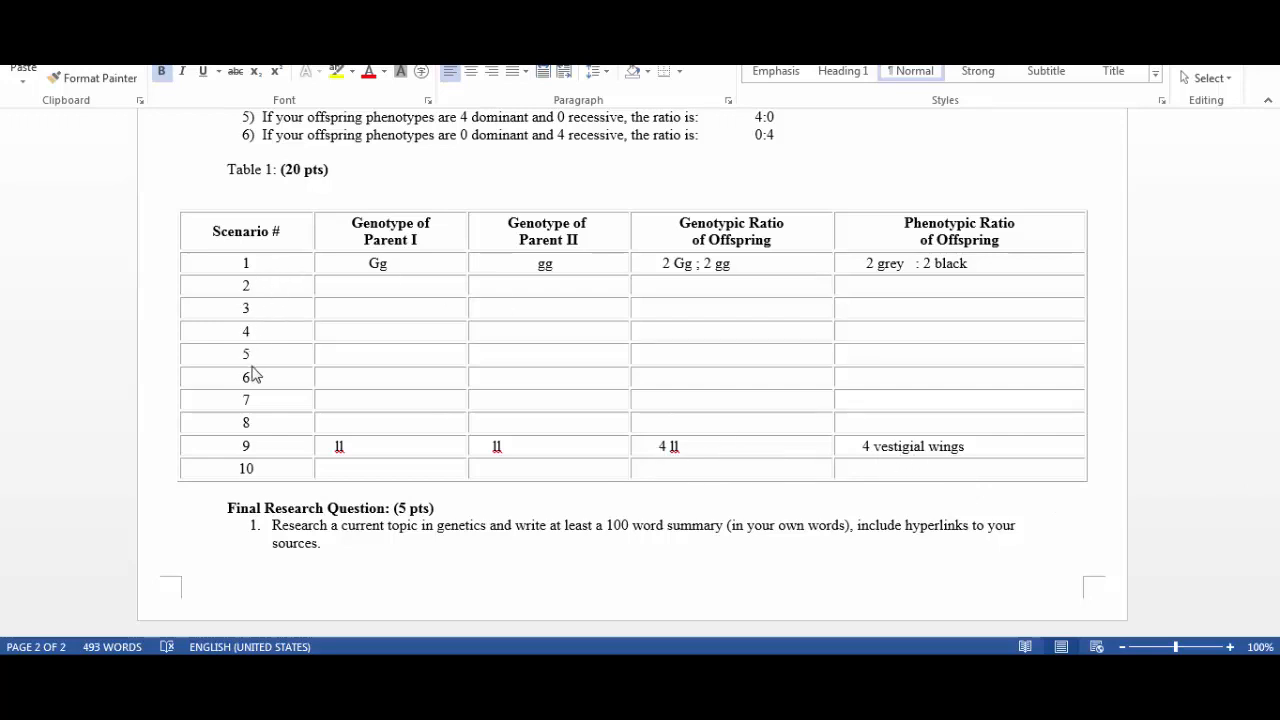
{"action": "mouse_move", "coordinate": [304, 288]}
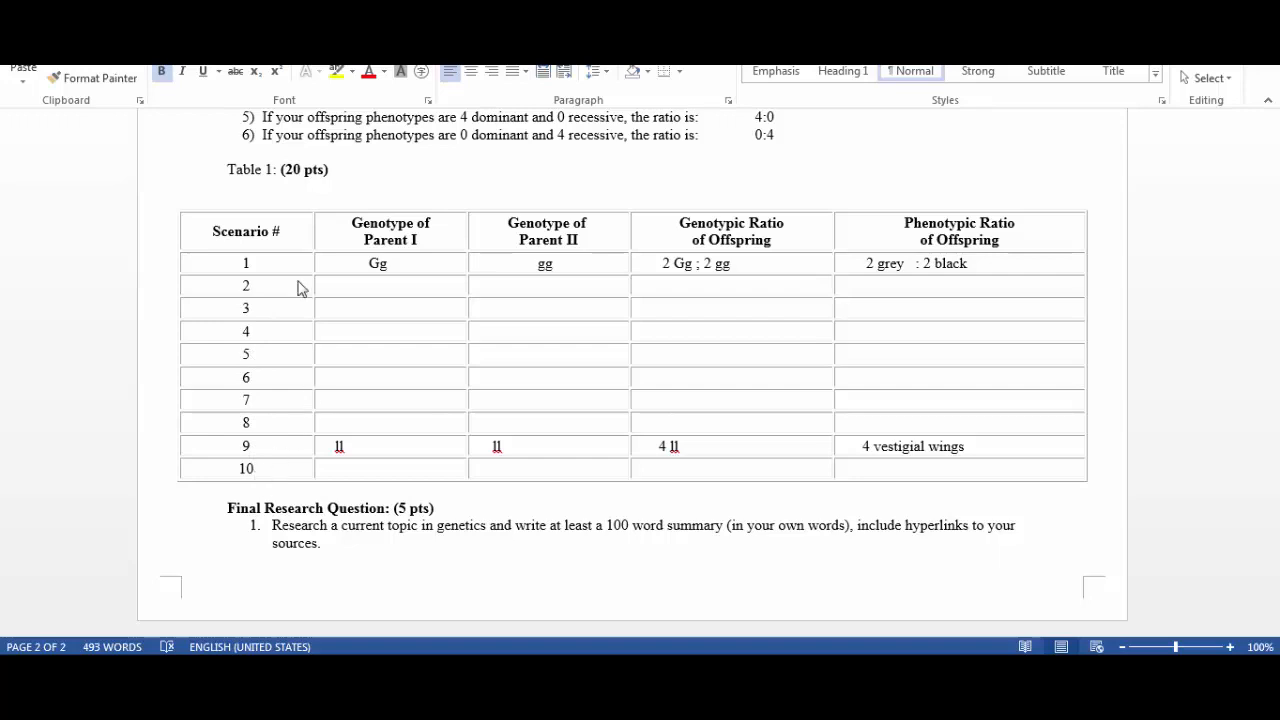
{"action": "mouse_move", "coordinate": [250, 456]}
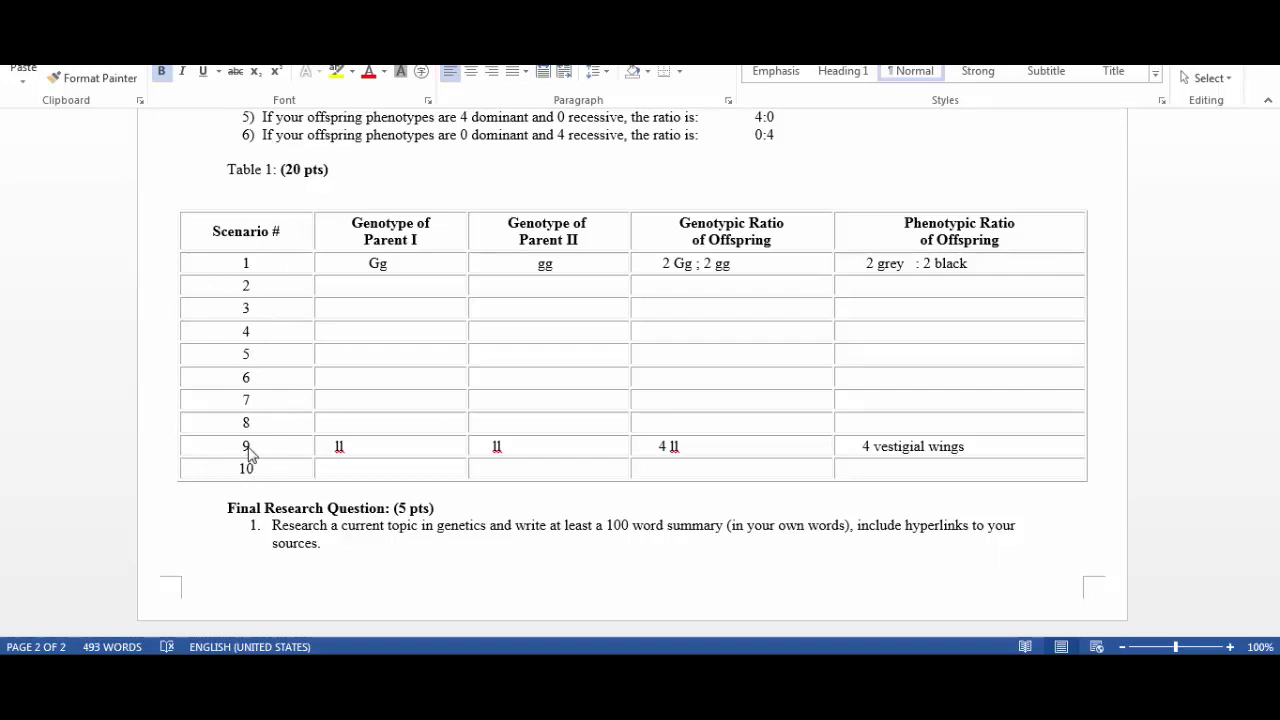
{"action": "mouse_move", "coordinate": [440, 536]}
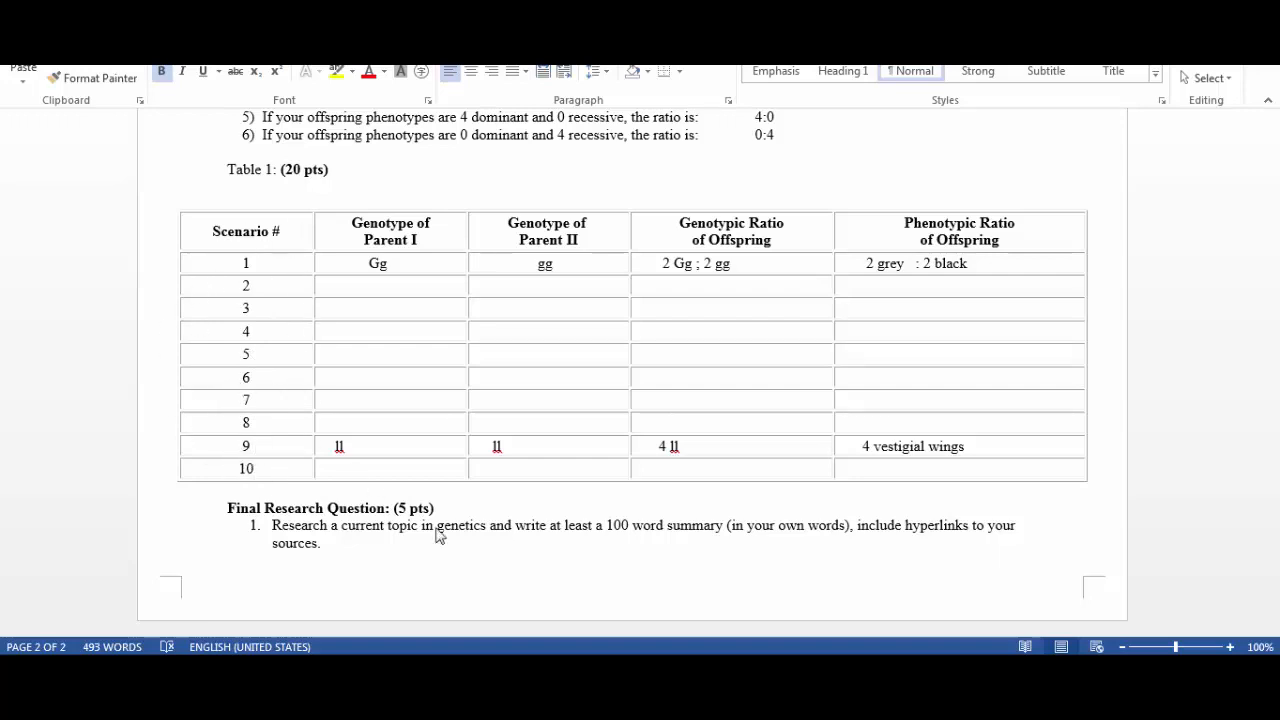
{"action": "mouse_move", "coordinate": [708, 554]}
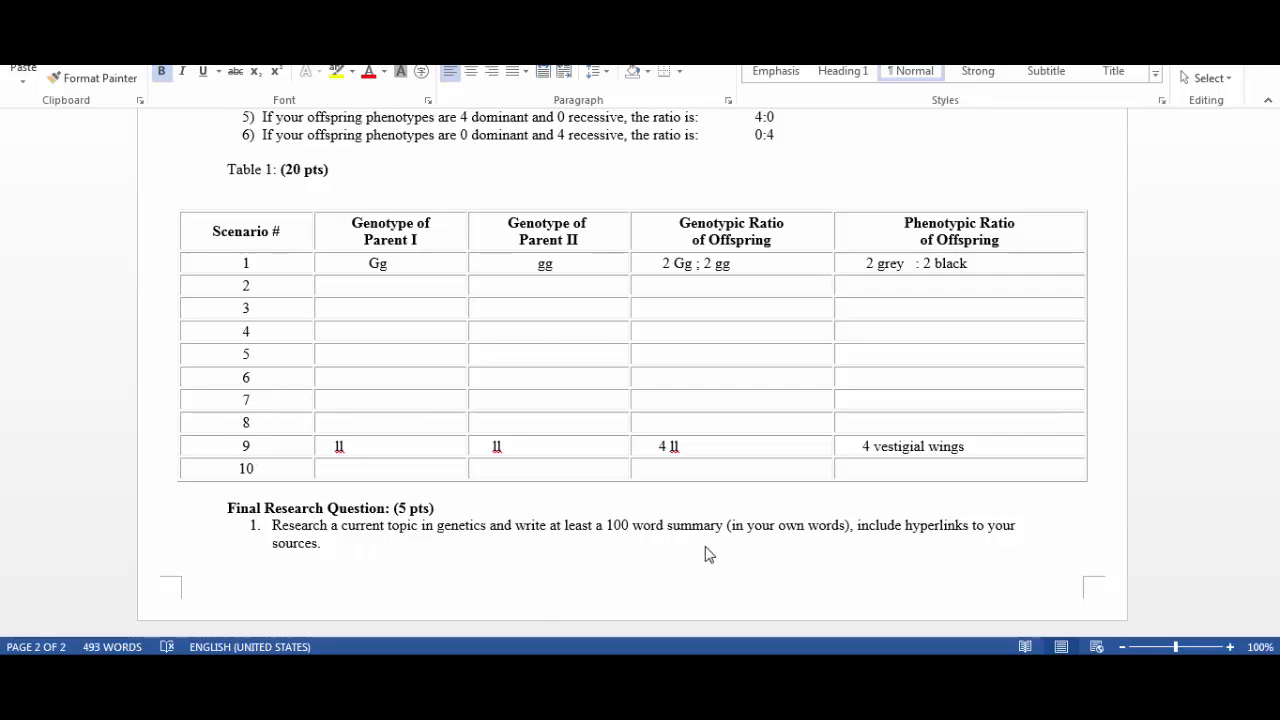
{"action": "mouse_move", "coordinate": [562, 524]}
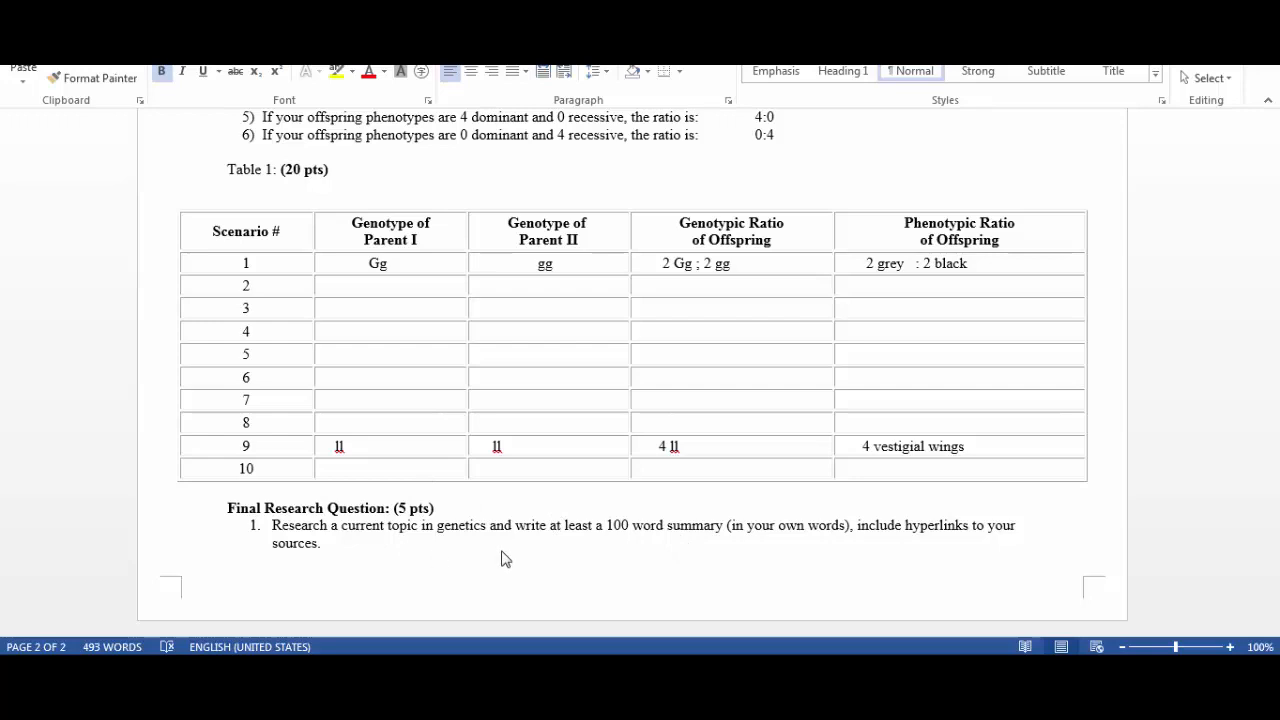
{"action": "mouse_move", "coordinate": [480, 568]}
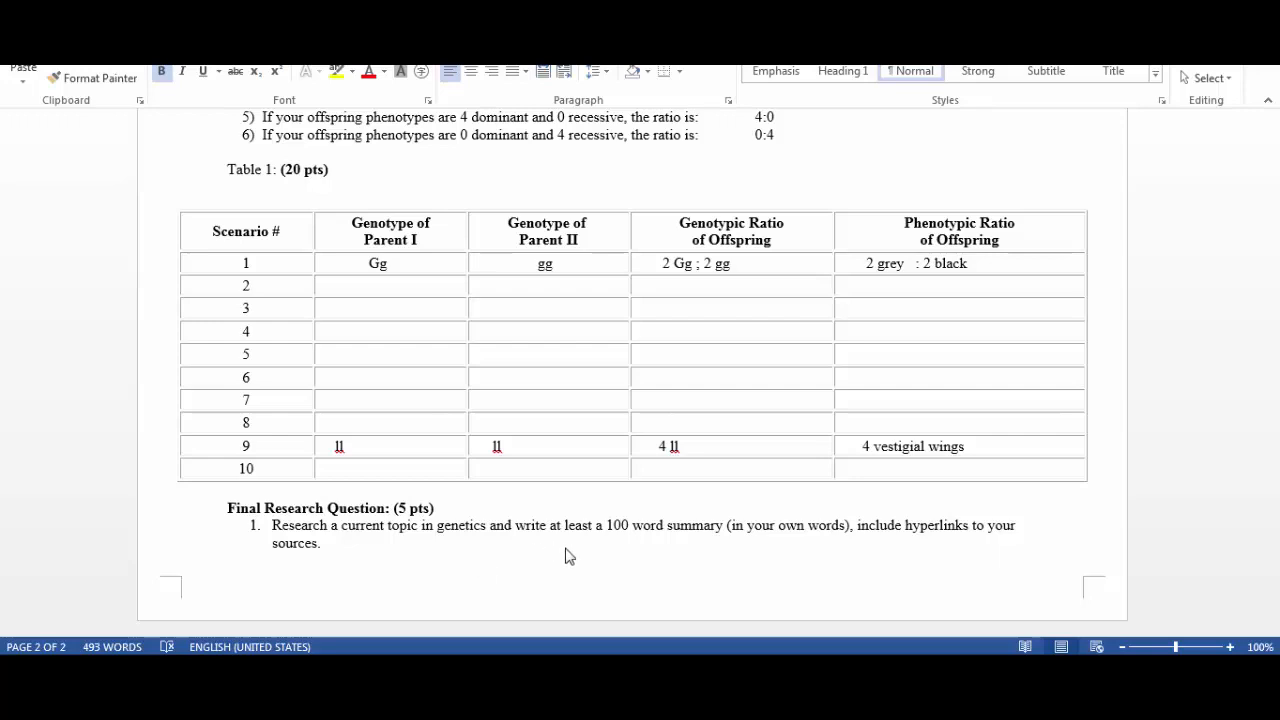
{"action": "mouse_move", "coordinate": [640, 536]}
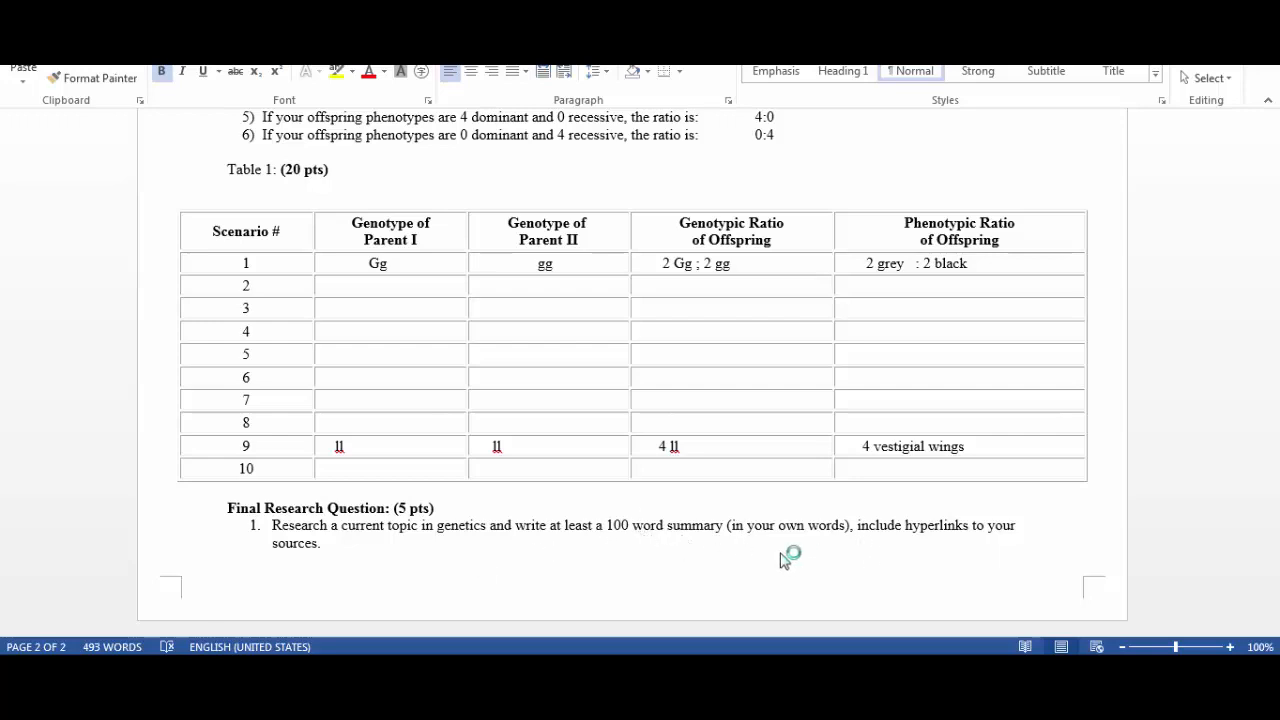
{"action": "mouse_move", "coordinate": [778, 574]}
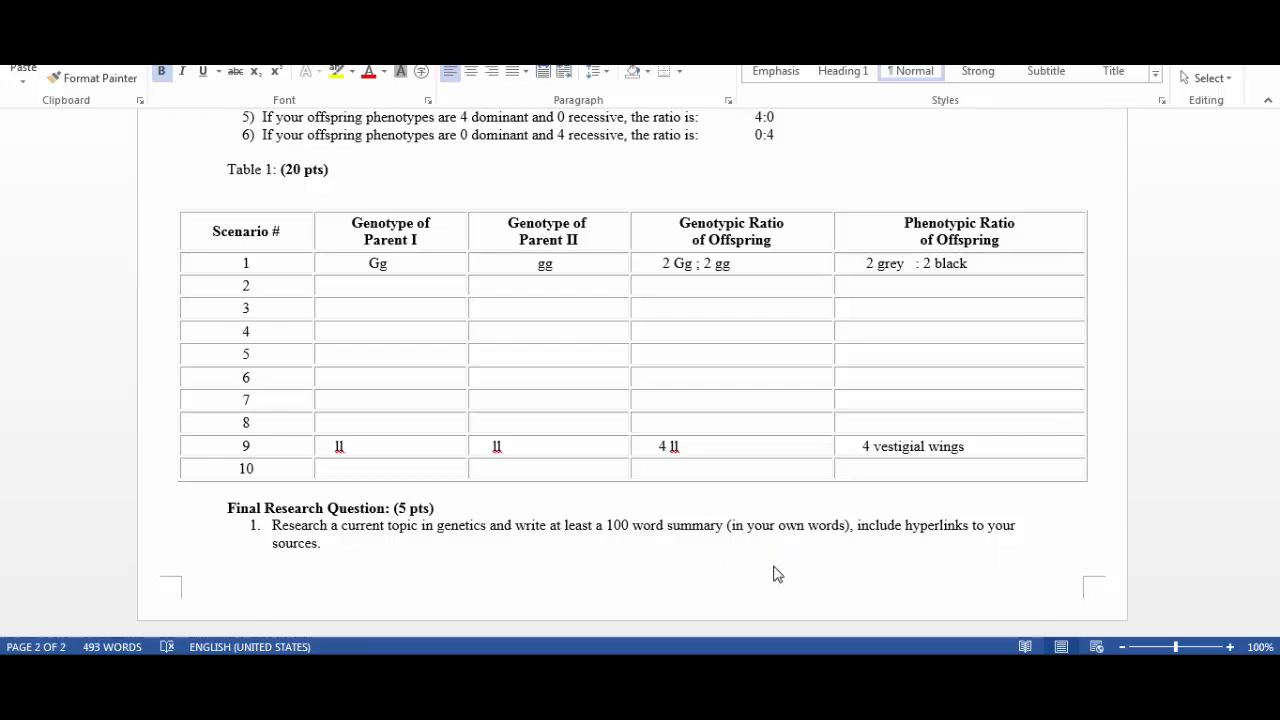